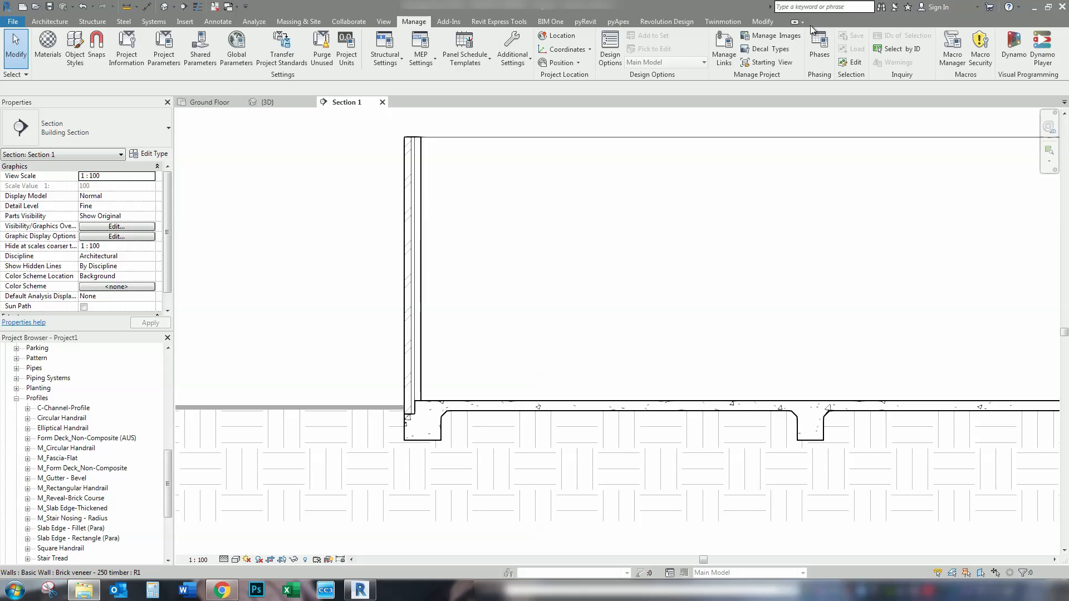
pyautogui.moveTo(791, 176)
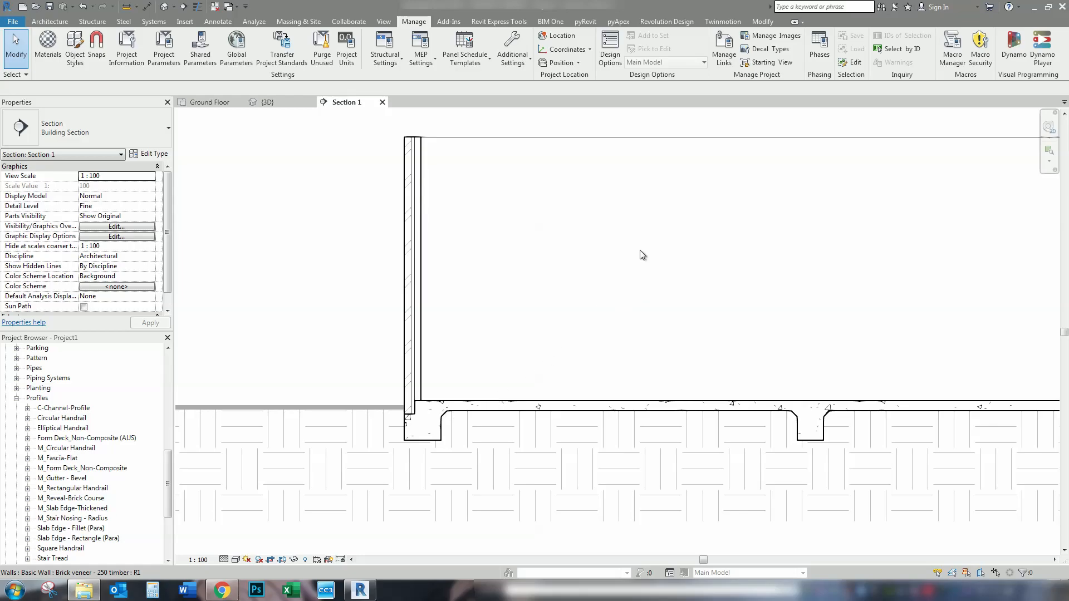
pyautogui.moveTo(897, 339)
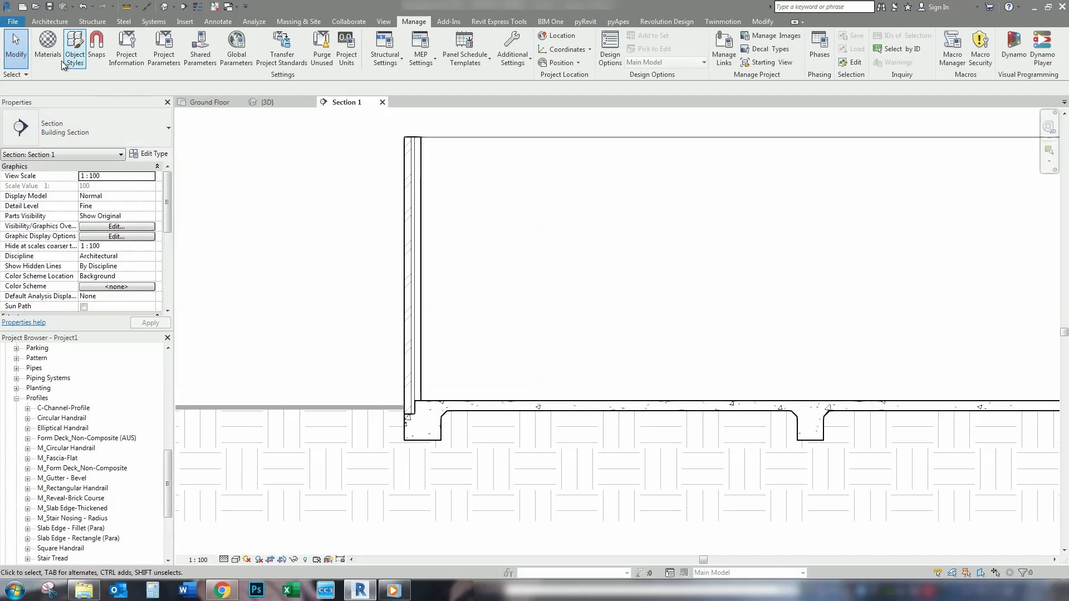
# Create a new family from Metric Profile-Hosted.rft and inspect its Insertion Point label
pyautogui.click(12, 21)
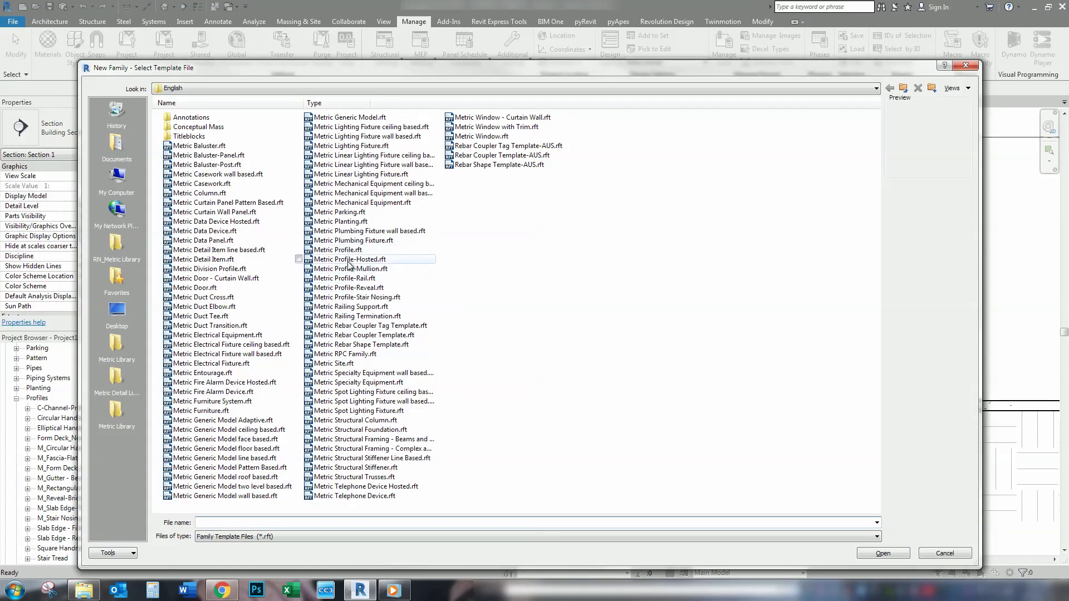
pyautogui.click(349, 259)
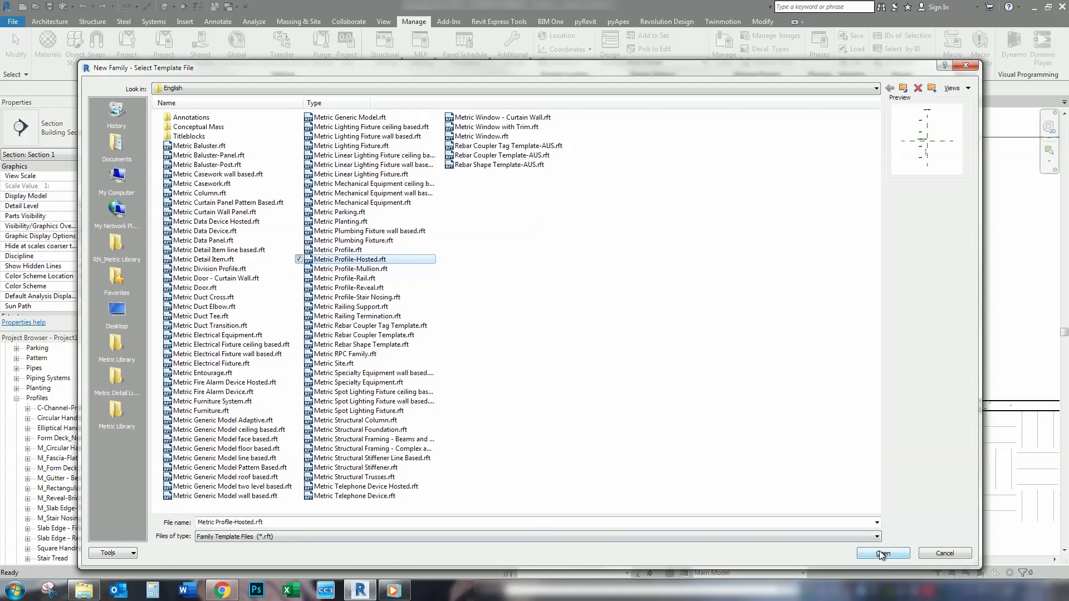
pyautogui.click(882, 553)
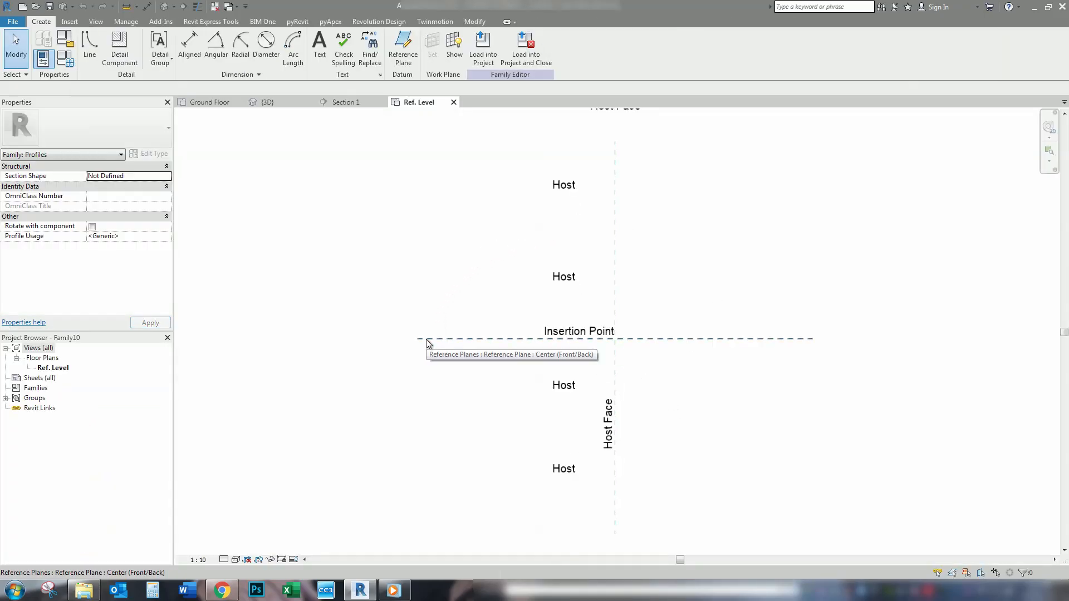
pyautogui.moveTo(474, 344)
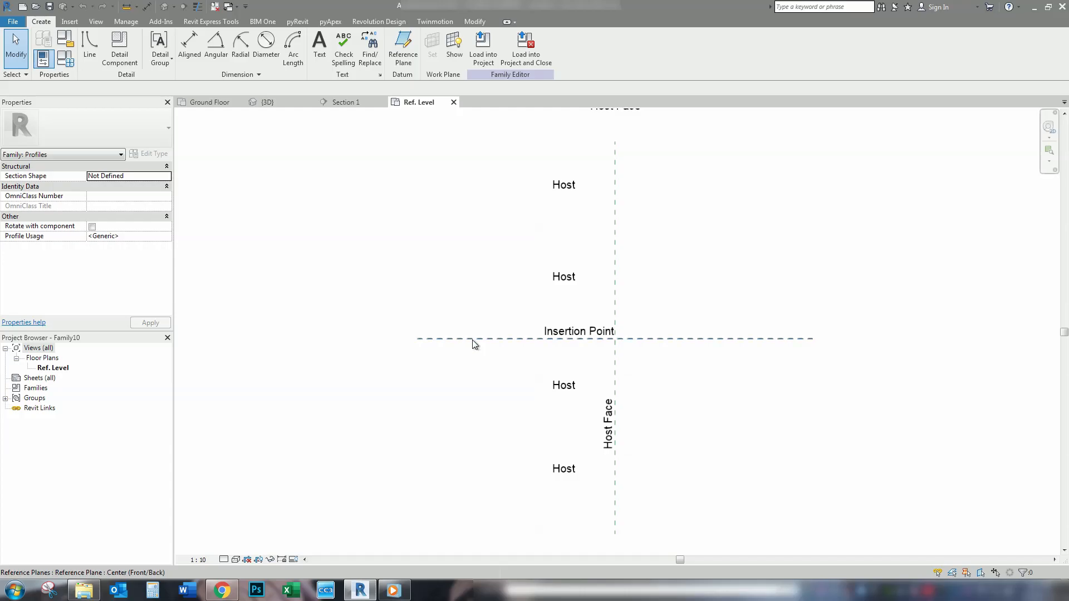
pyautogui.moveTo(495, 344)
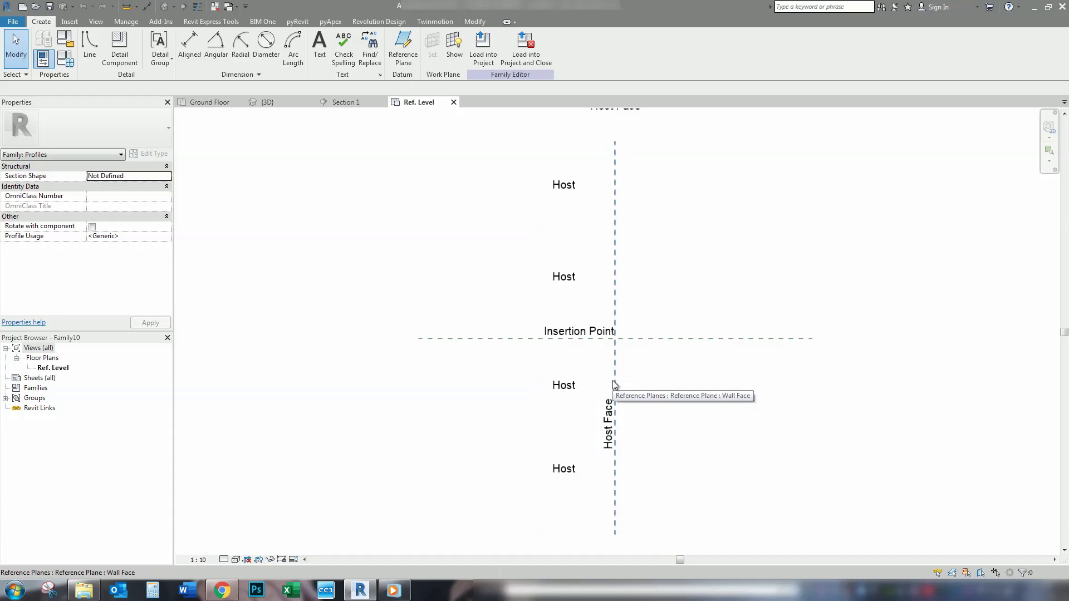
pyautogui.click(579, 332)
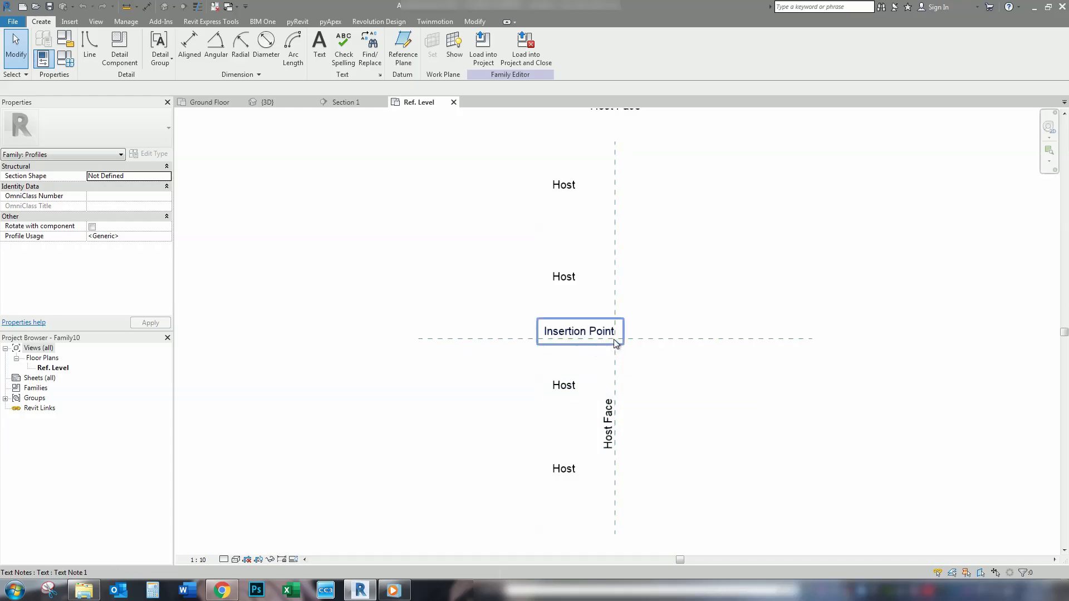
pyautogui.moveTo(701, 303)
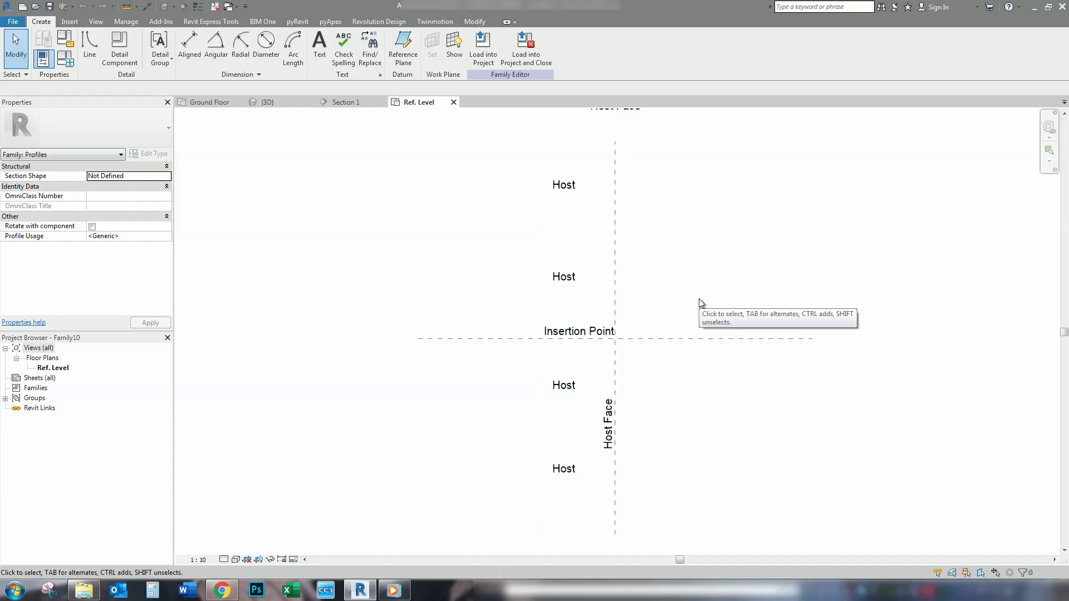
pyautogui.moveTo(599, 379)
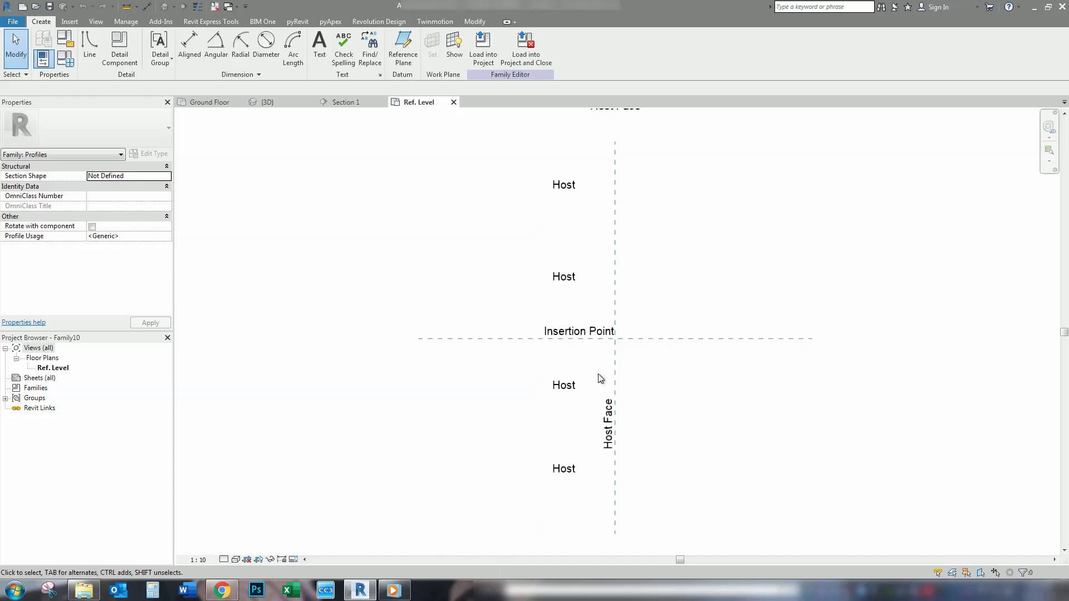
pyautogui.click(579, 331)
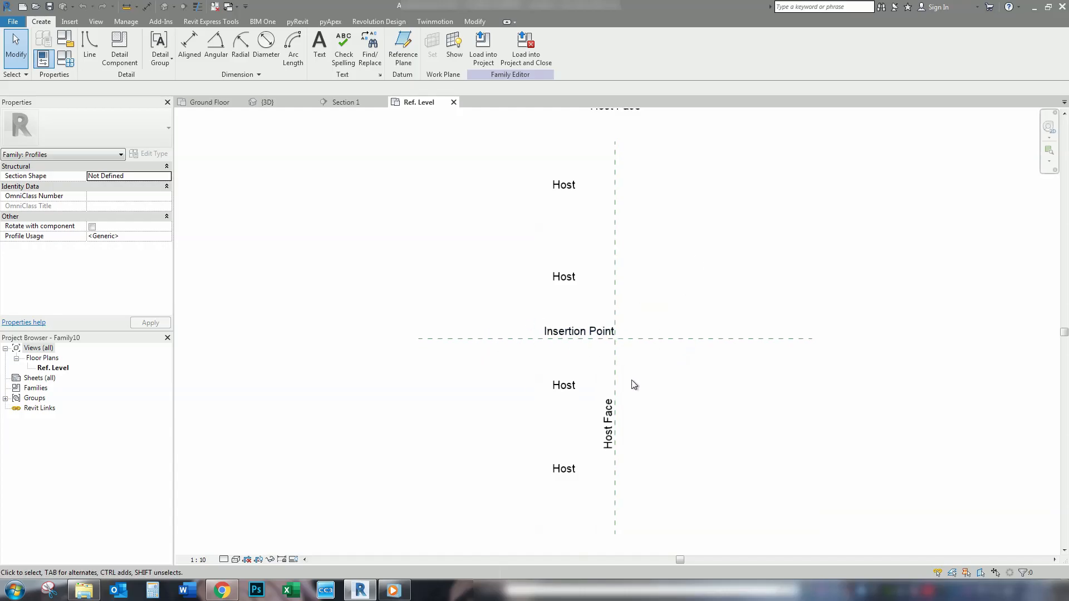
pyautogui.moveTo(454, 286)
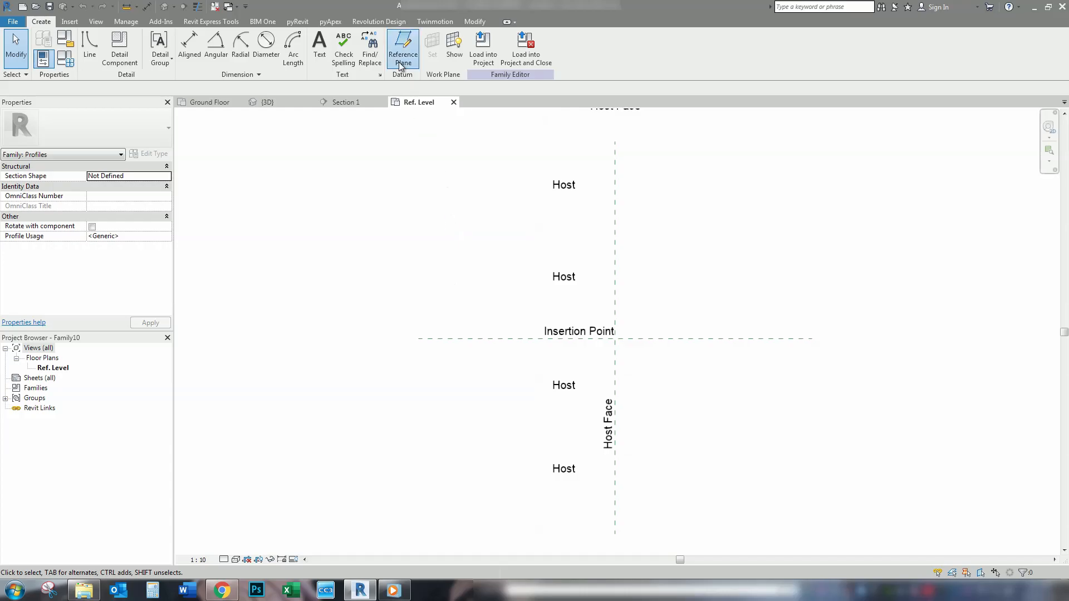
# Draw reference planes and label their dimensions with new width and Height parameters
pyautogui.click(402, 49)
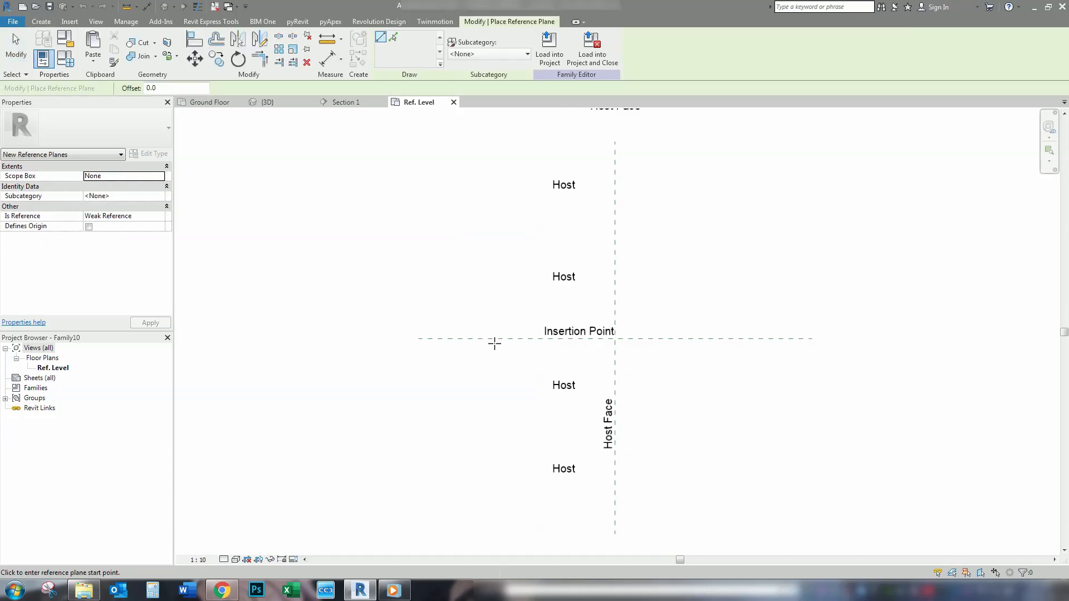
pyautogui.moveTo(507, 413)
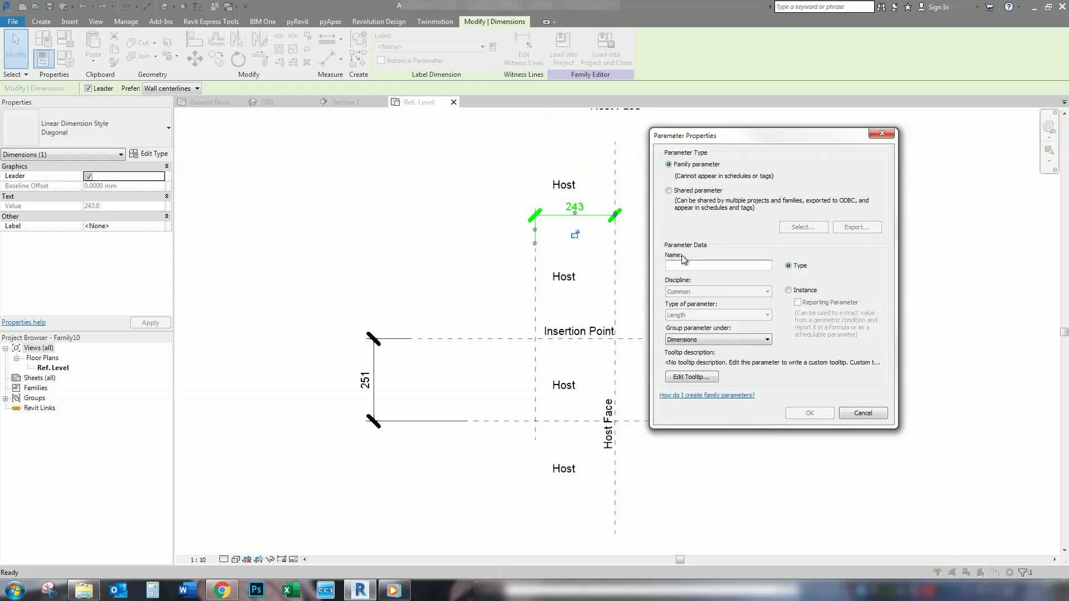
pyautogui.click(717, 265)
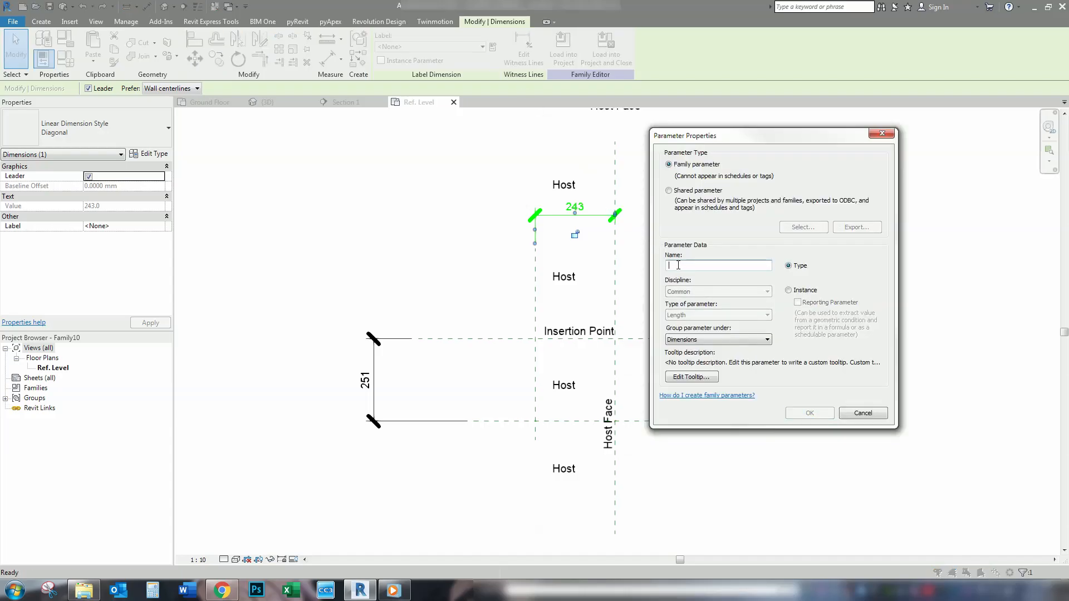
pyautogui.write('width')
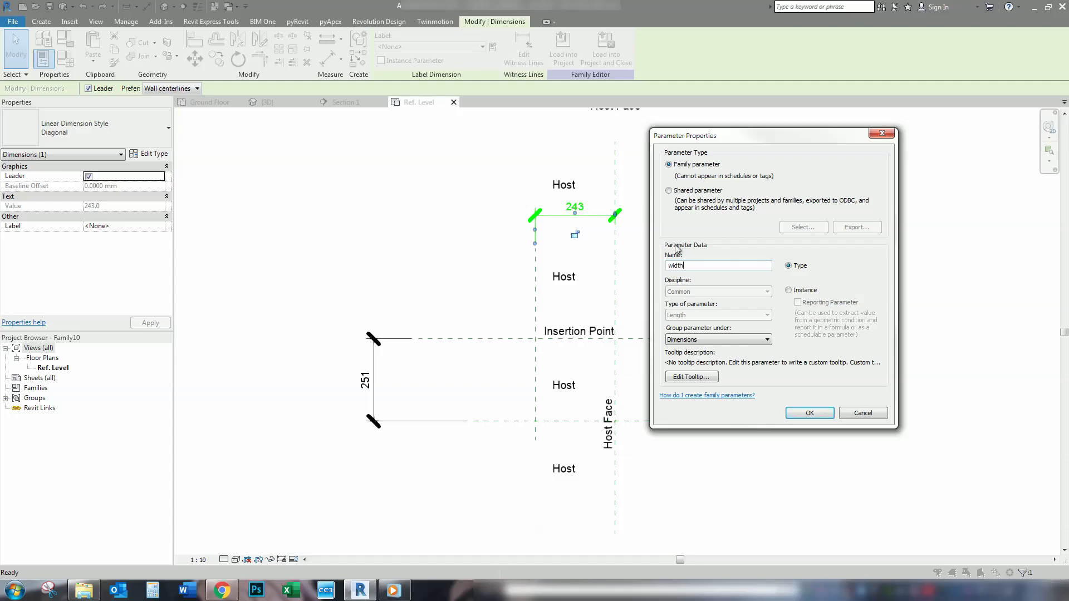
pyautogui.click(809, 413)
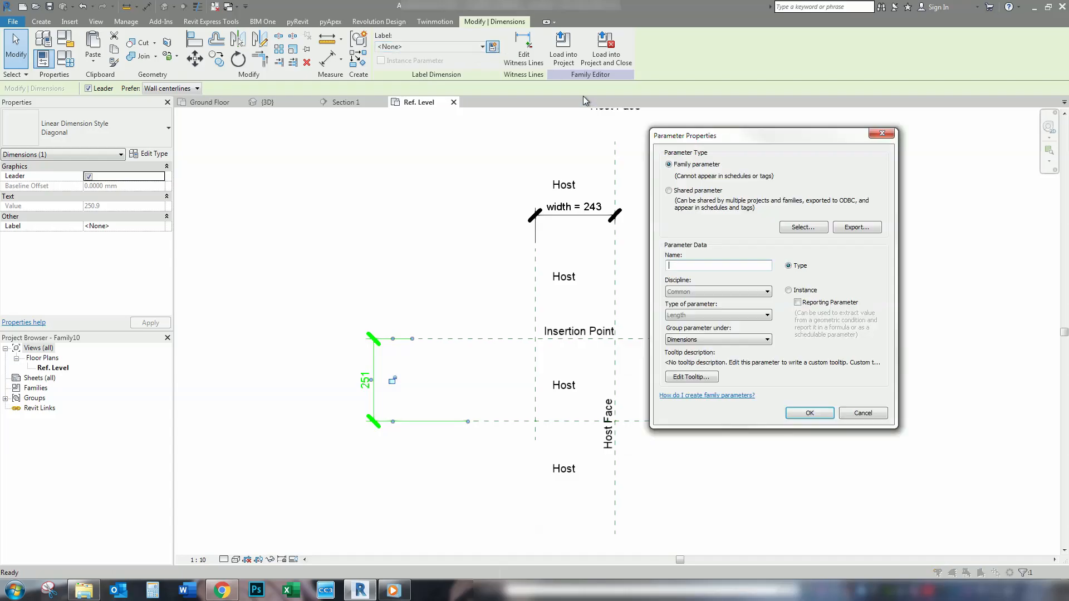
pyautogui.write('Height')
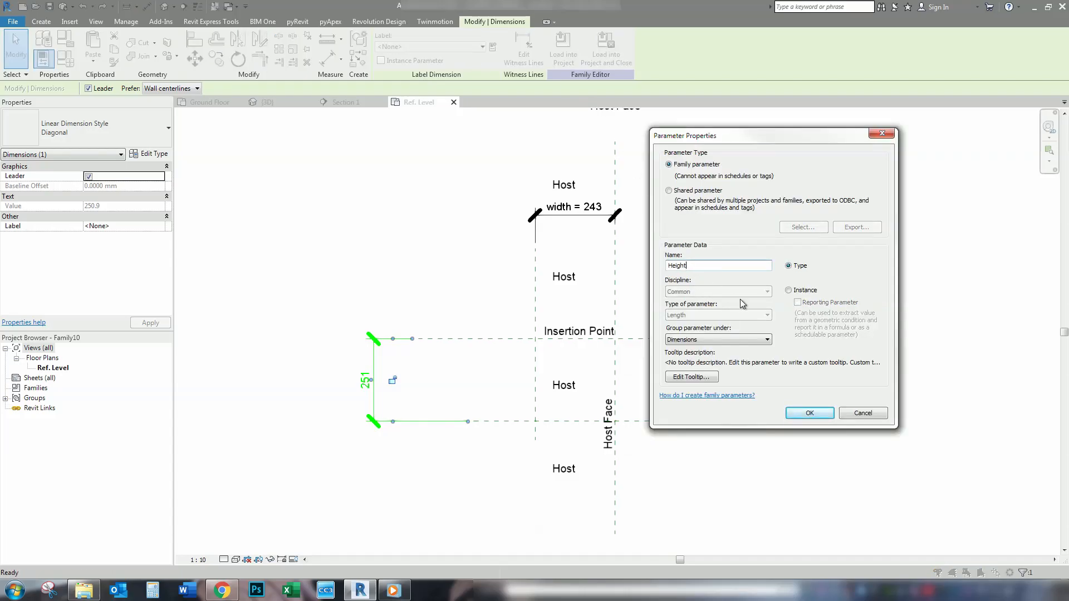
pyautogui.click(809, 412)
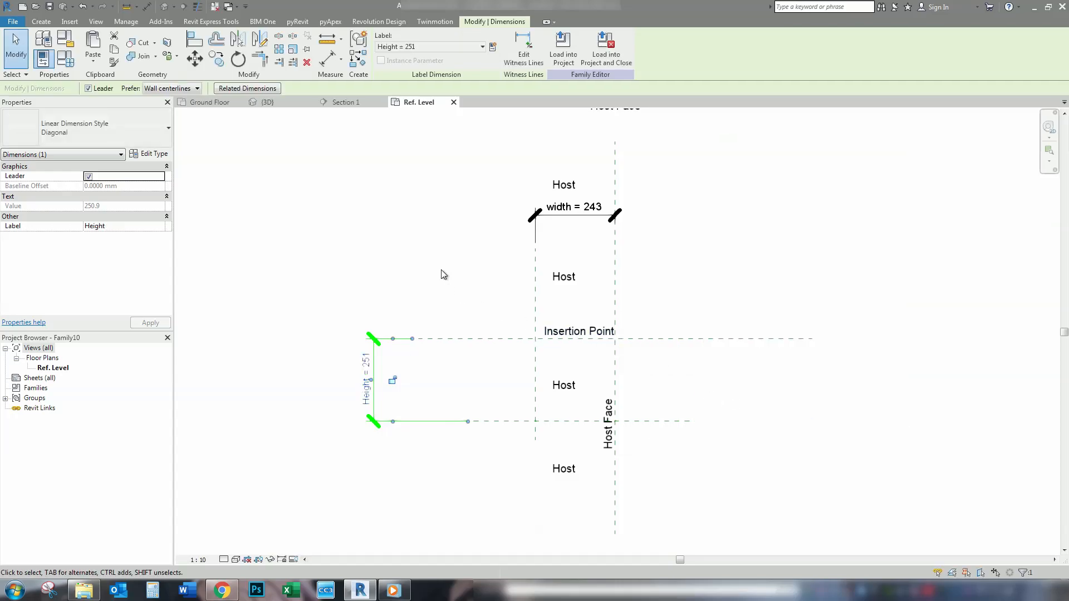
# Set the width dimension to 400 and the Height dimension to 600
pyautogui.click(574, 208)
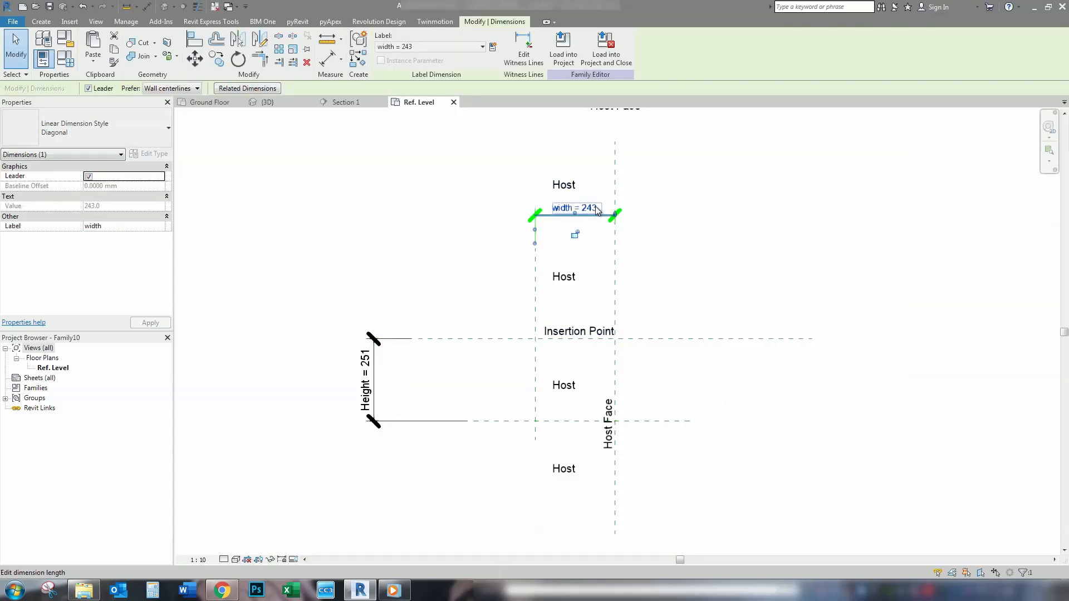
pyautogui.write('4')
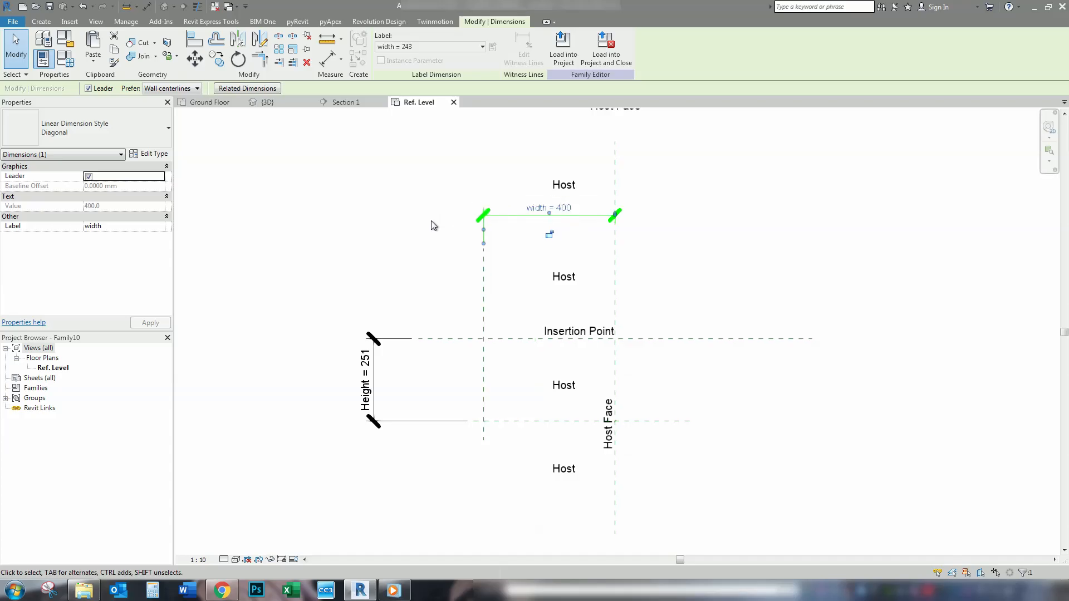
pyautogui.click(368, 382)
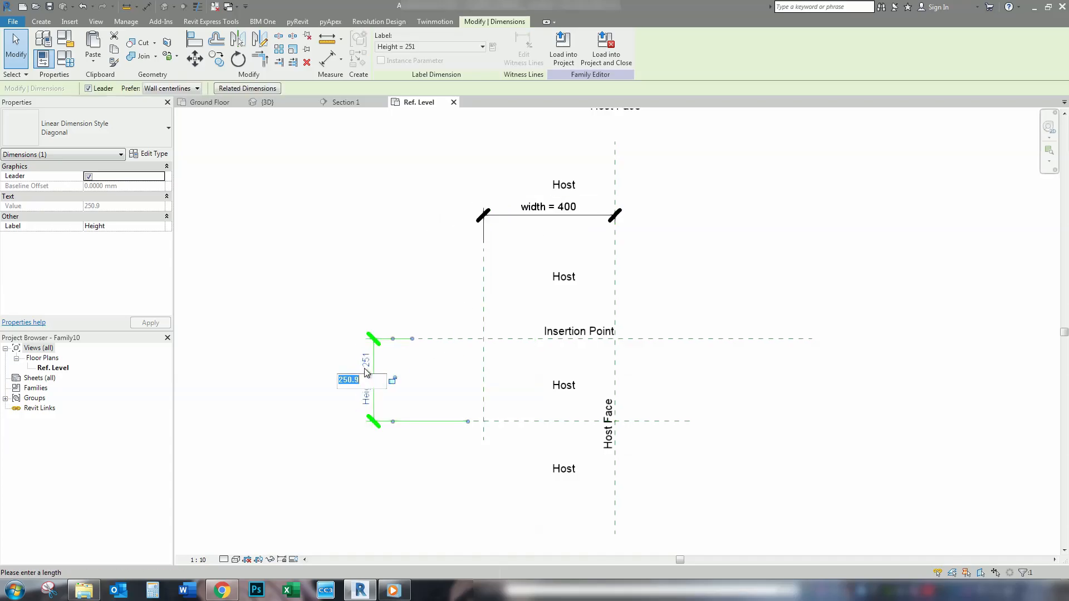
pyautogui.write('600')
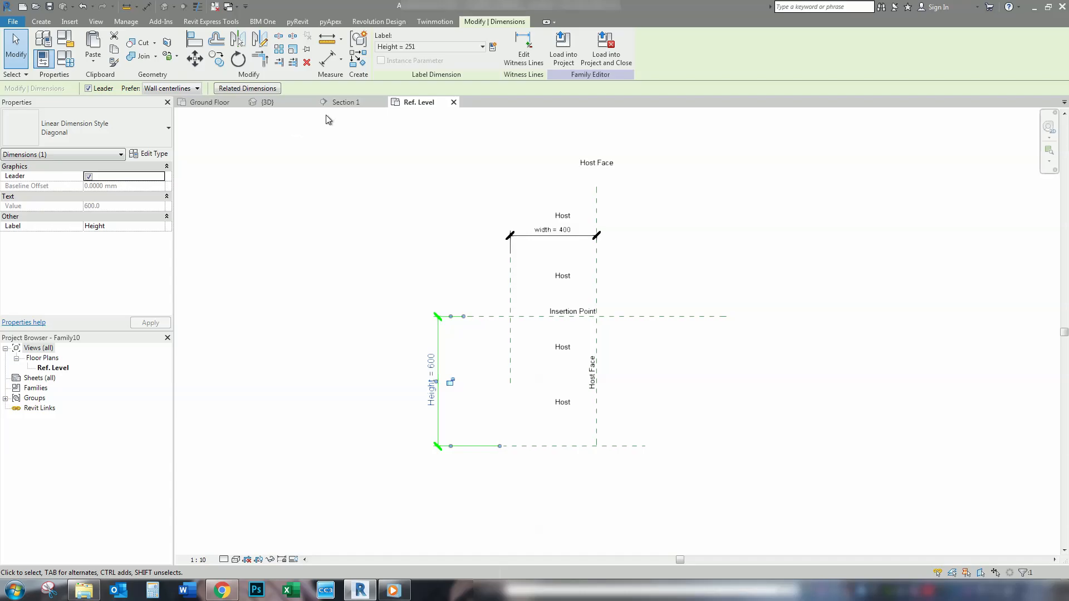
# Sketch the profile lines and trim them into corners, forming a 400 x 600 rectangle
pyautogui.click(40, 21)
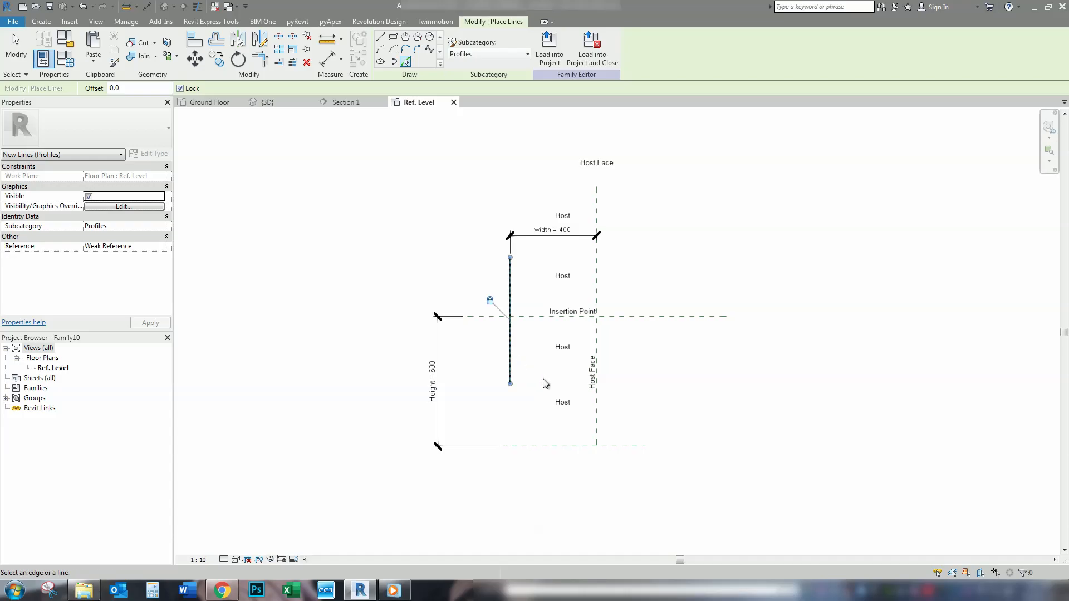
pyautogui.click(596, 335)
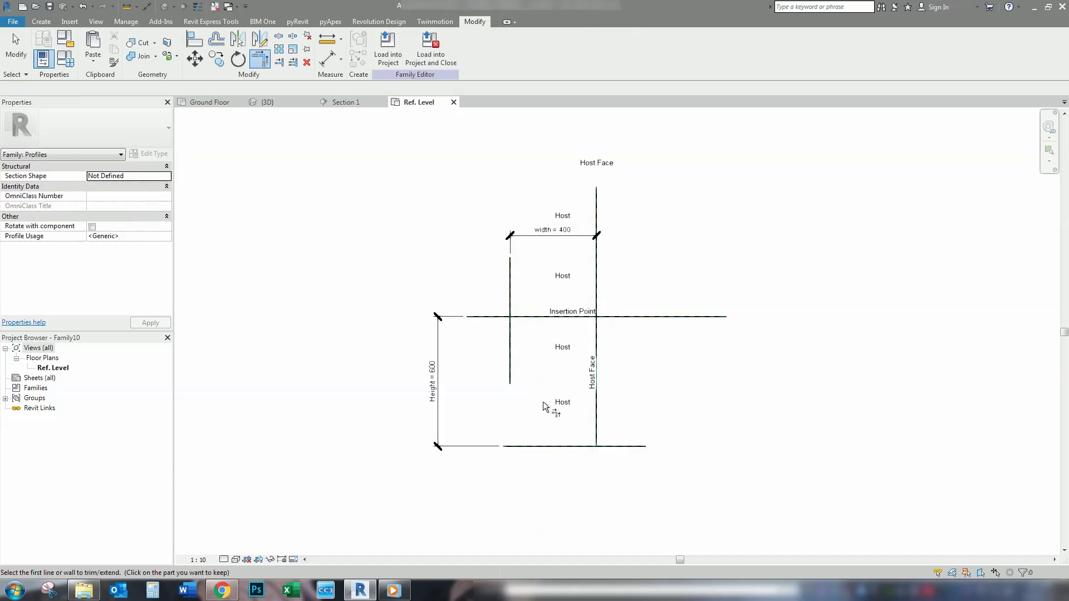
pyautogui.moveTo(538, 375)
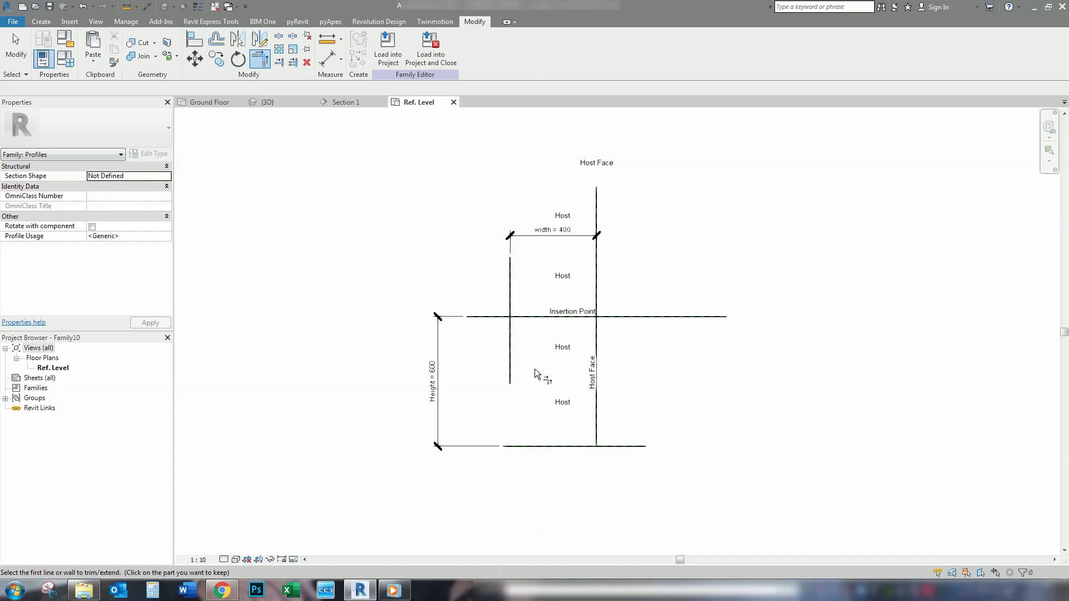
pyautogui.moveTo(565, 334)
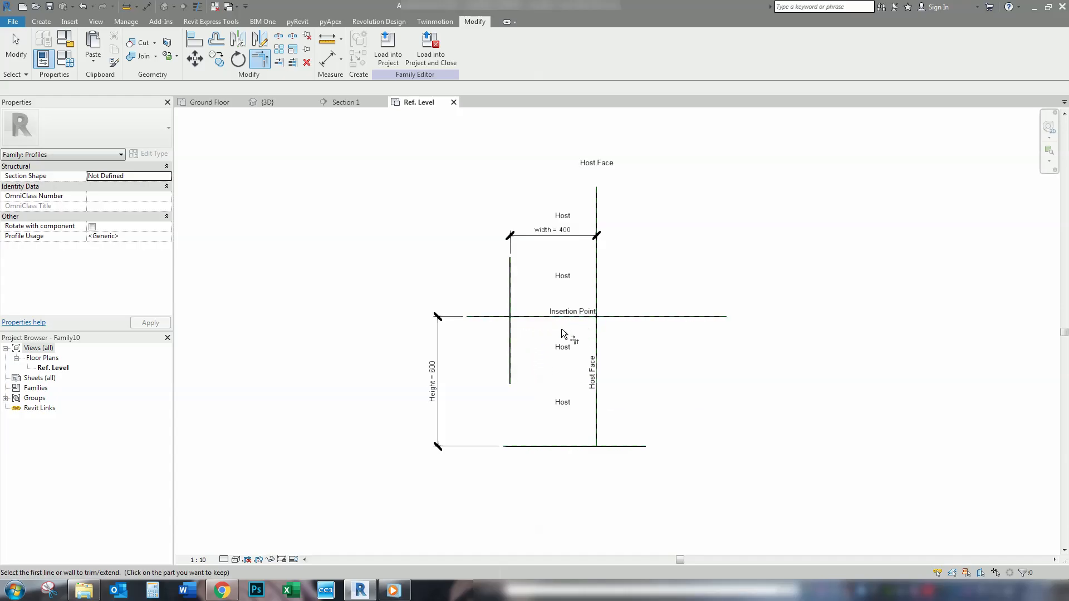
pyautogui.click(511, 321)
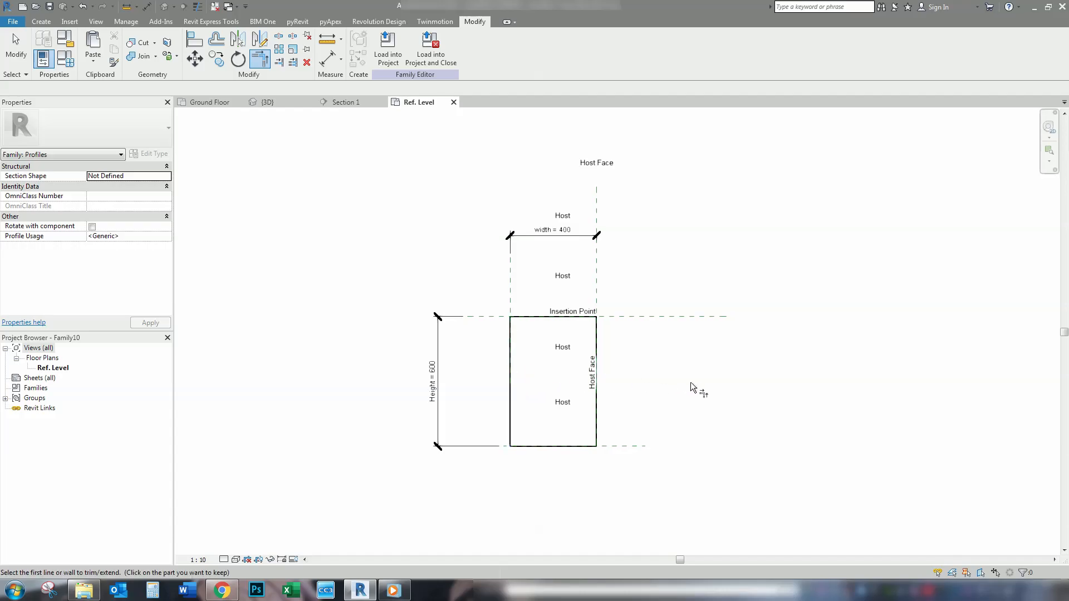
pyautogui.moveTo(645, 376)
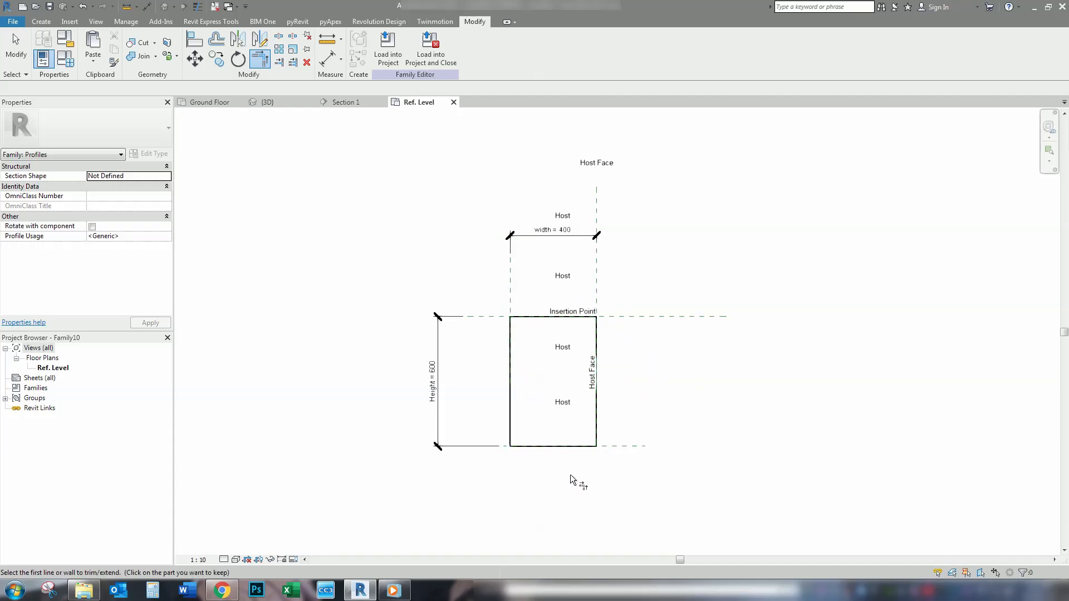
pyautogui.moveTo(714, 225)
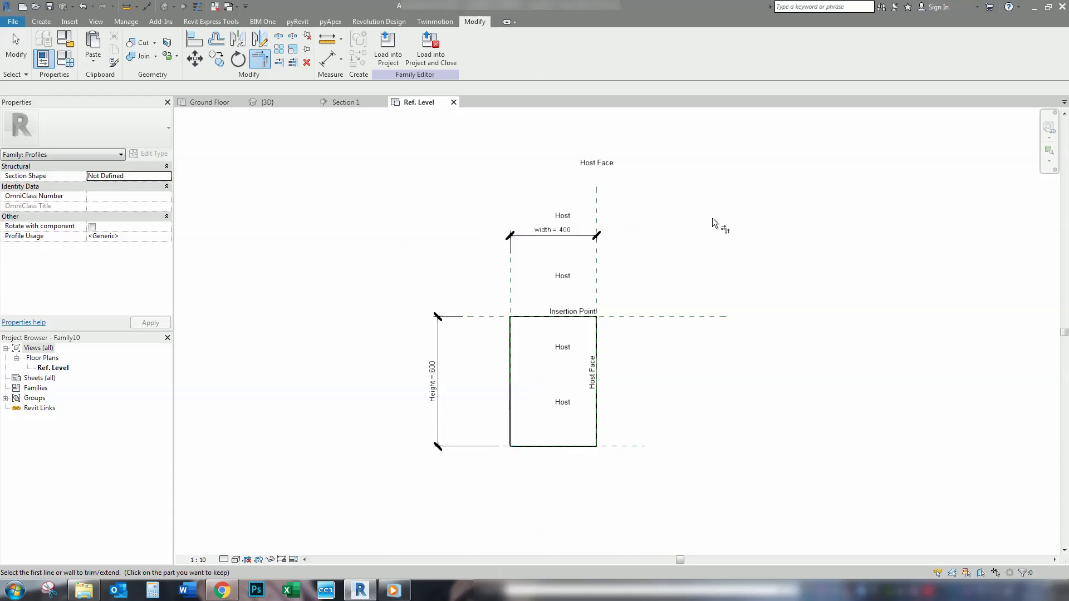
pyautogui.moveTo(82, 74)
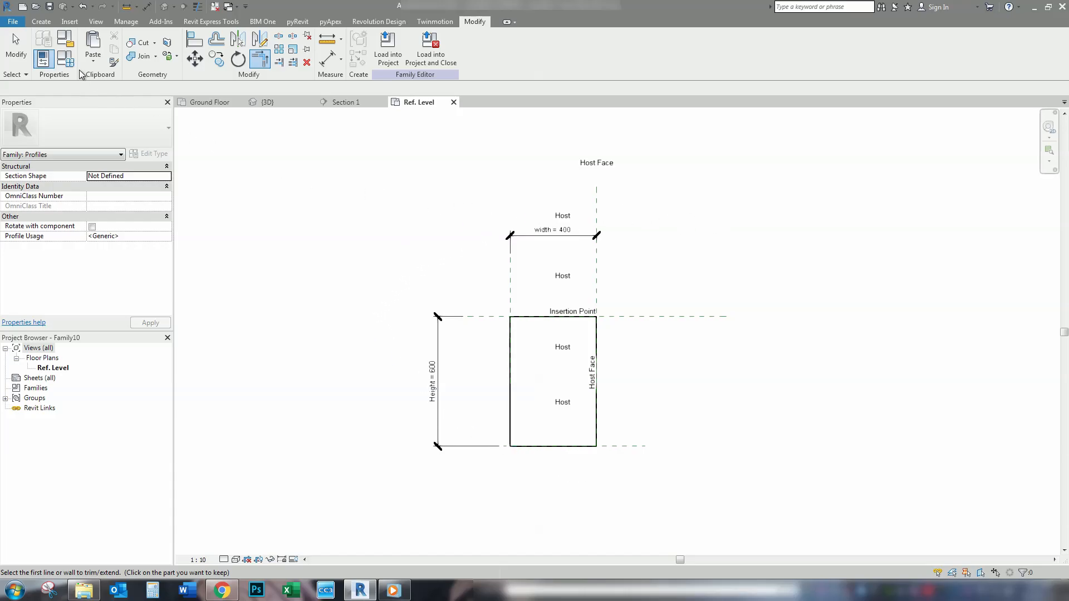
# Set Profile Usage to Slab Edge in Family Category and Parameters
pyautogui.click(43, 58)
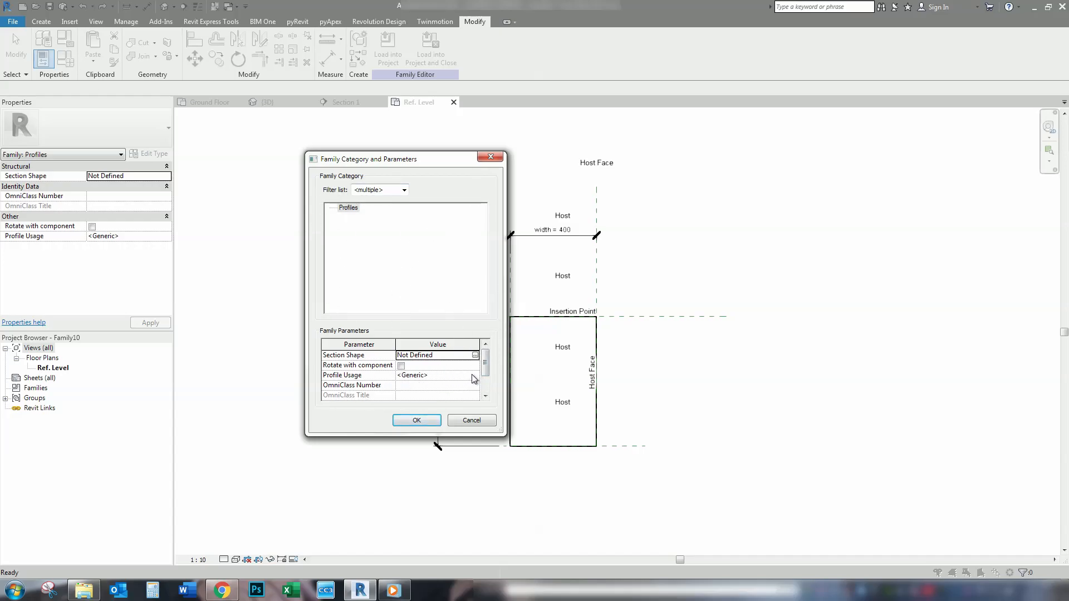
pyautogui.click(474, 375)
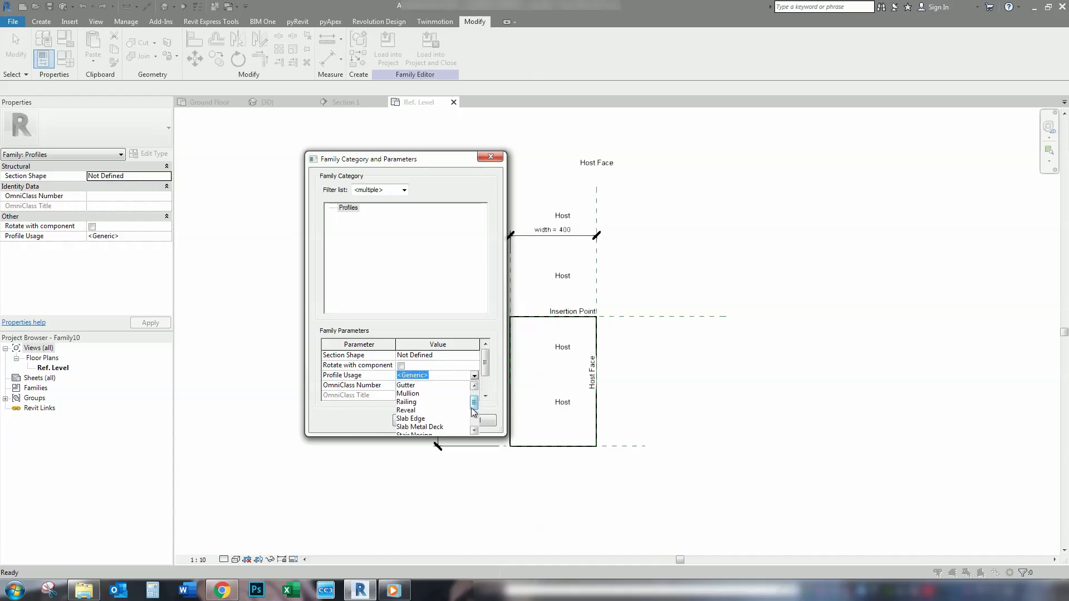
pyautogui.click(410, 418)
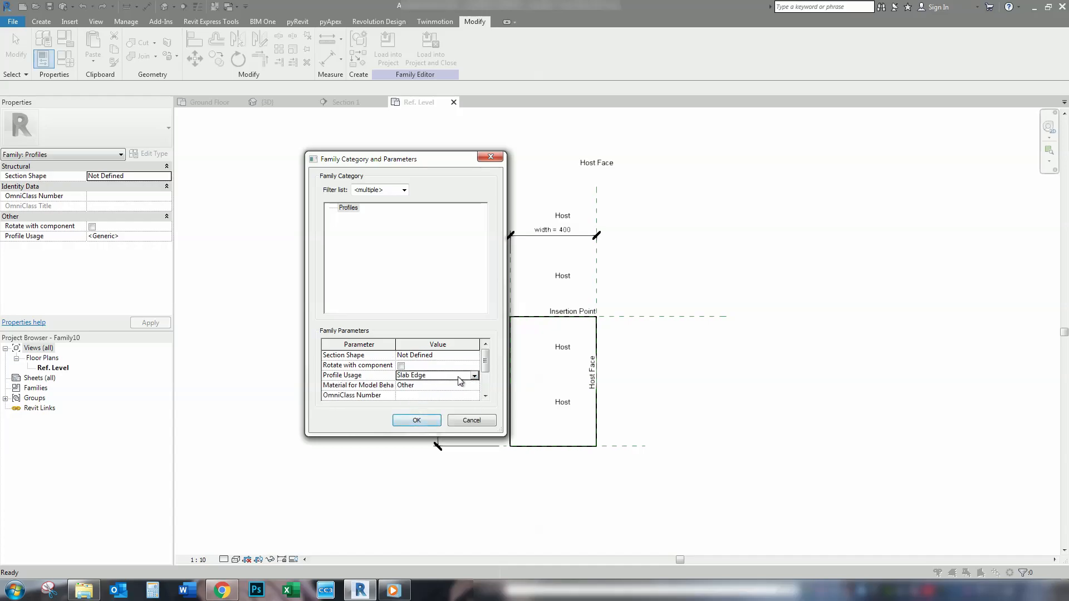
pyautogui.click(474, 376)
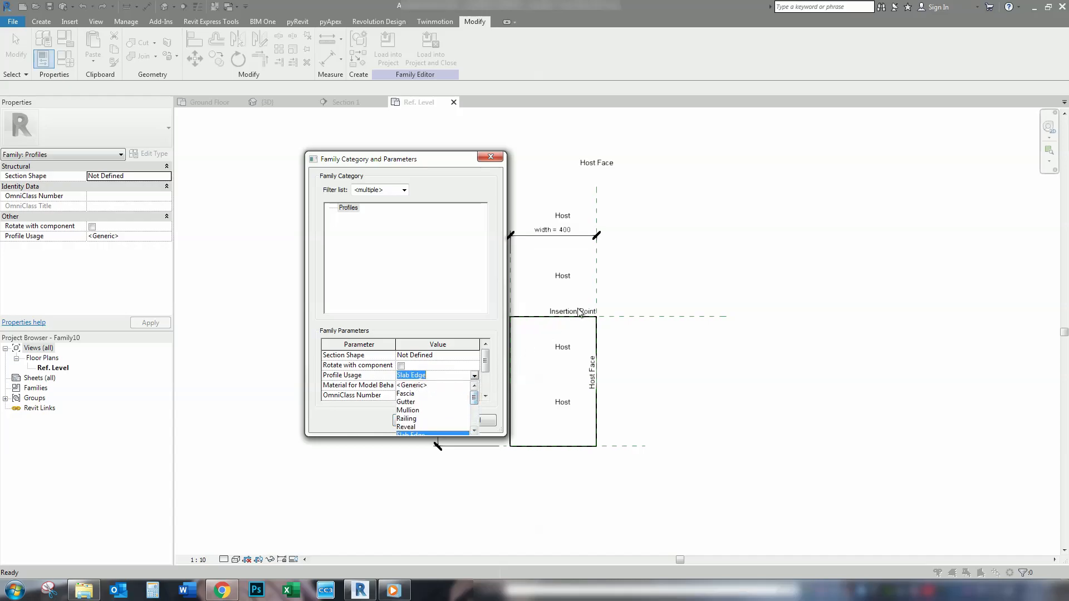
pyautogui.moveTo(501, 449)
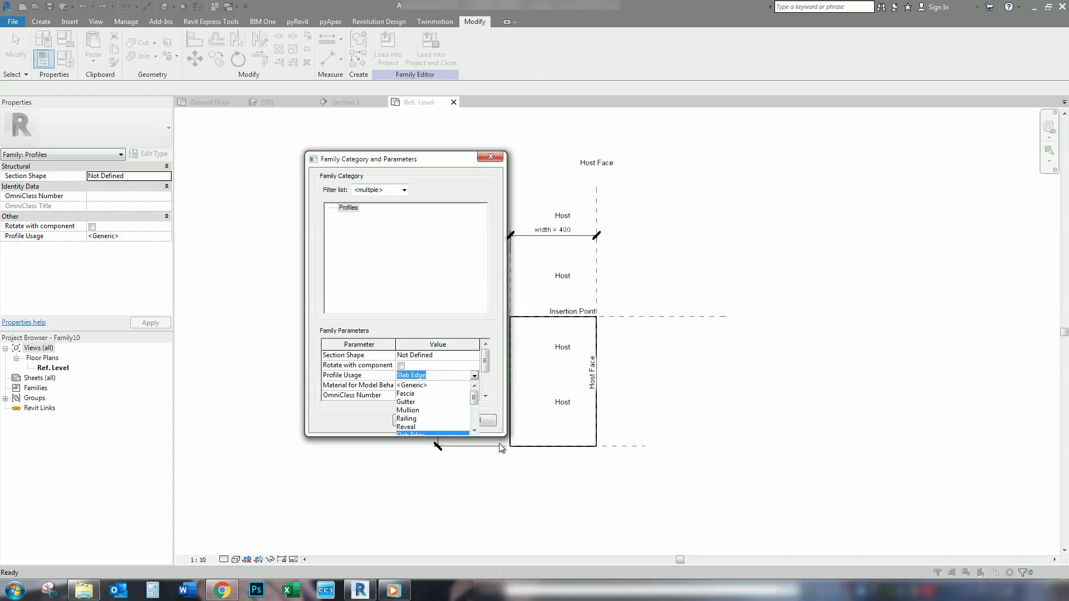
pyautogui.moveTo(805, 241)
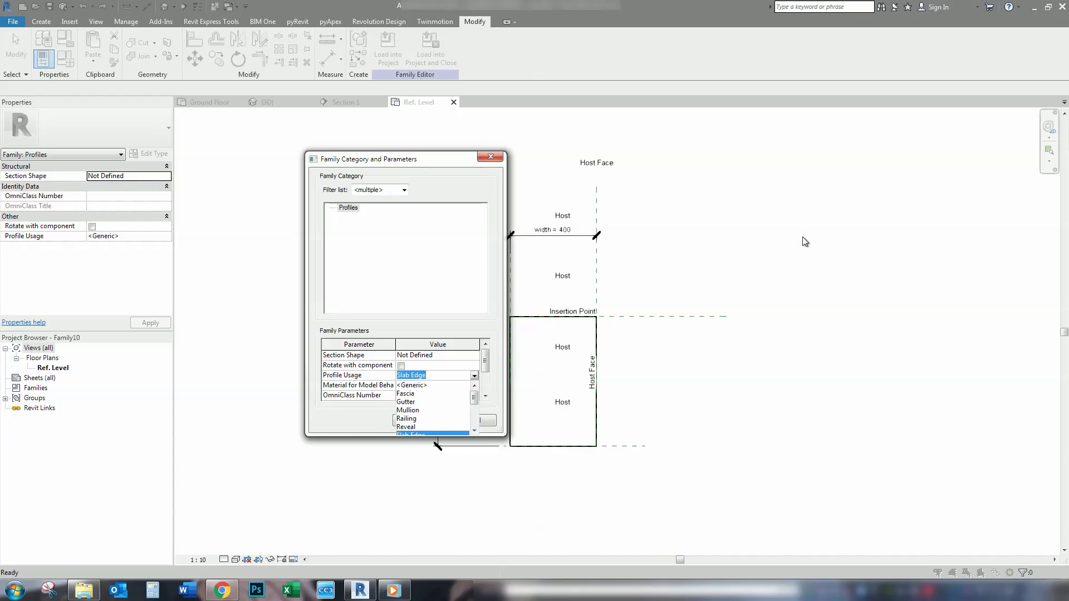
pyautogui.moveTo(723, 271)
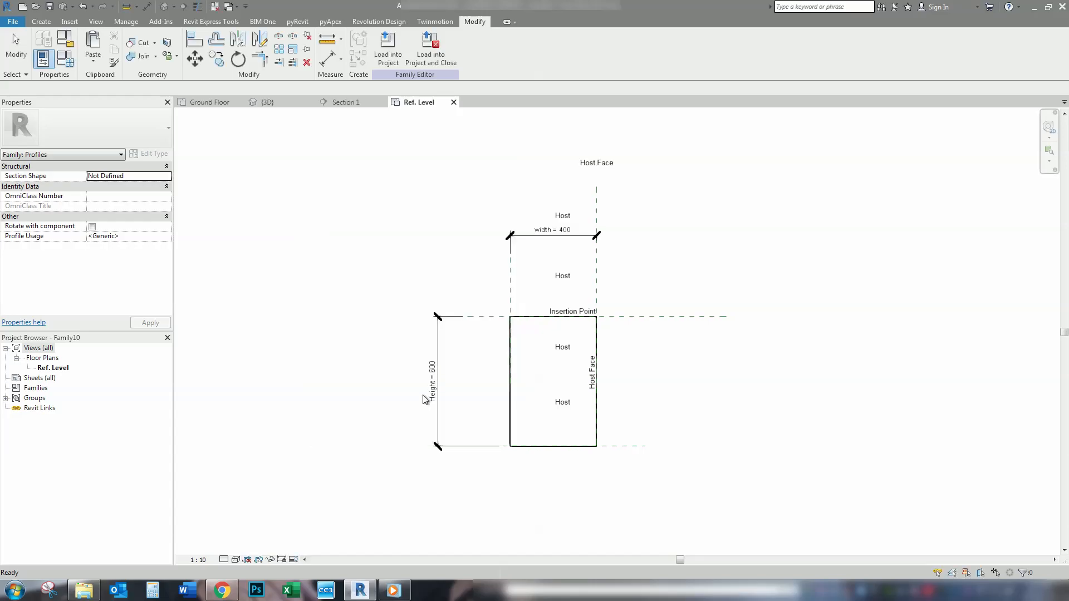
pyautogui.click(259, 58)
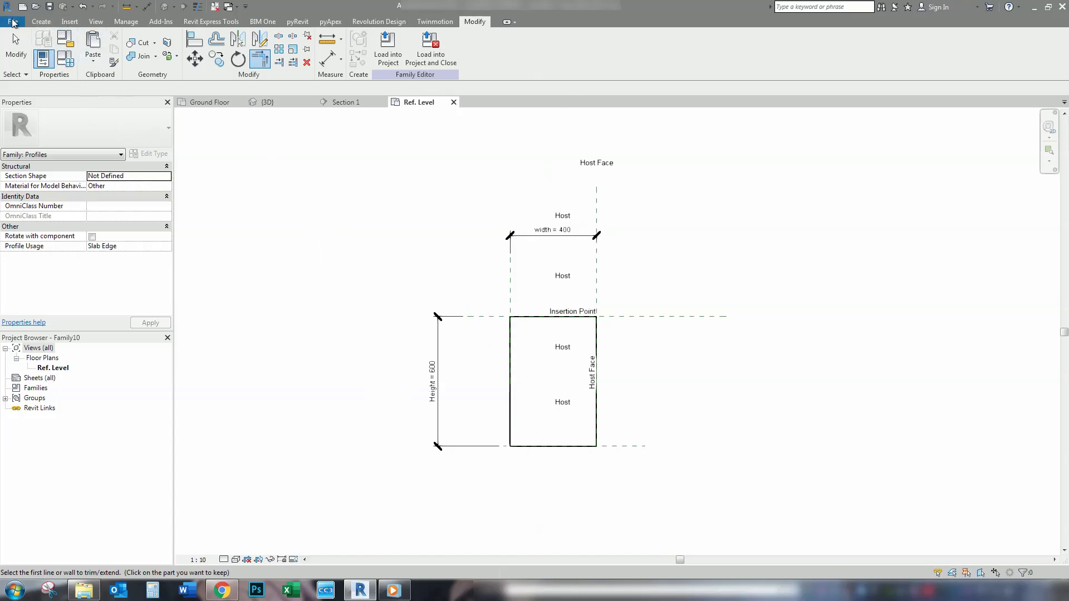
pyautogui.click(12, 21)
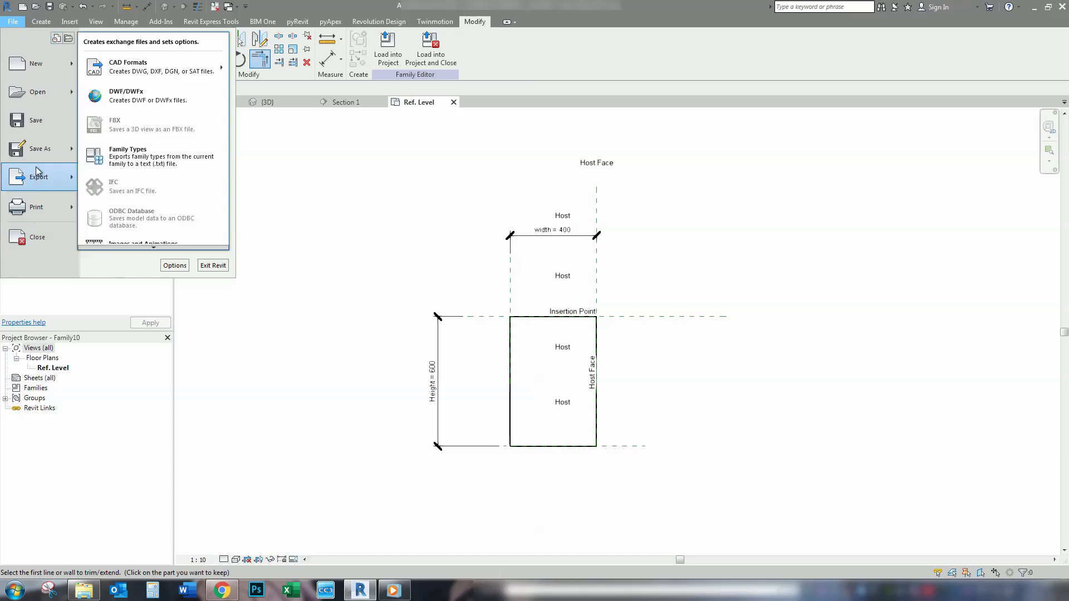
pyautogui.click(39, 148)
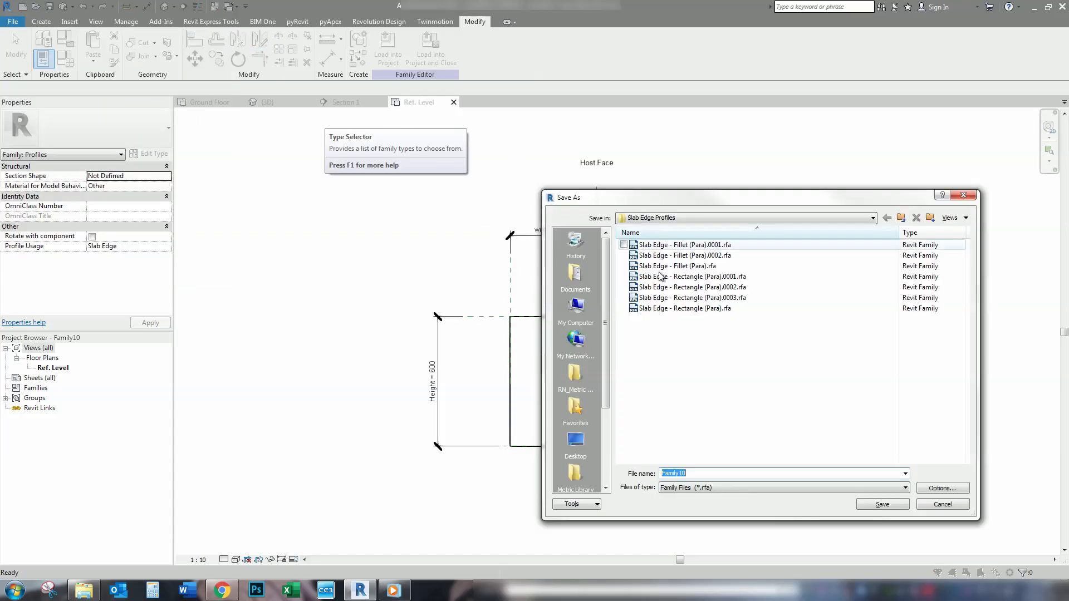
pyautogui.moveTo(675, 313)
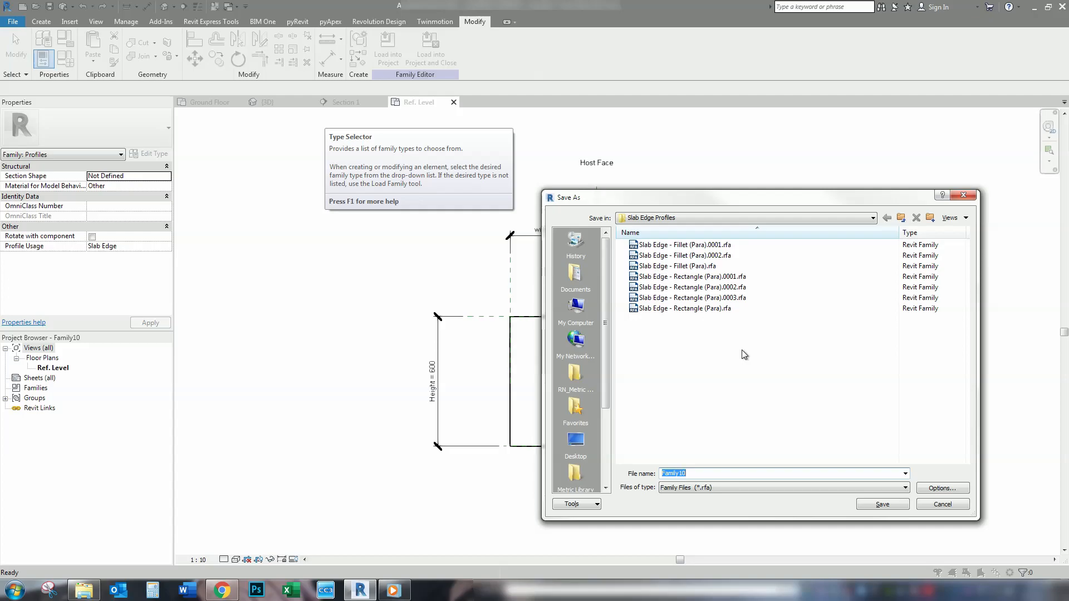
pyautogui.moveTo(827, 367)
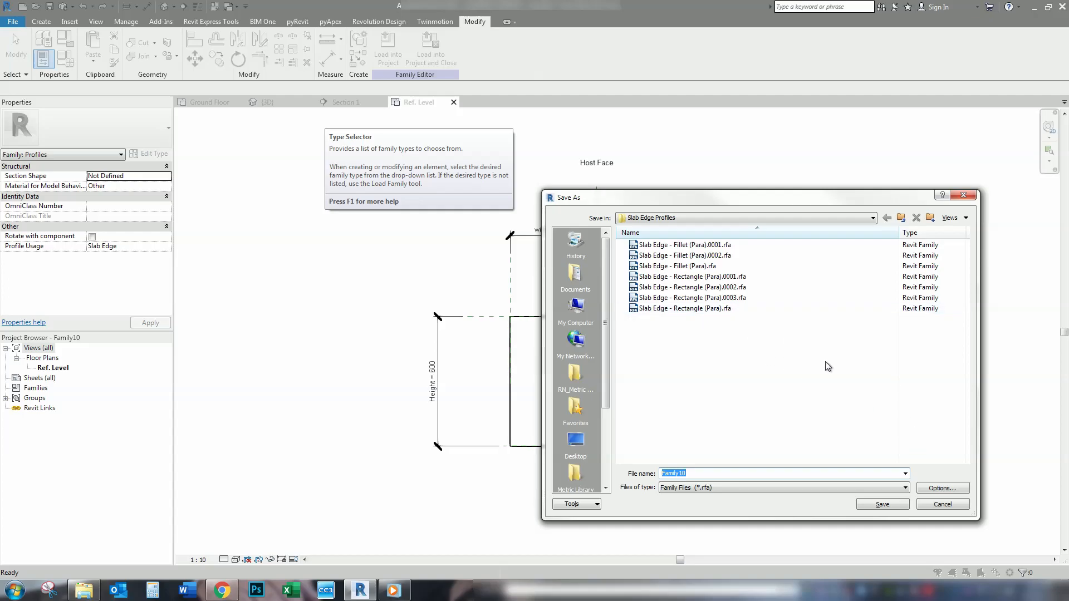
pyautogui.moveTo(944, 504)
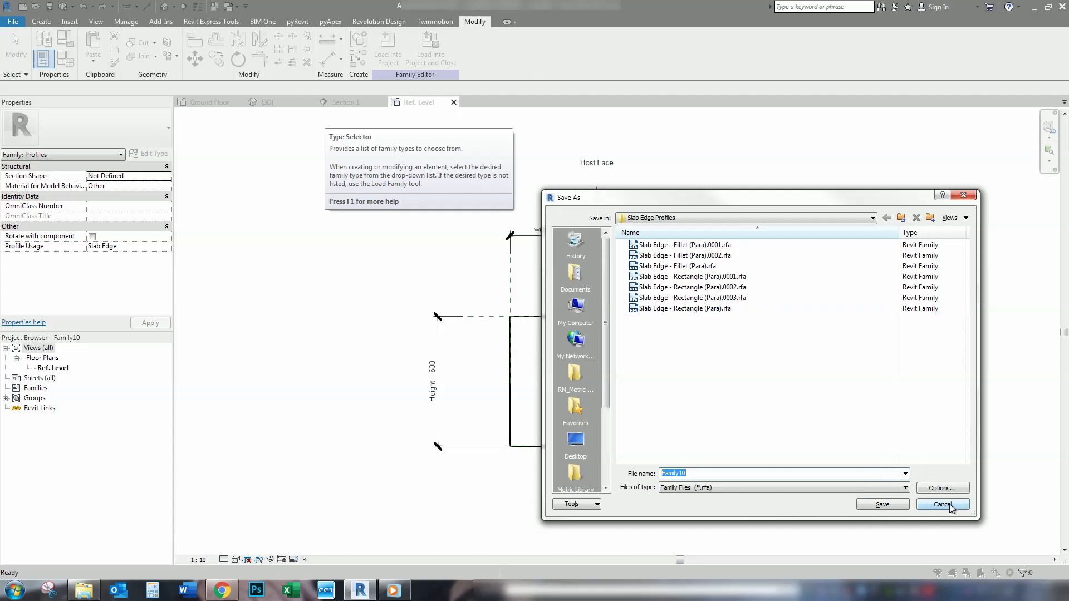
pyautogui.click(943, 504)
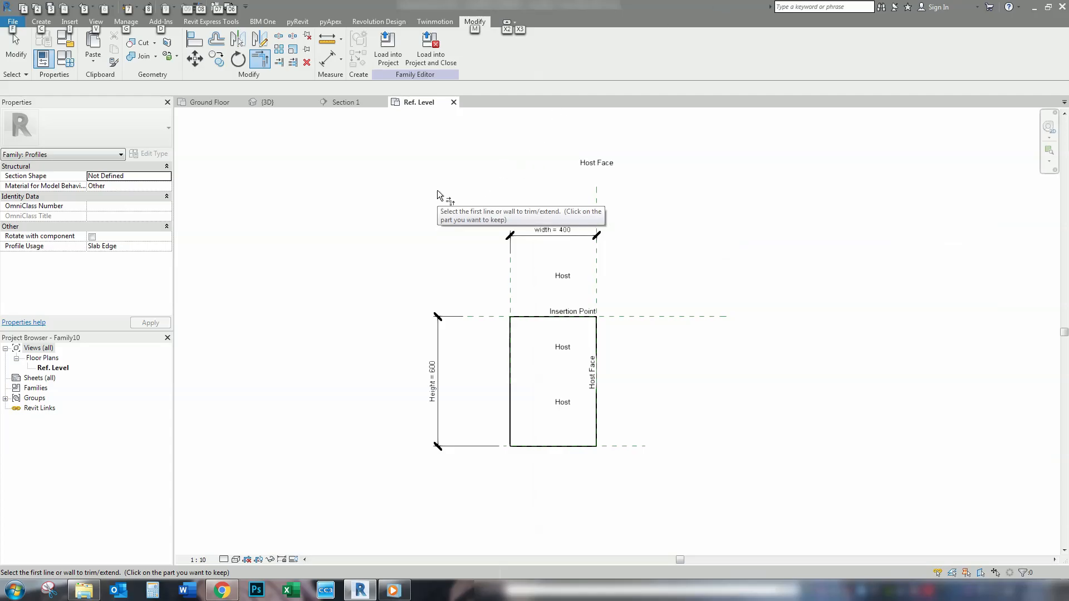
pyautogui.moveTo(663, 369)
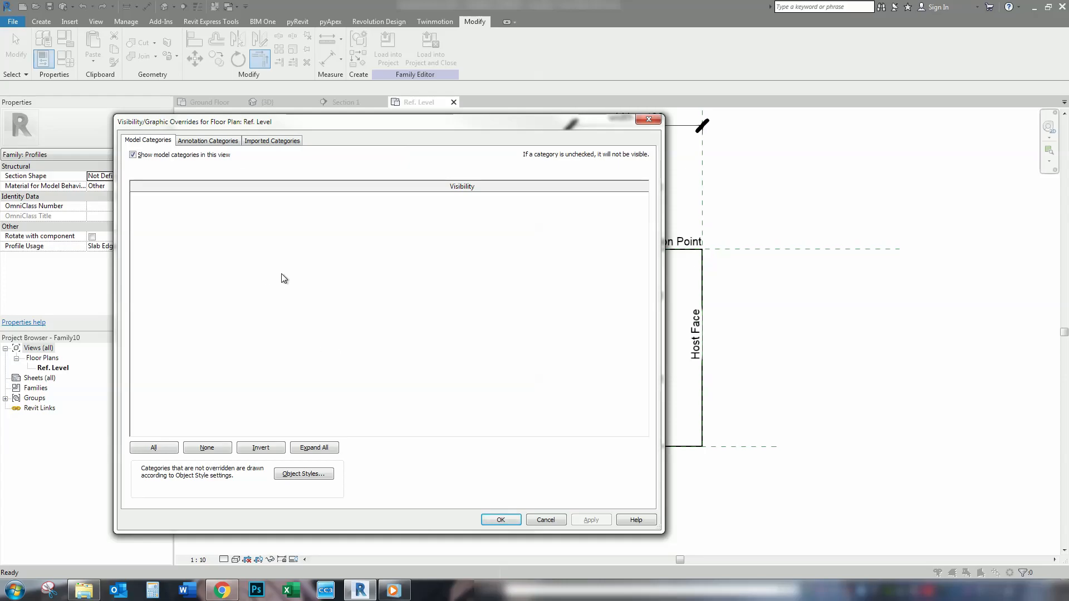
# Uncheck Show annotation categories in Visibility/Graphics to hide dimensions and reference planes
pyautogui.click(207, 141)
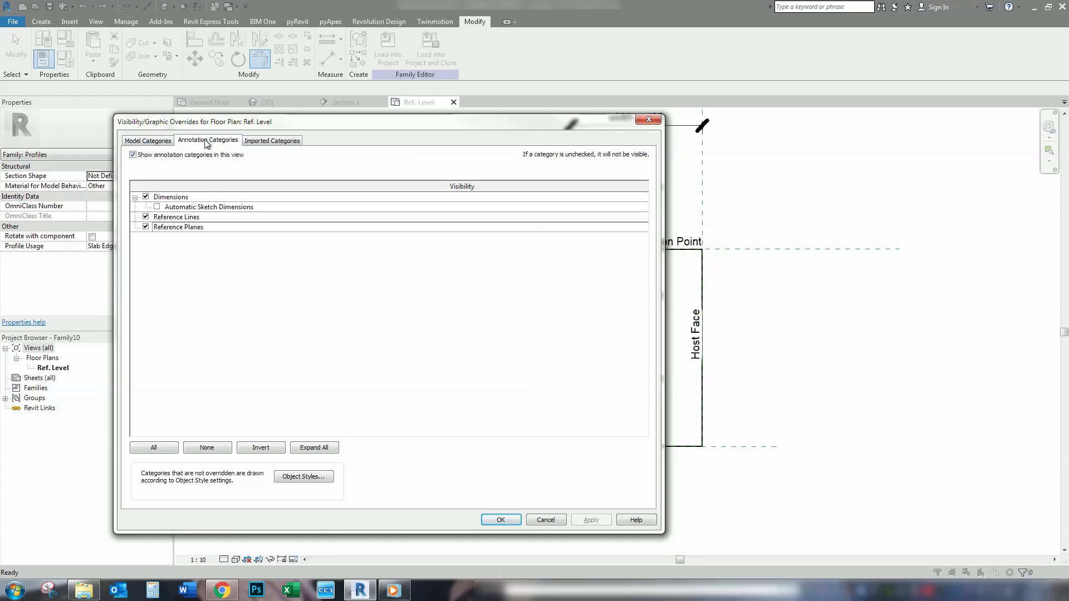
pyautogui.click(133, 154)
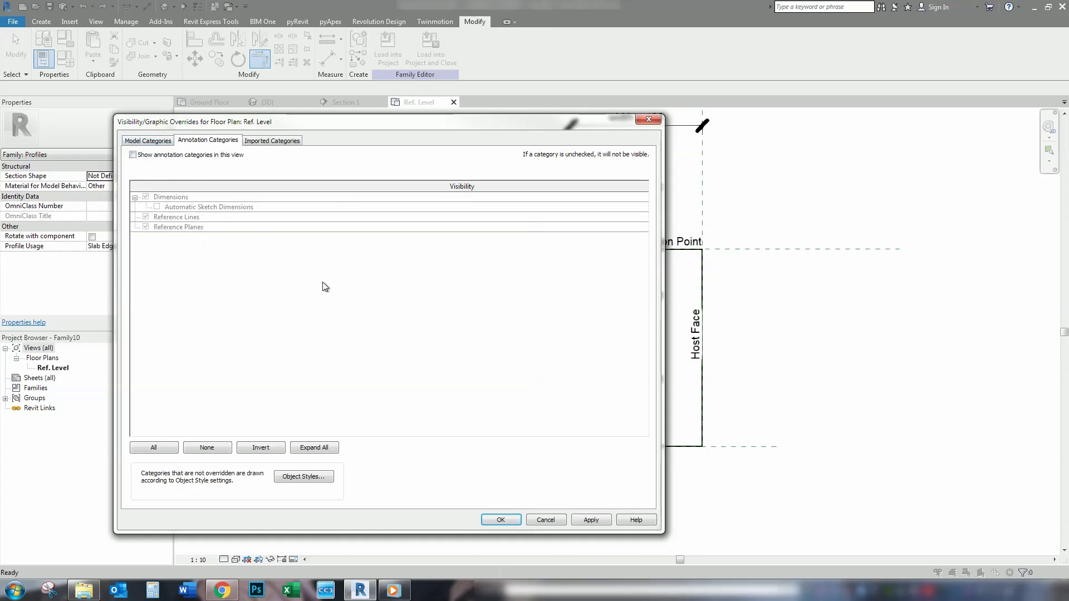
pyautogui.click(501, 519)
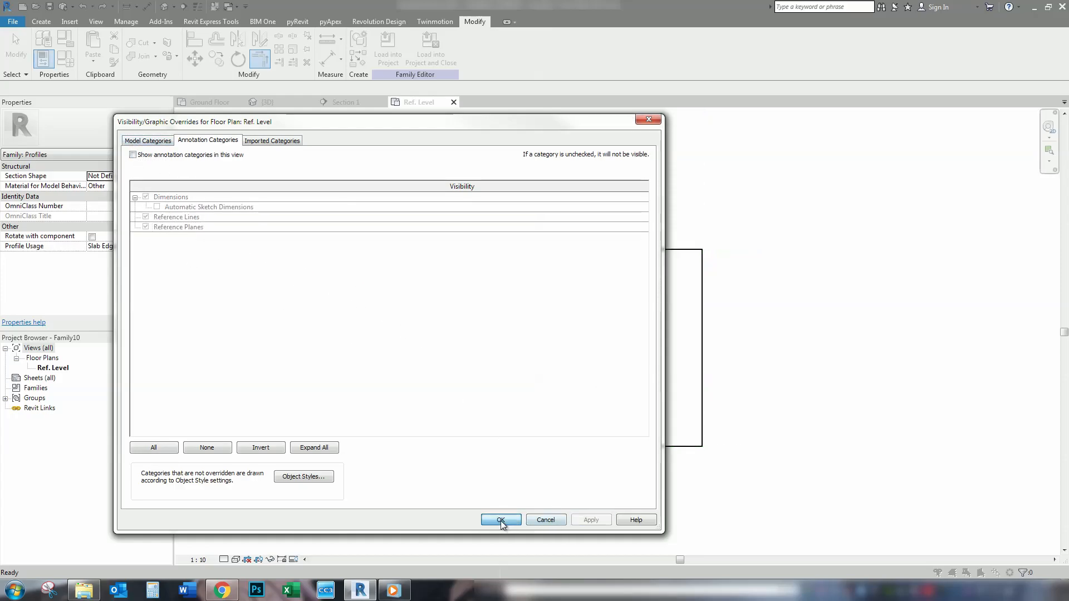
pyautogui.click(501, 520)
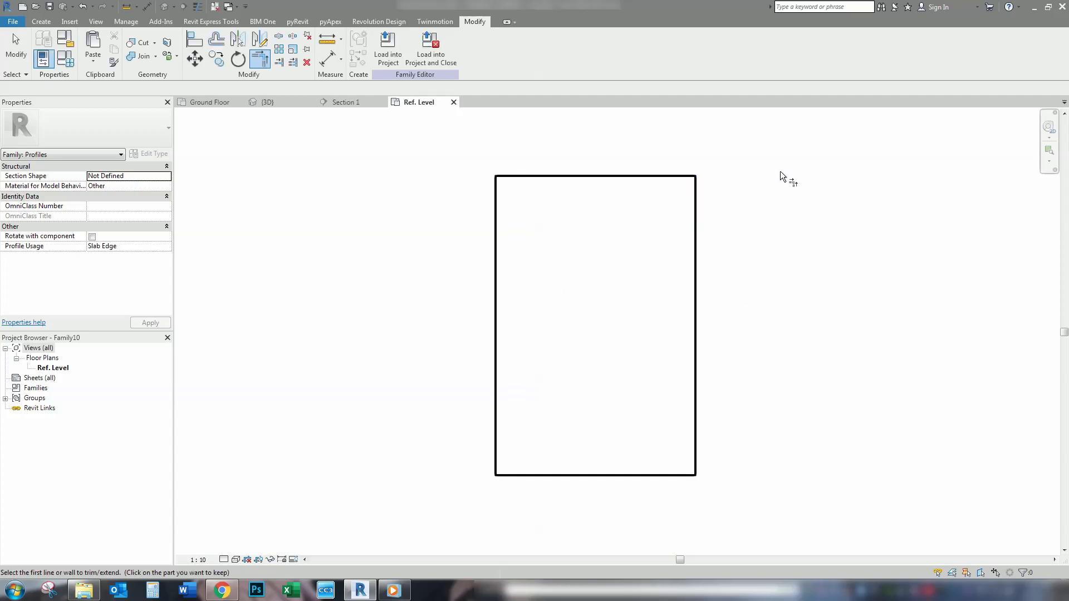
pyautogui.moveTo(731, 328)
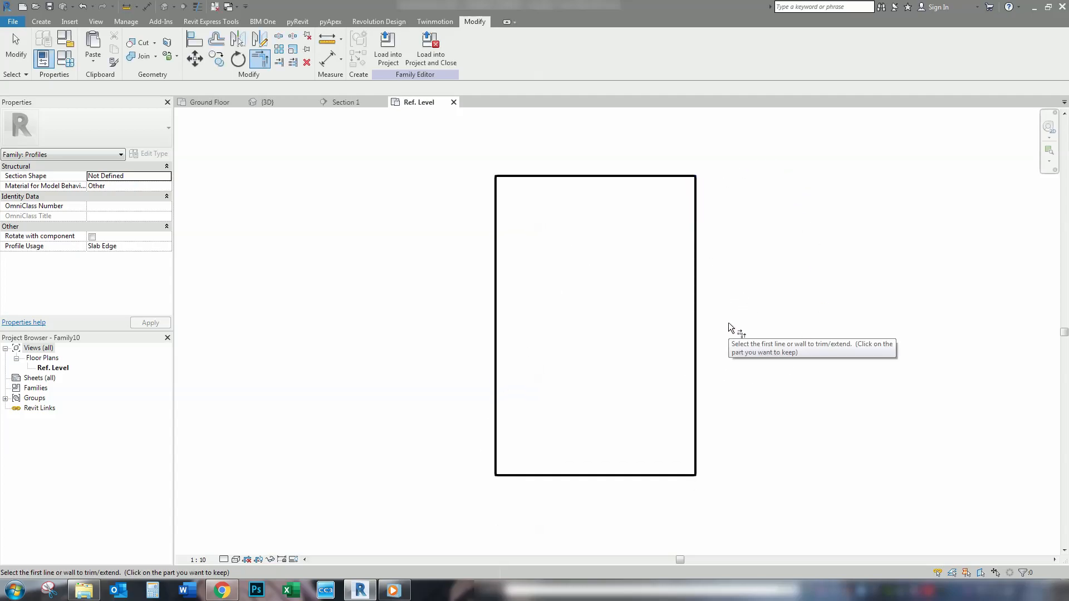
pyautogui.moveTo(775, 362)
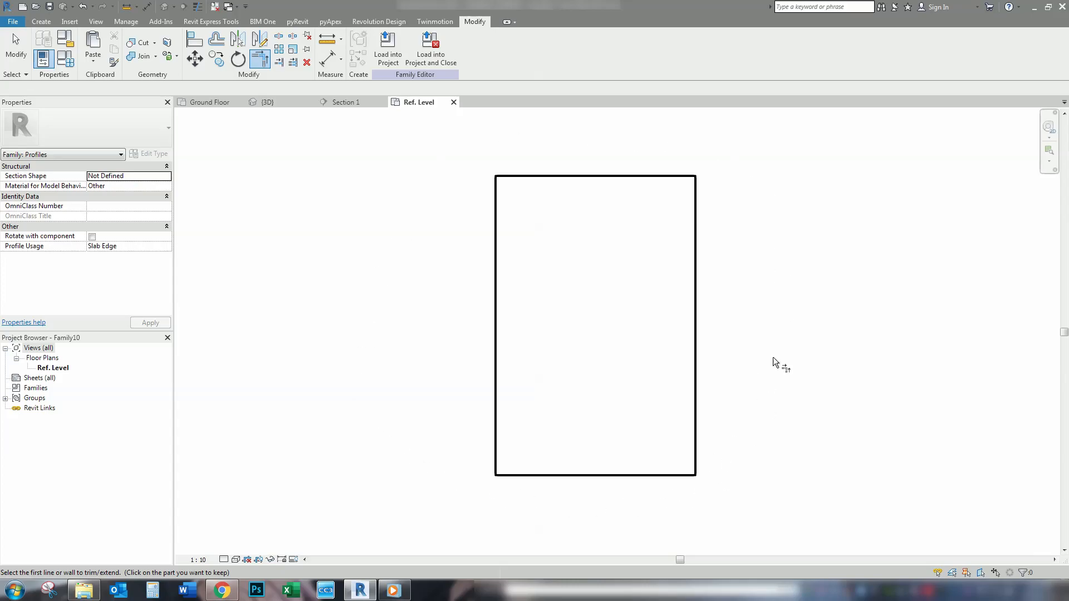
pyautogui.moveTo(830, 249)
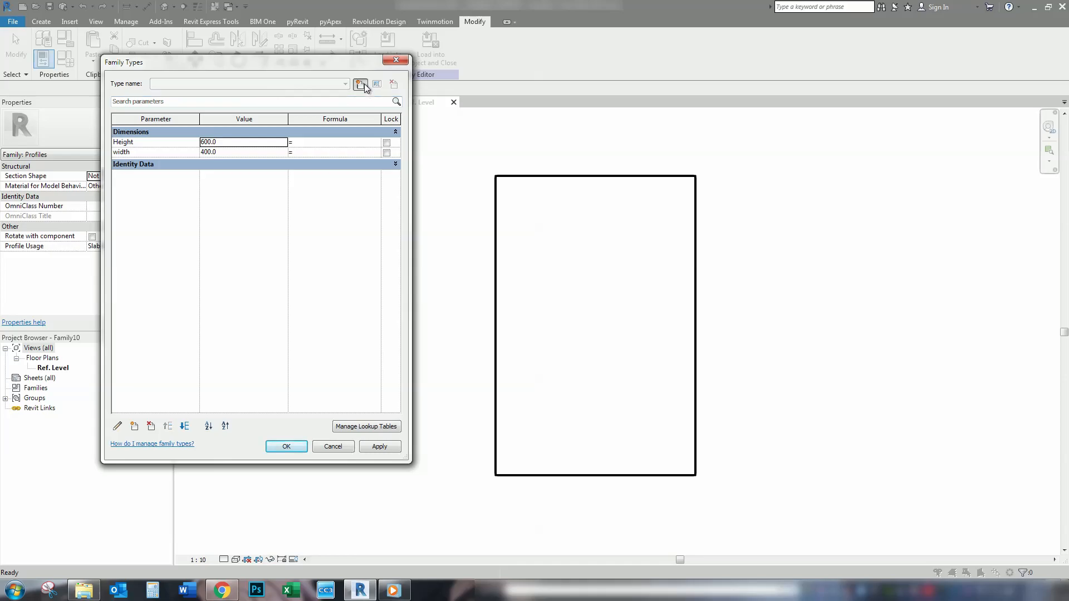
# Create a family type named 600h x 400w
pyautogui.click(361, 84)
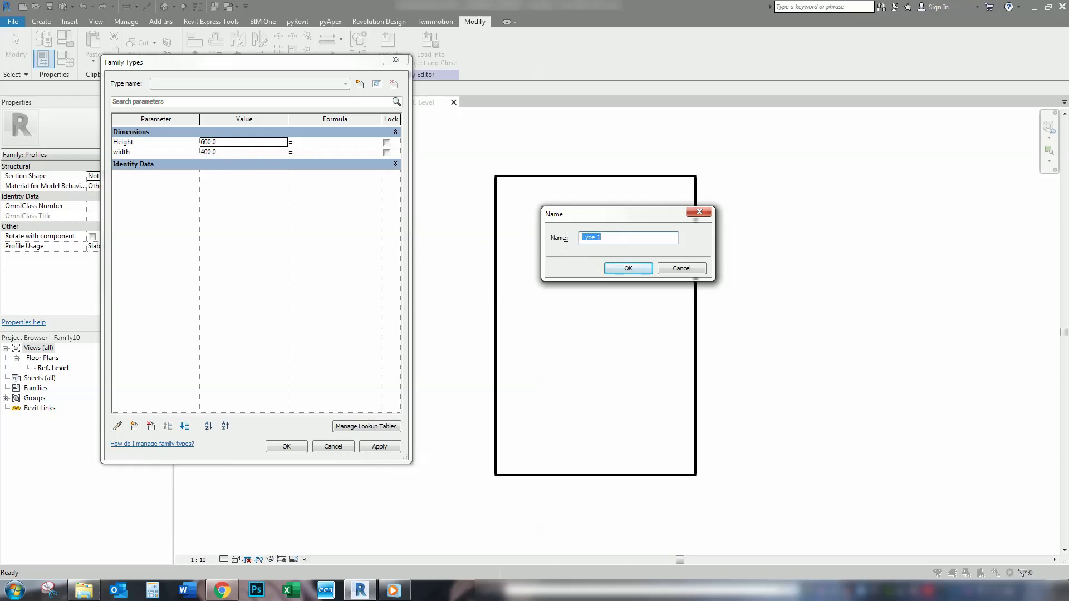
pyautogui.write('6')
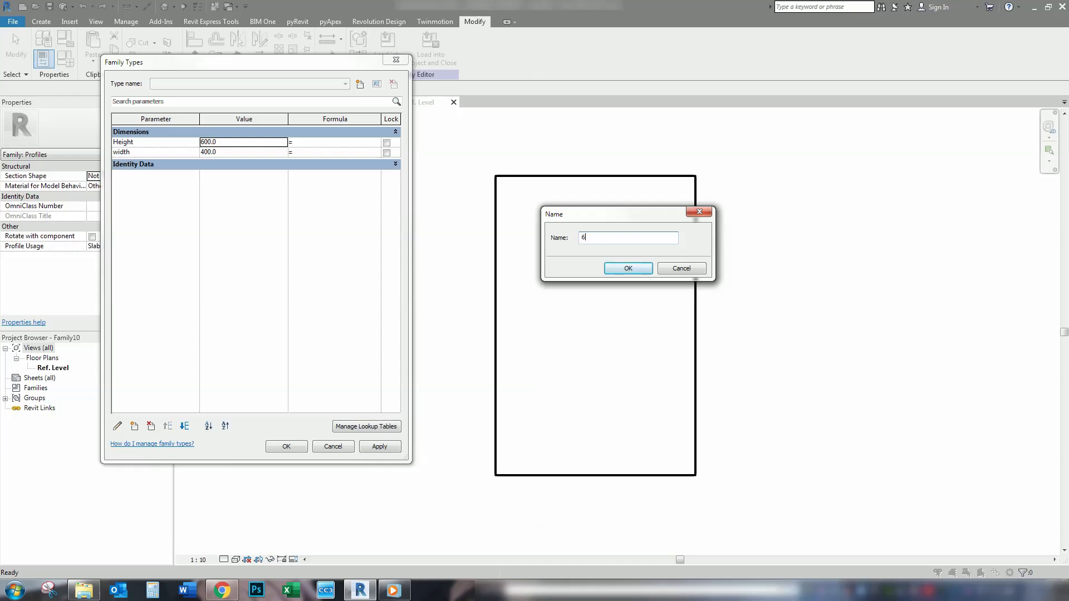
pyautogui.write('00h x 400')
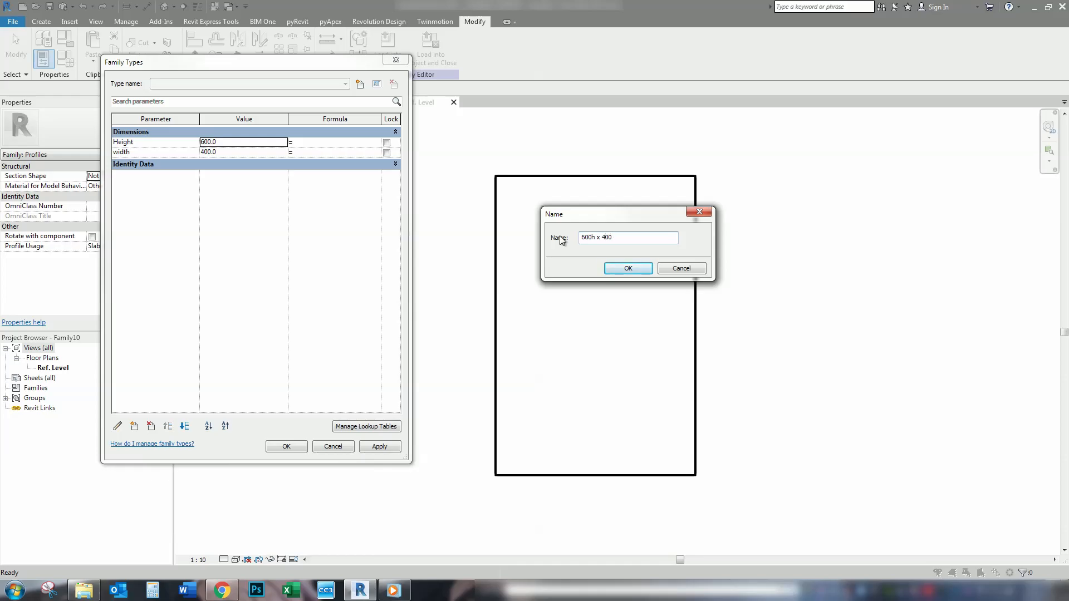
pyautogui.write('w')
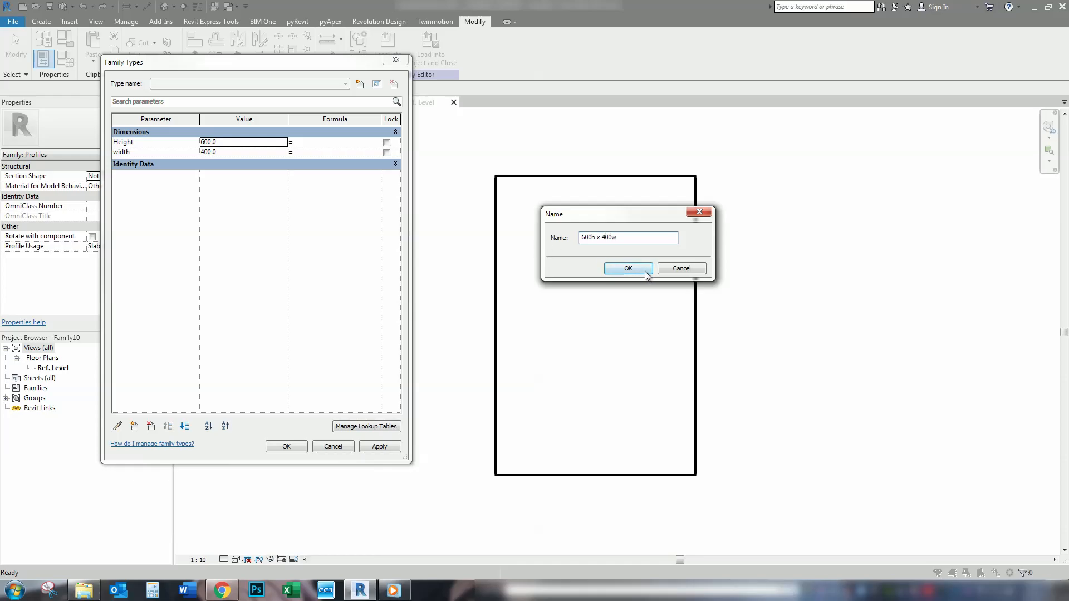
pyautogui.click(628, 268)
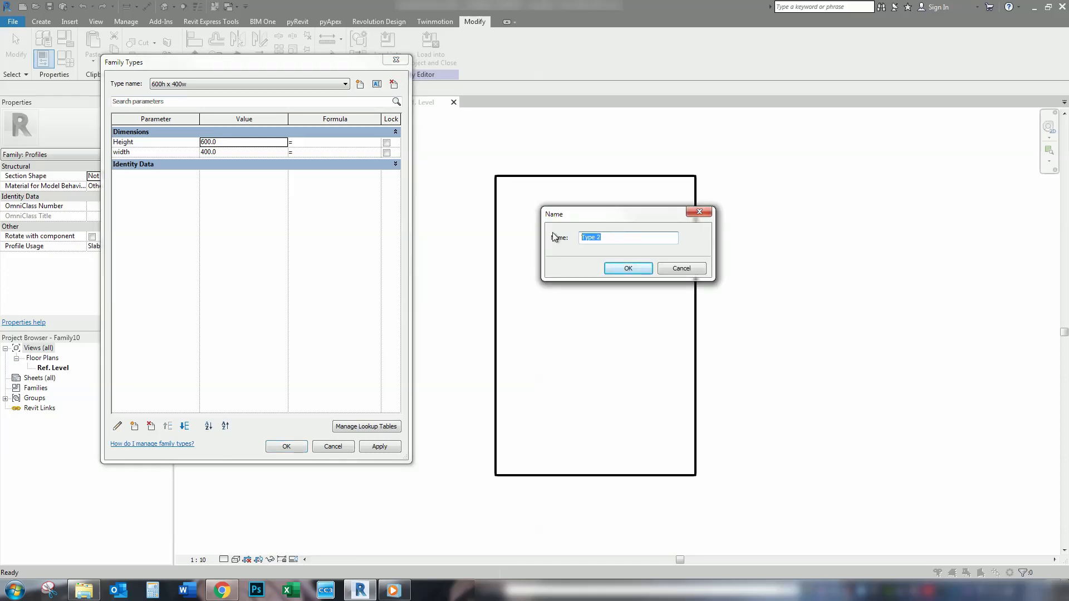
# Add a 350w x 350h type with Height and width both 350
pyautogui.write('350 x')
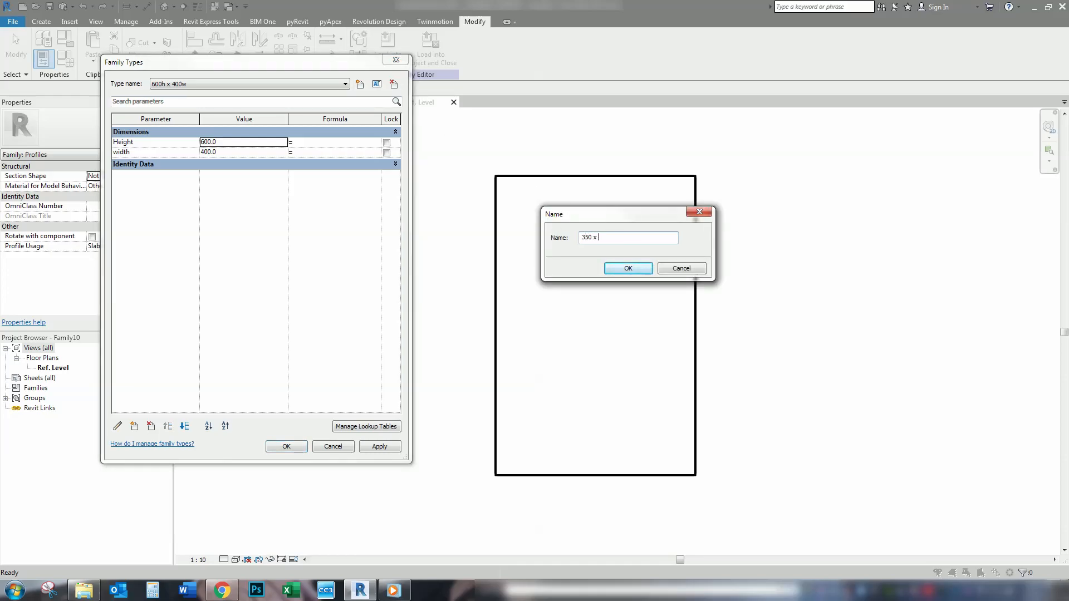
pyautogui.write('350h')
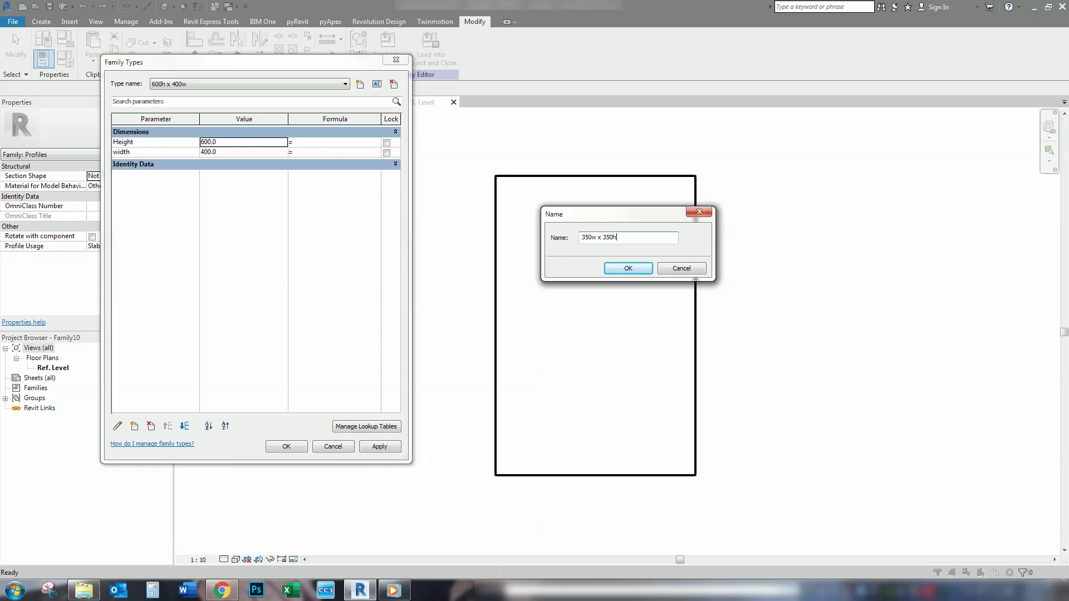
pyautogui.click(627, 267)
pyautogui.write('350')
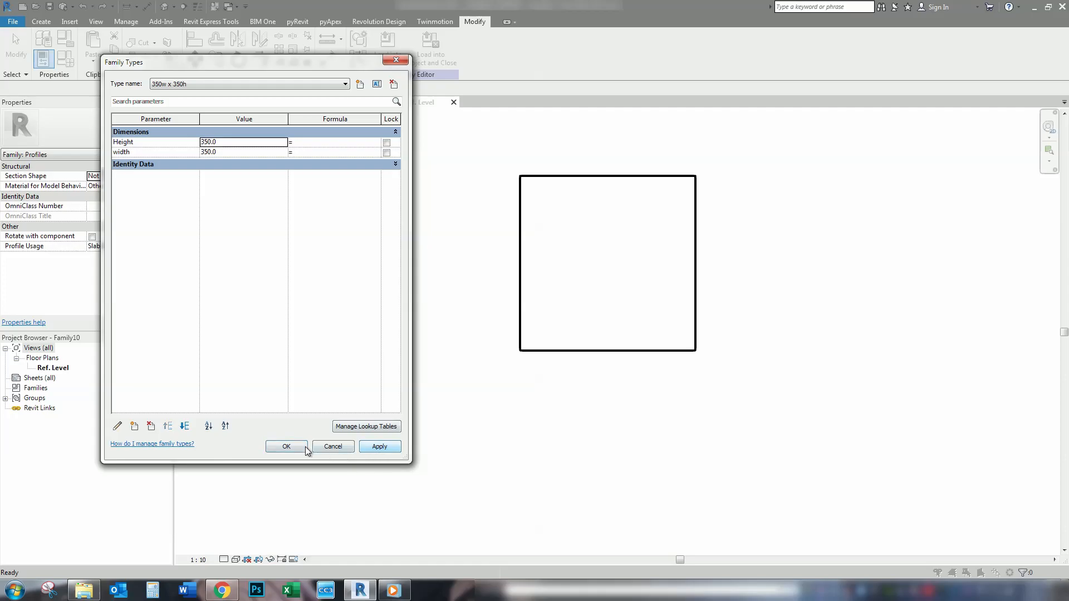
pyautogui.click(285, 447)
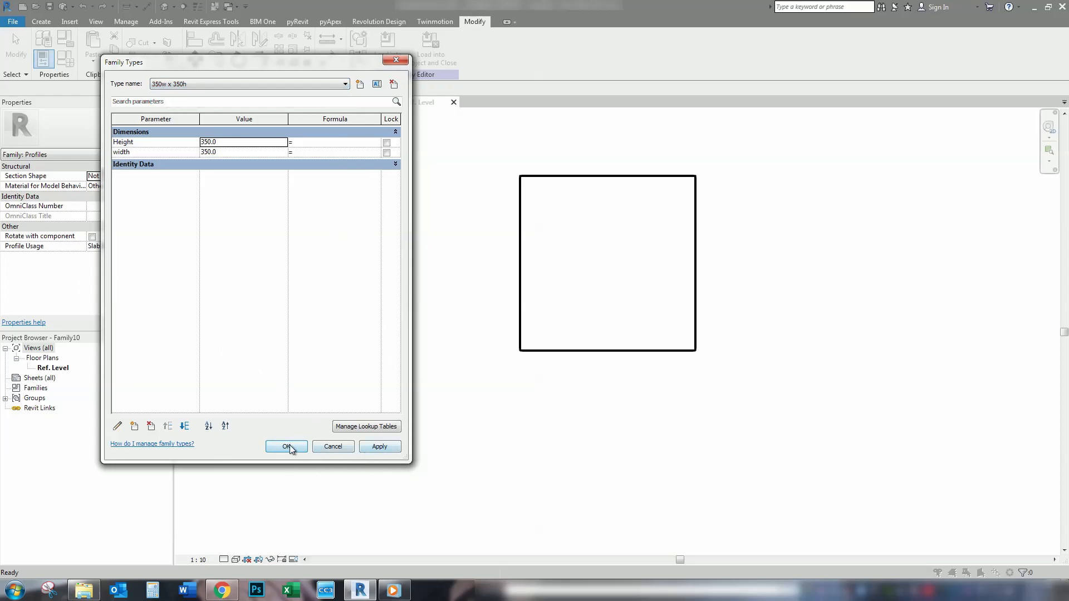
pyautogui.click(286, 446)
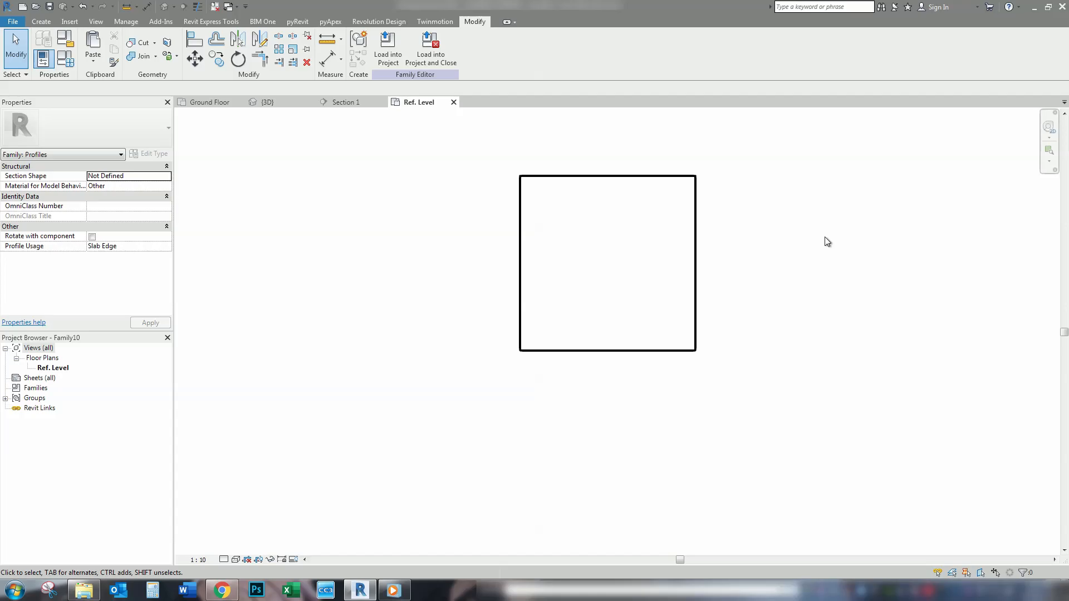
pyautogui.moveTo(728, 225)
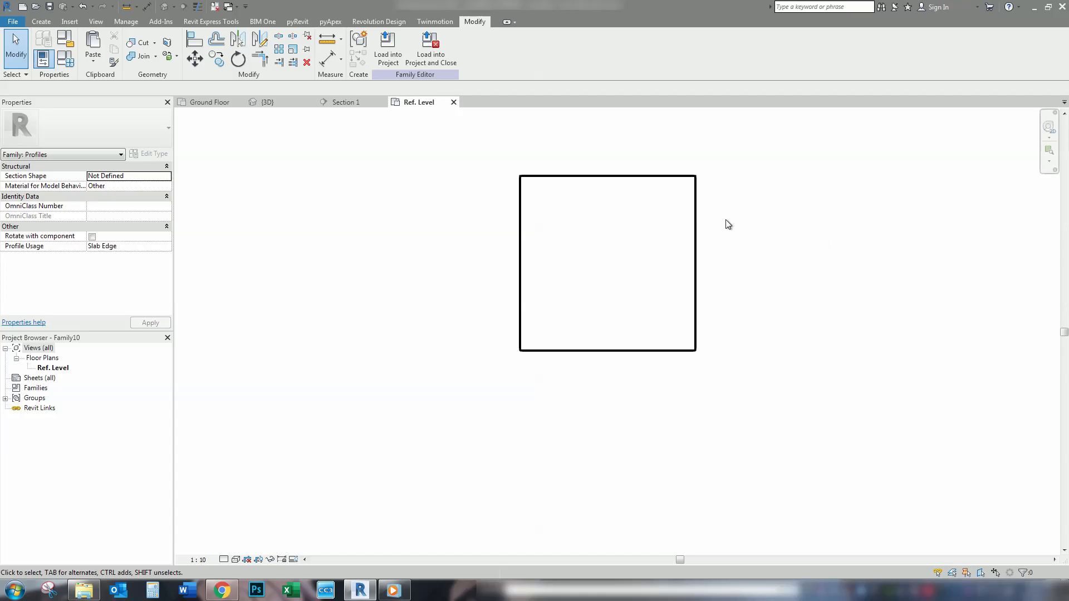
# Begin a second new profile family from the File menu
pyautogui.click(12, 21)
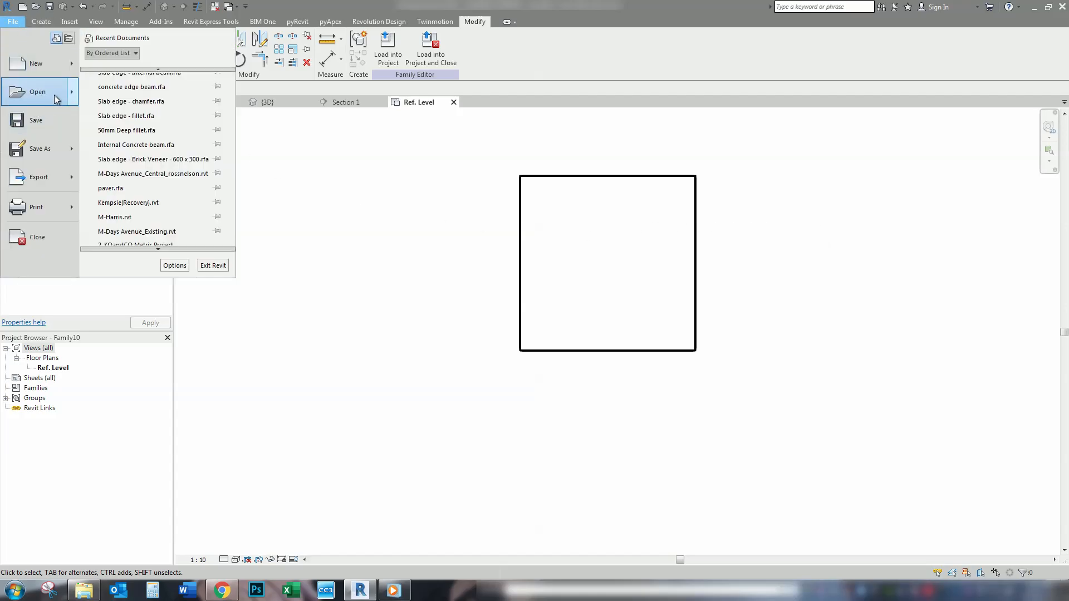
pyautogui.click(13, 21)
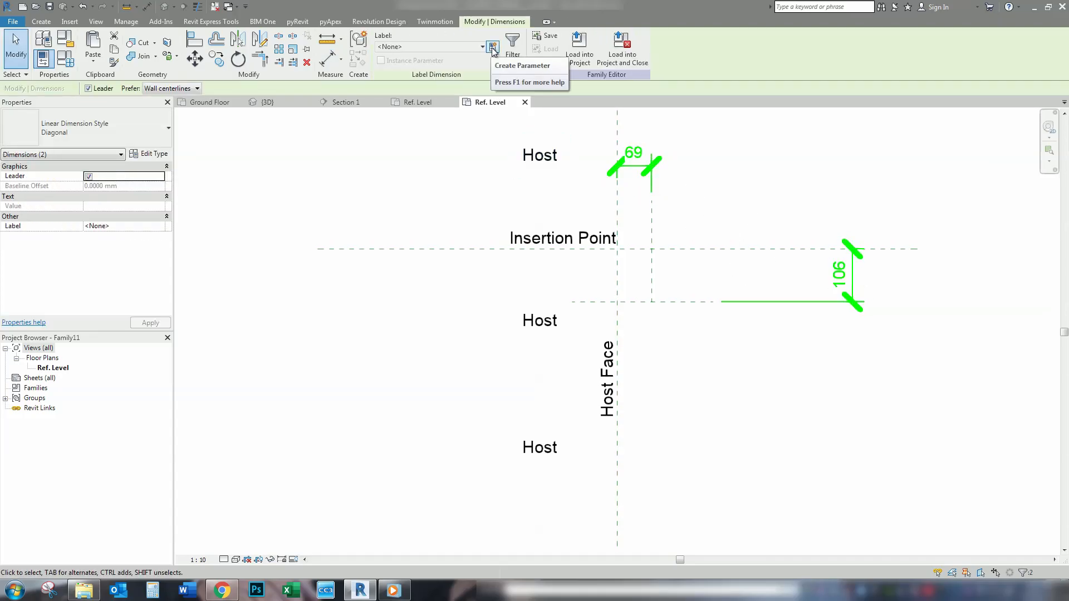
# Label the selected dimensions with a new Fillet width parameter of 50
pyautogui.click(522, 66)
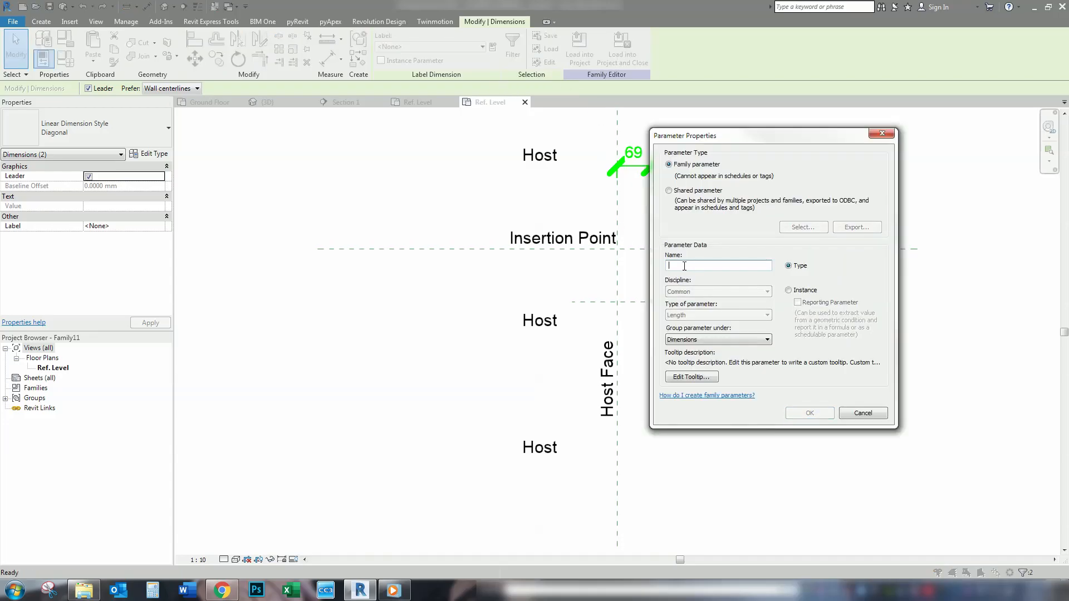
pyautogui.write('Fillet width')
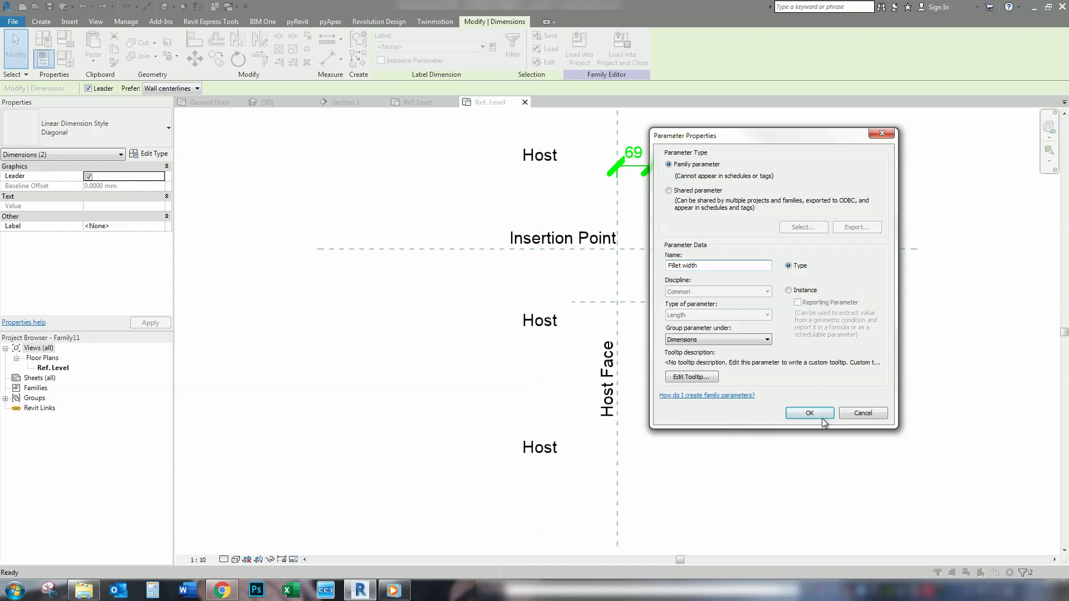
pyautogui.click(810, 413)
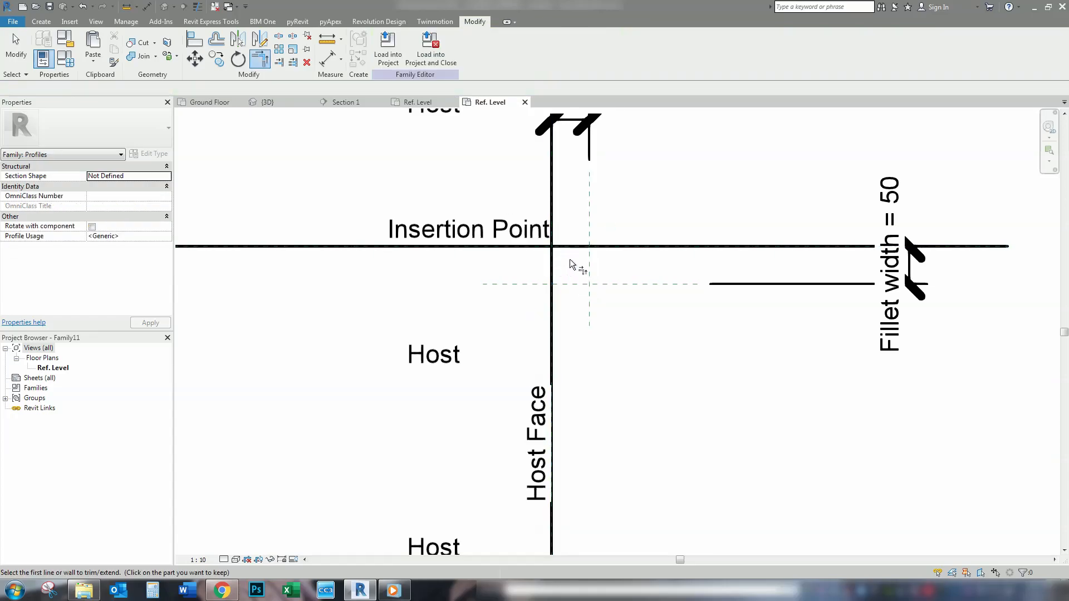
# Trim the fillet edge lines into a corner and resume sketching lines
pyautogui.click(573, 248)
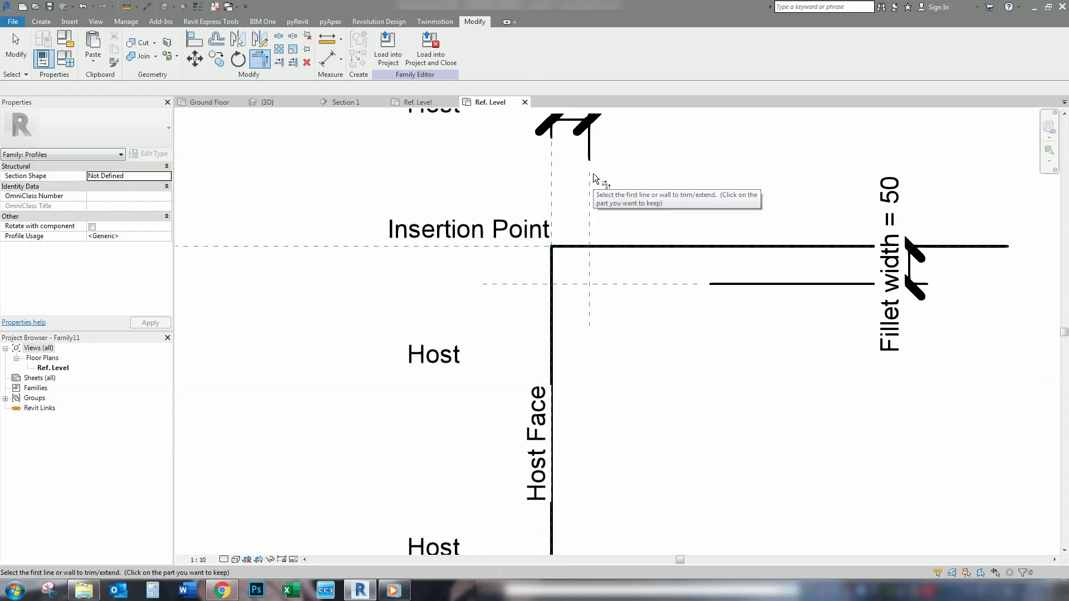
pyautogui.click(40, 21)
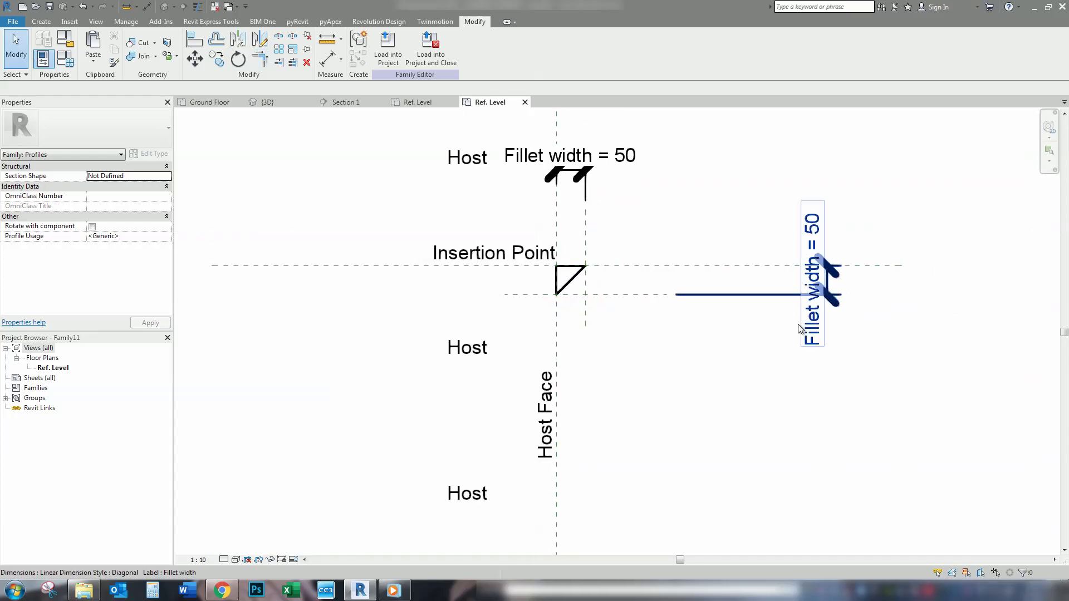
# Flex the Fillet width dimension to 100, then reset it to 50
pyautogui.click(811, 280)
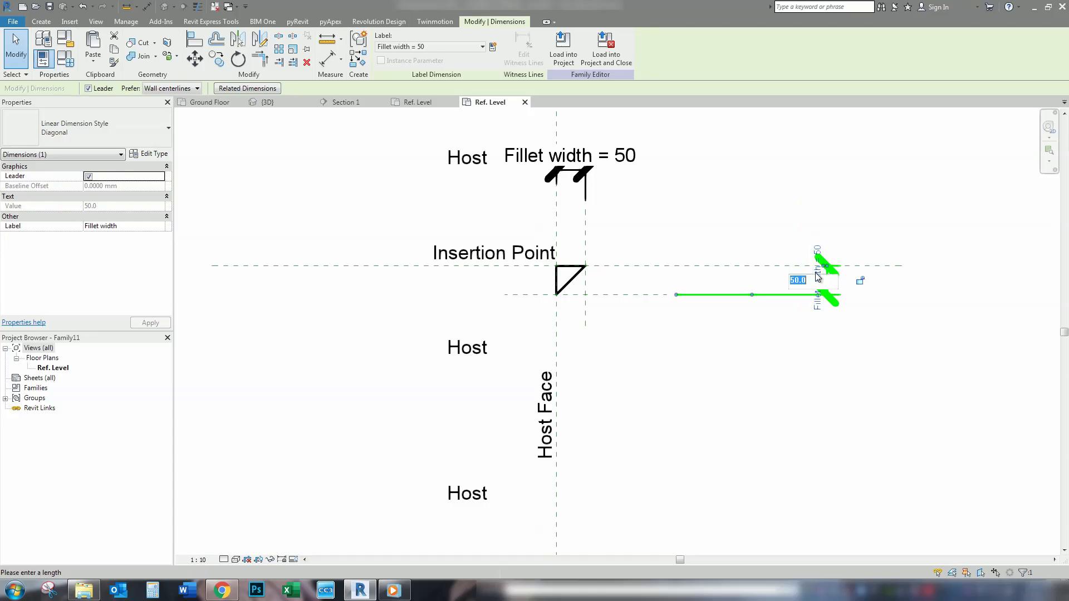
pyautogui.write('100')
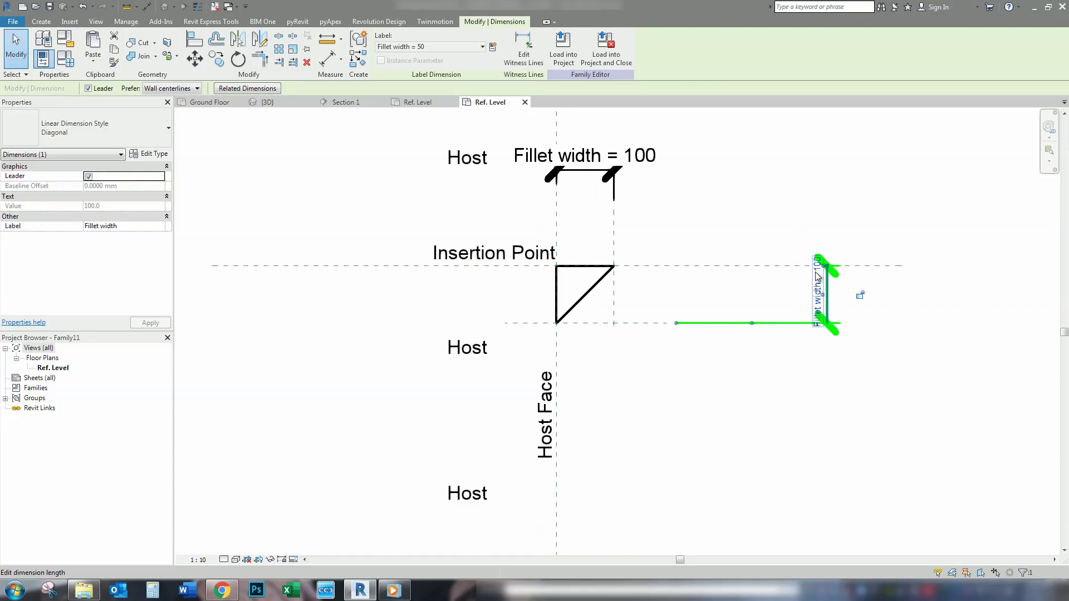
pyautogui.doubleClick(818, 295)
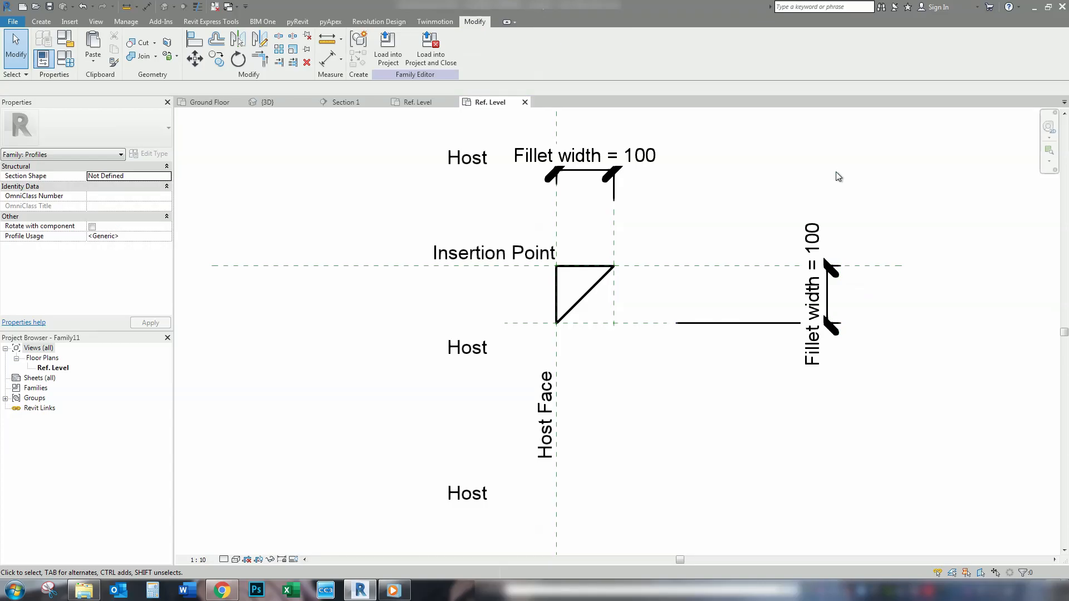
pyautogui.click(812, 307)
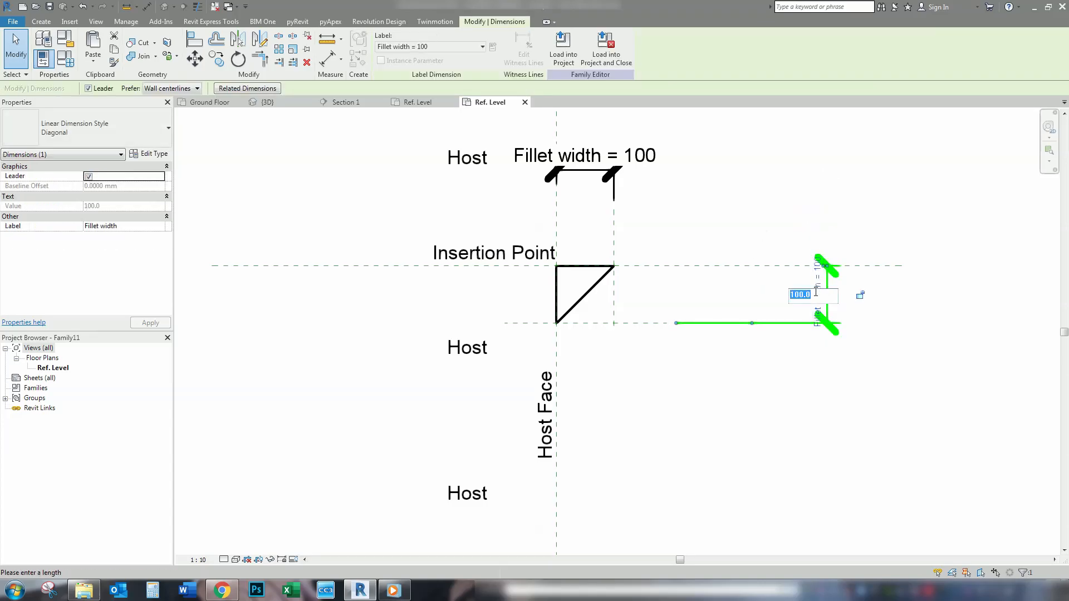
pyautogui.write('50')
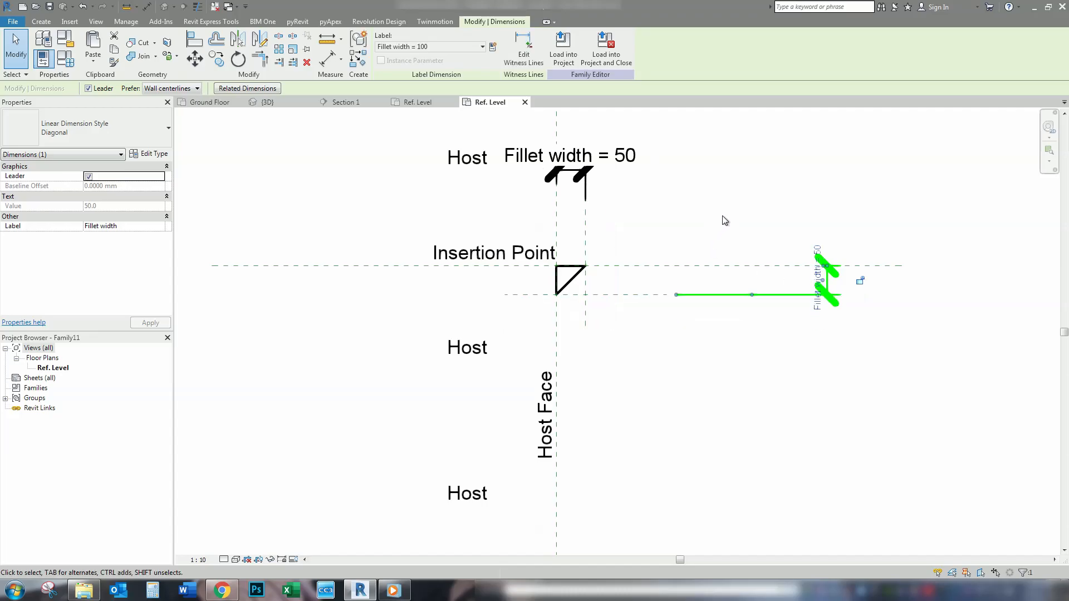
pyautogui.moveTo(677, 218)
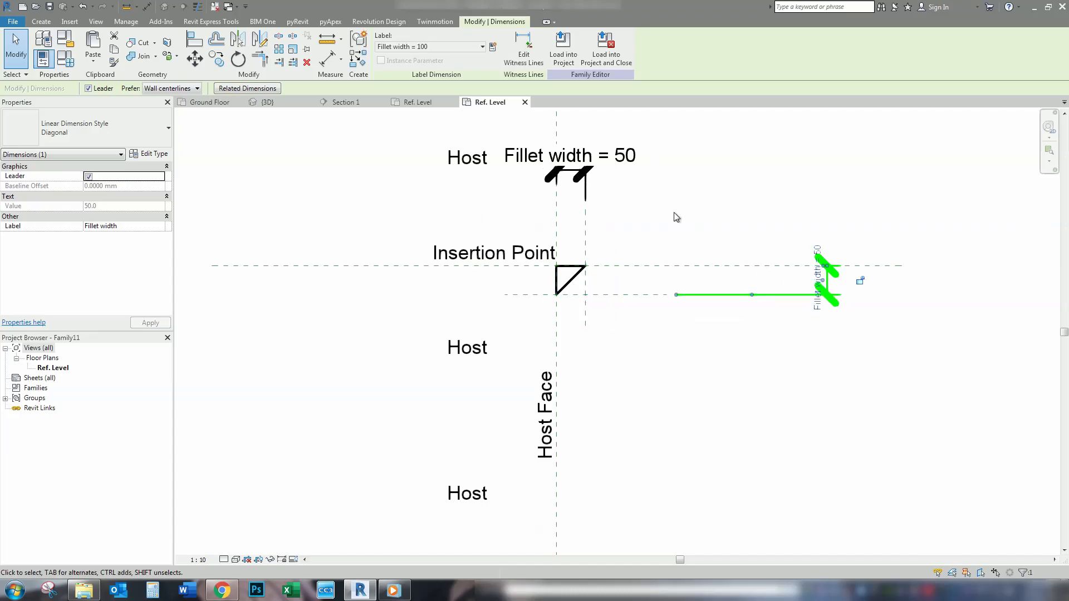
pyautogui.moveTo(742, 237)
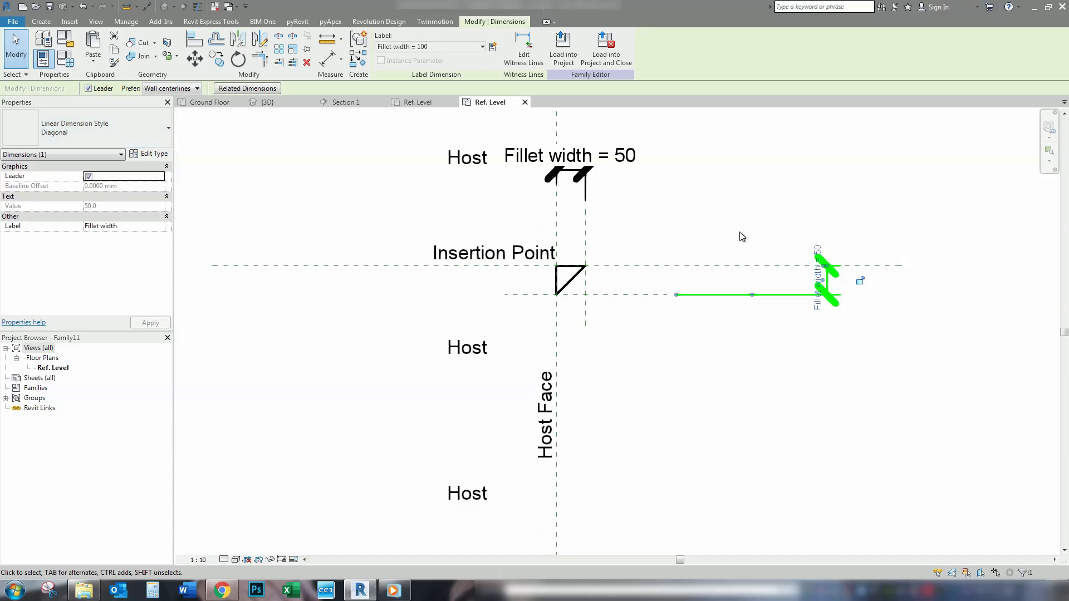
pyautogui.moveTo(121, 82)
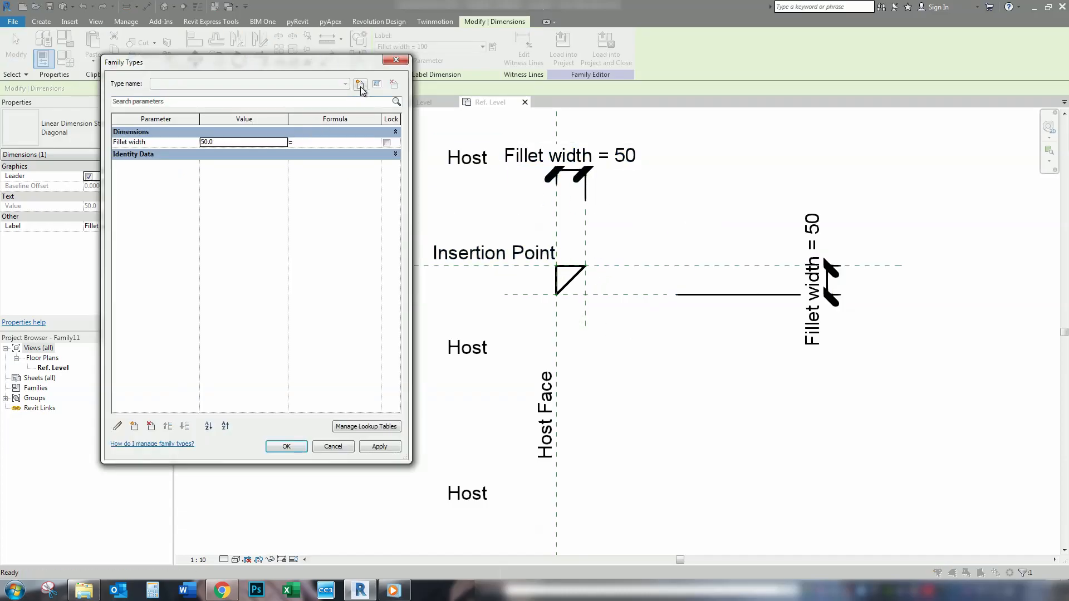
# Add a '50mm Fillet' family type and hide the view's annotation categories in Visibility/Graphics
pyautogui.click(359, 83)
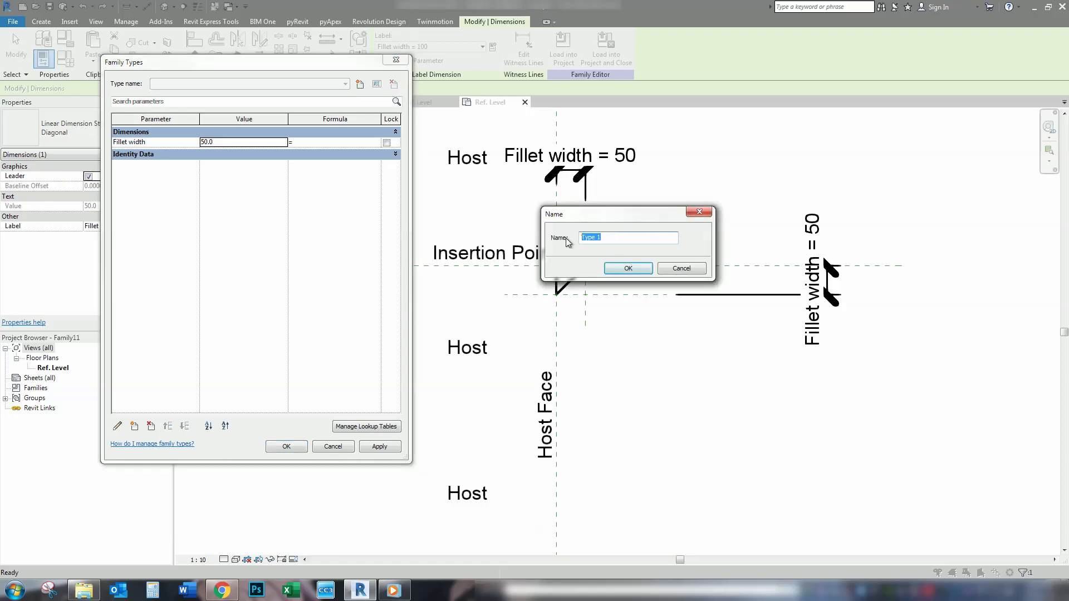
pyautogui.write('50mm')
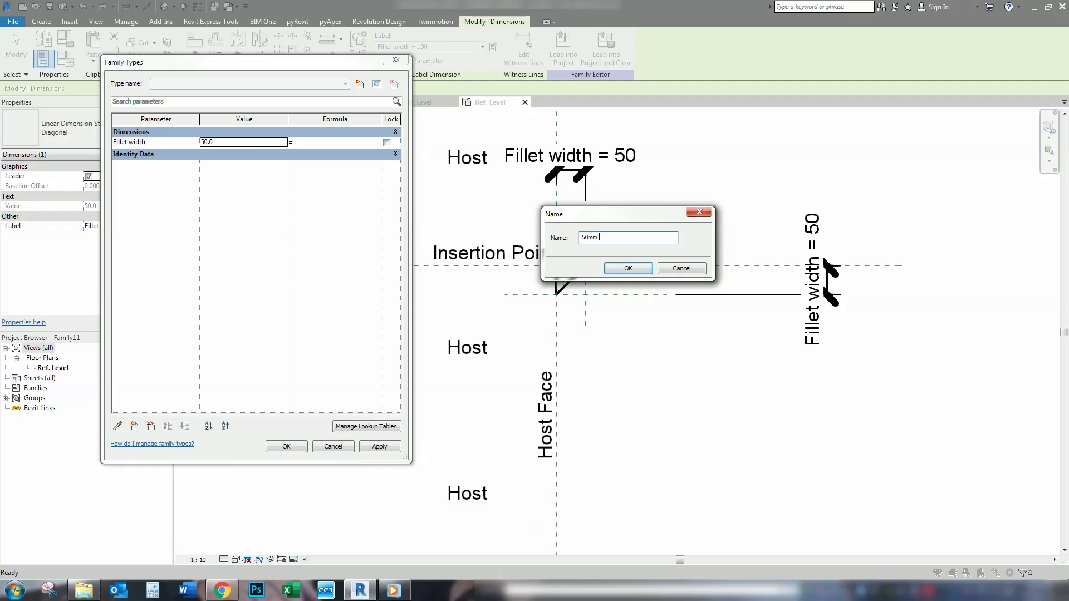
pyautogui.write('Fille')
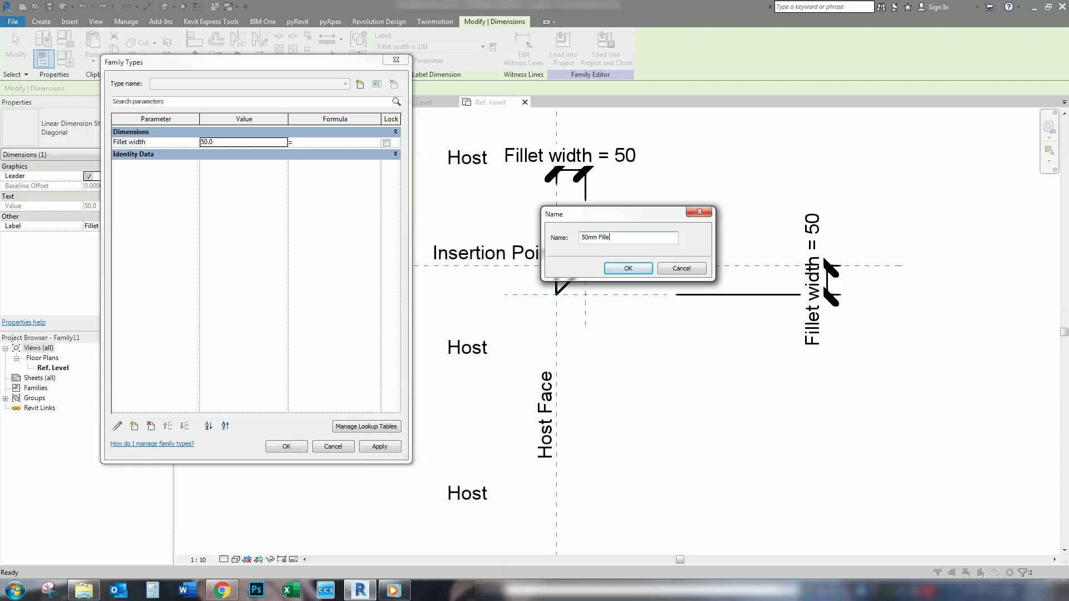
pyautogui.click(627, 268)
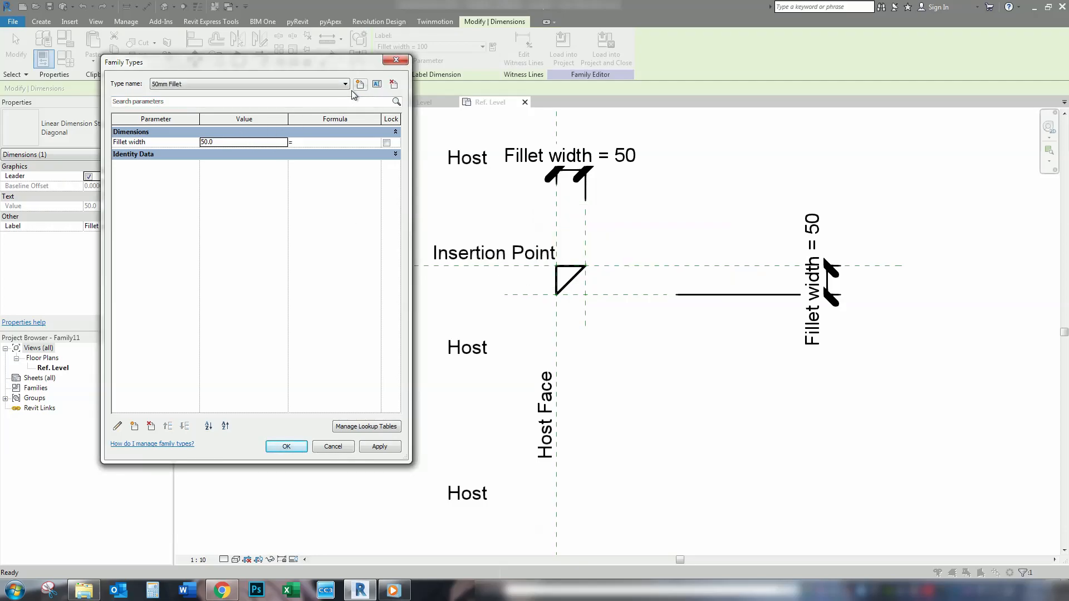
pyautogui.click(286, 447)
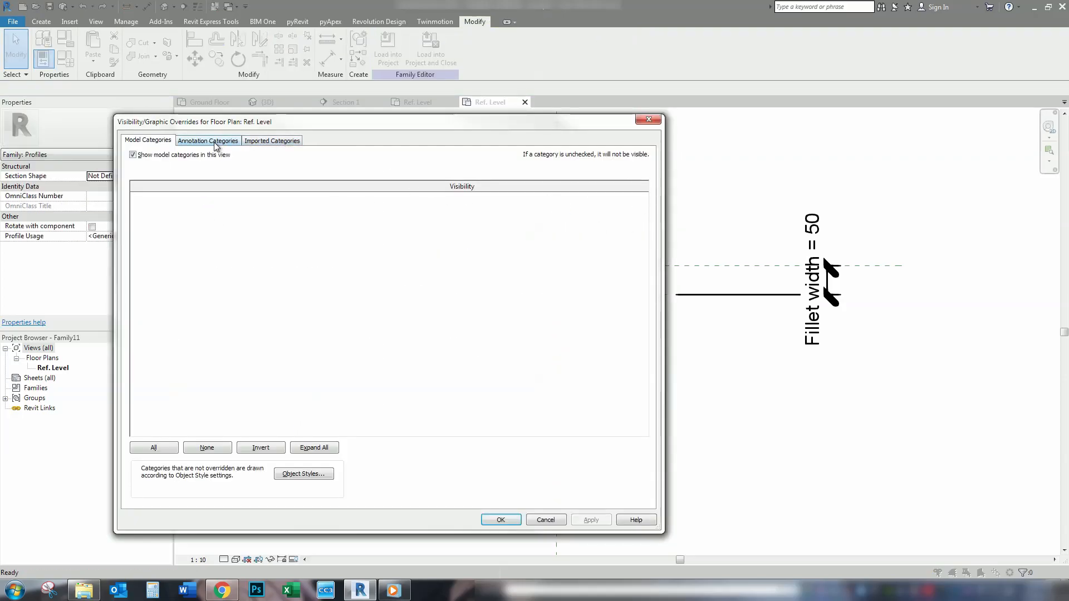
pyautogui.click(208, 140)
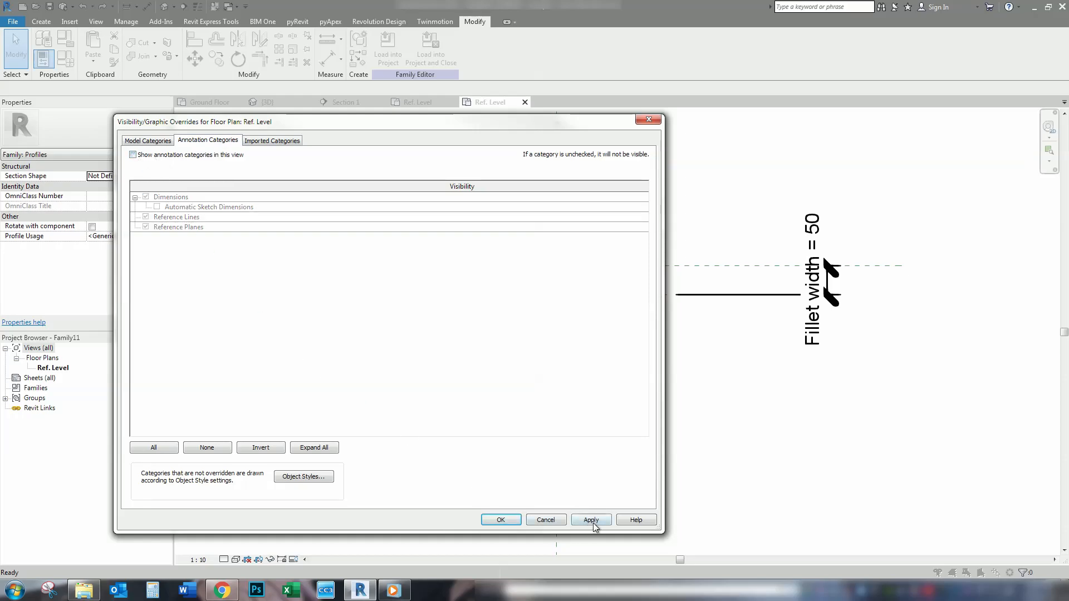
pyautogui.click(500, 519)
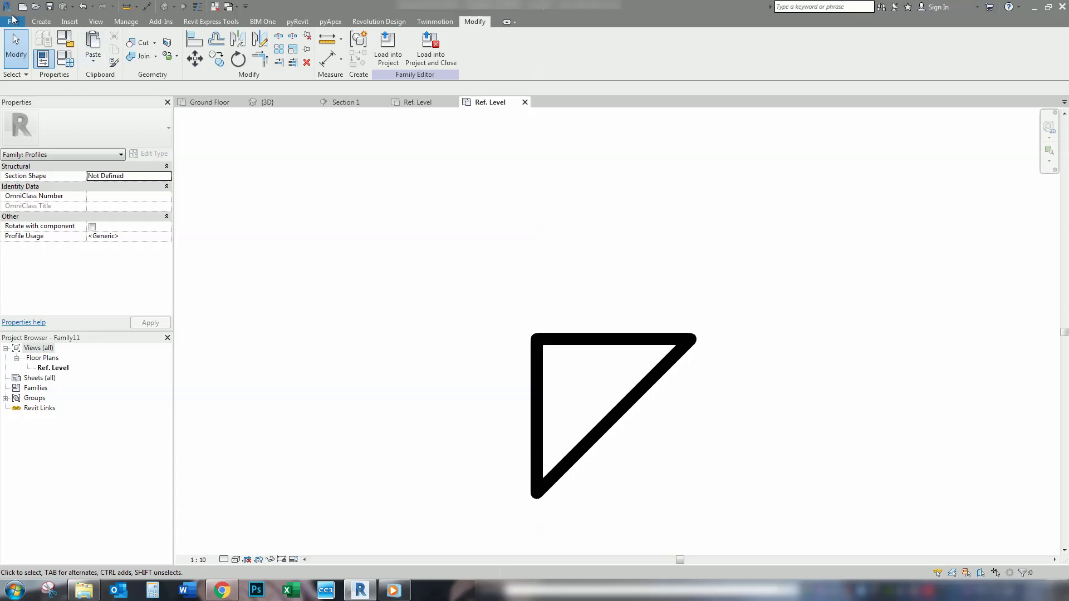
# Cancel the Save As dialog, leaving Family11 open and unsaved
pyautogui.click(12, 21)
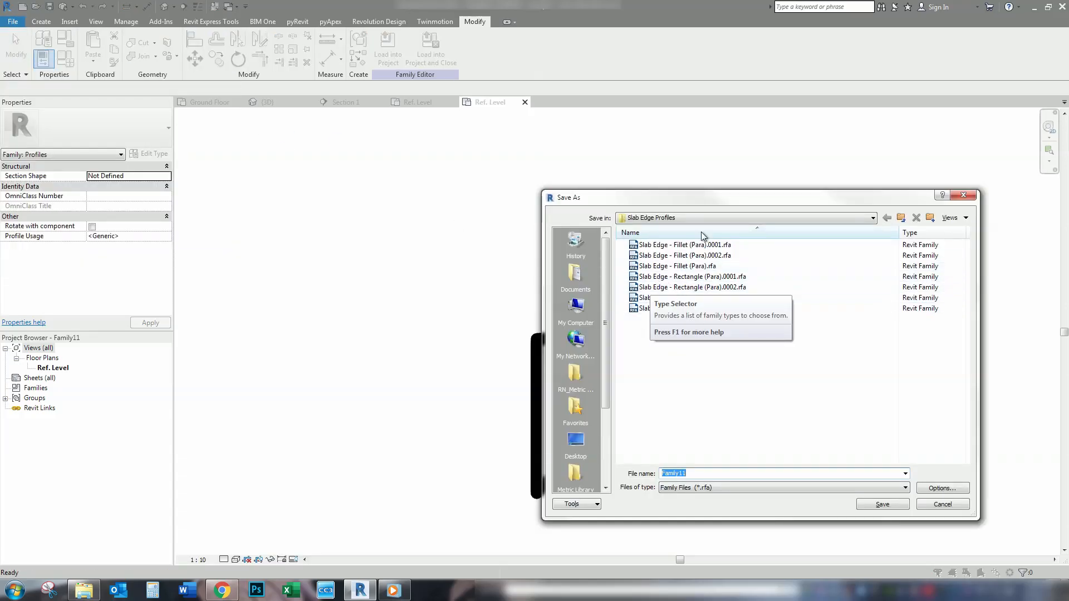
pyautogui.moveTo(711, 266)
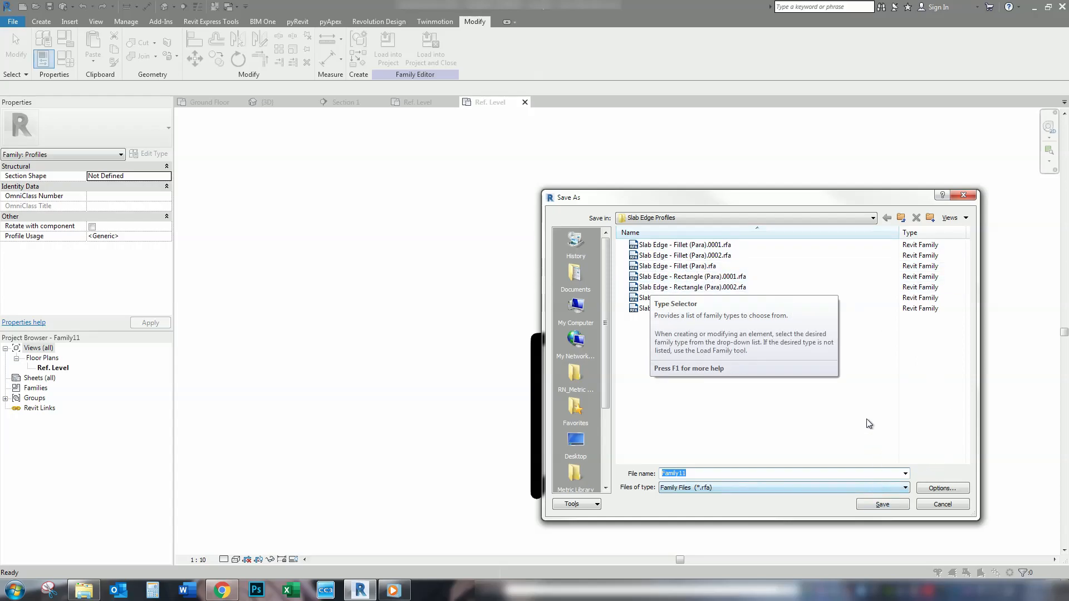
pyautogui.click(943, 504)
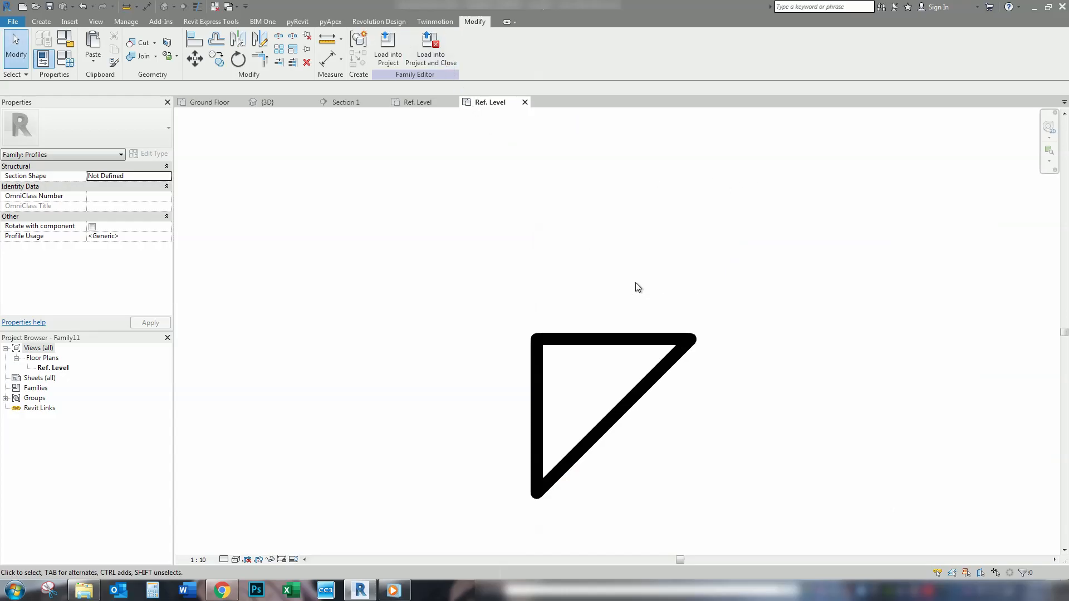
pyautogui.moveTo(517, 165)
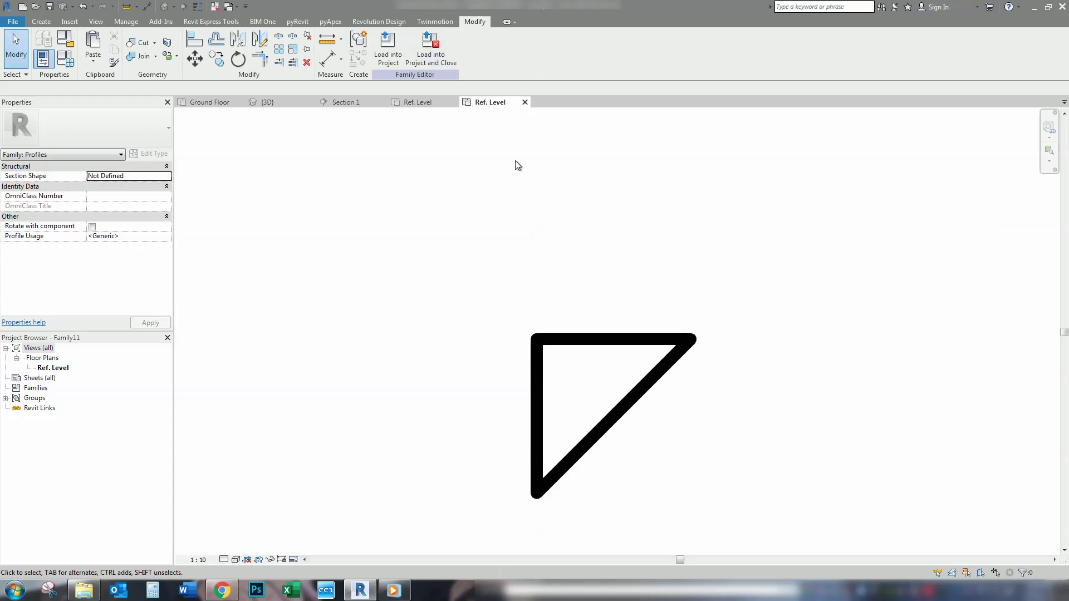
pyautogui.moveTo(531, 140)
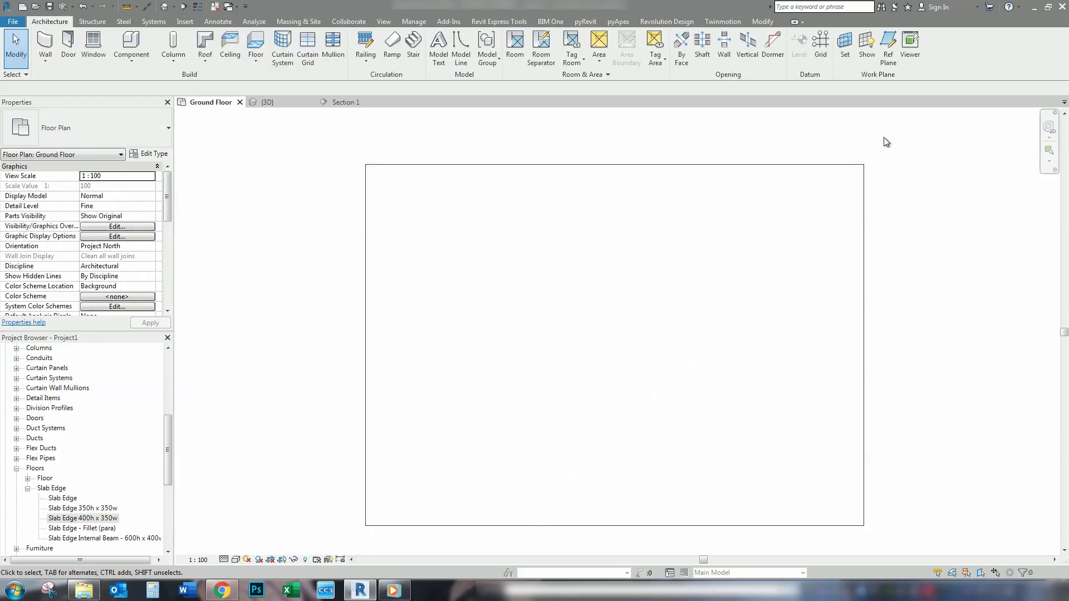
pyautogui.moveTo(850, 137)
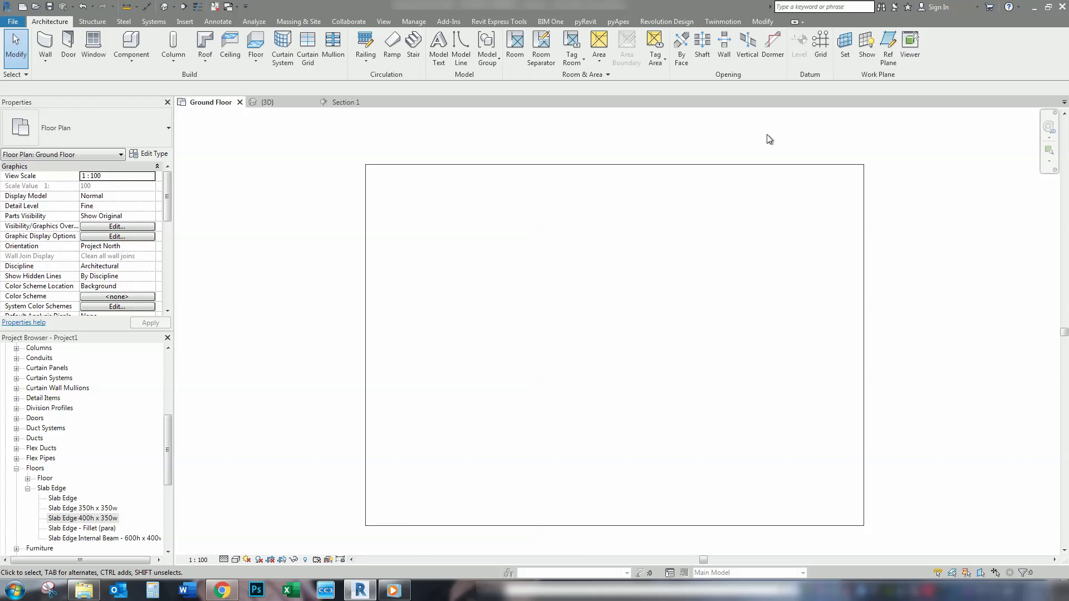
pyautogui.moveTo(368, 148)
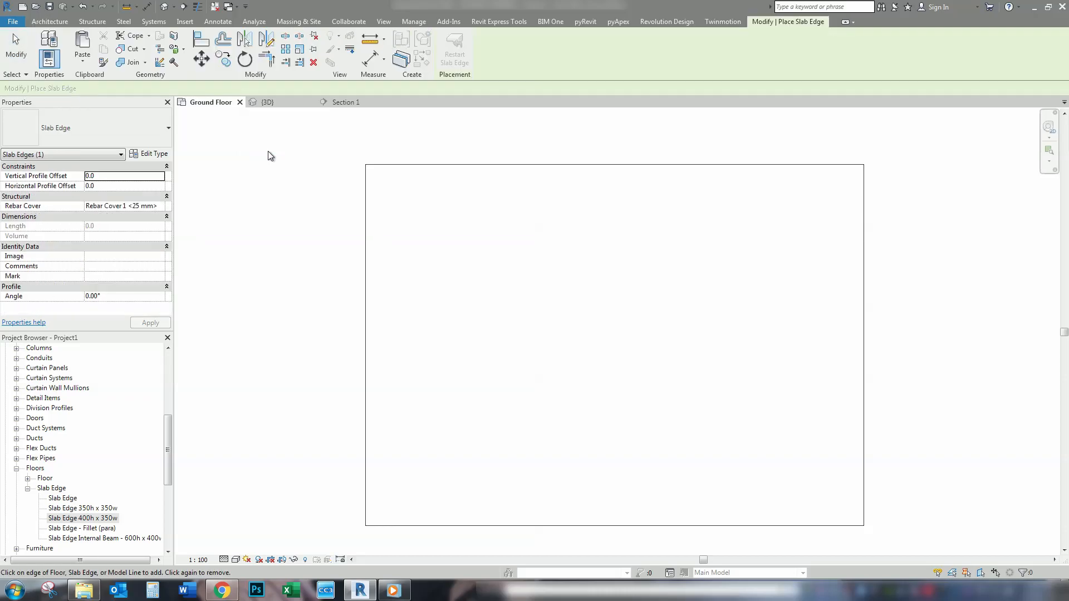
pyautogui.moveTo(61, 139)
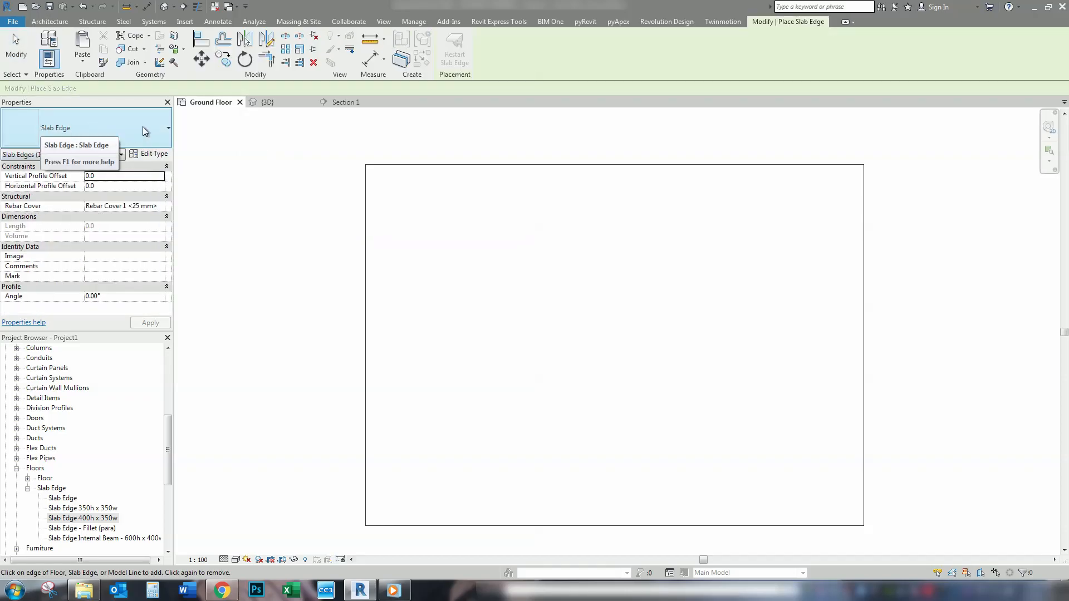
# Duplicate a 'Slab Edge 600h x 400w' type with the Rectangle 600h x 400w profile and Concrete, Cast In Situ
pyautogui.click(154, 154)
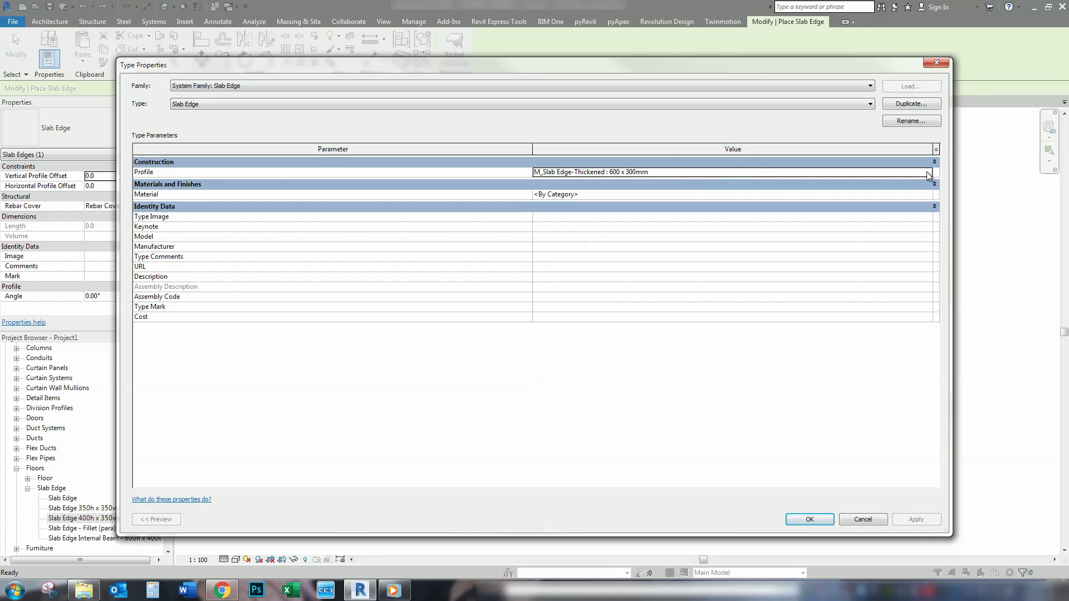
pyautogui.click(927, 172)
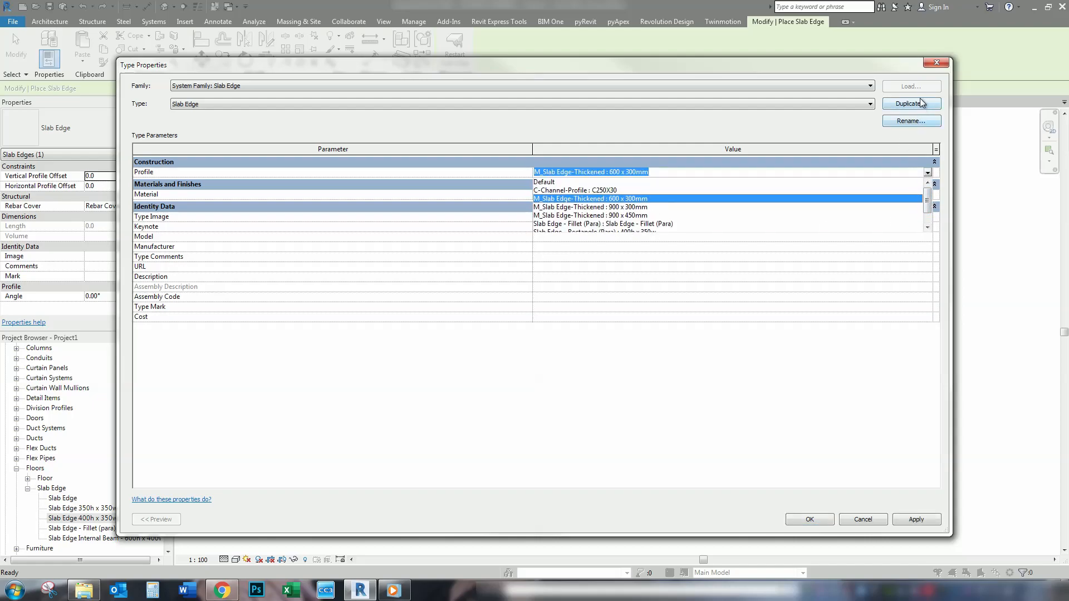
pyautogui.click(911, 103)
pyautogui.write('Slab Edge 600h x')
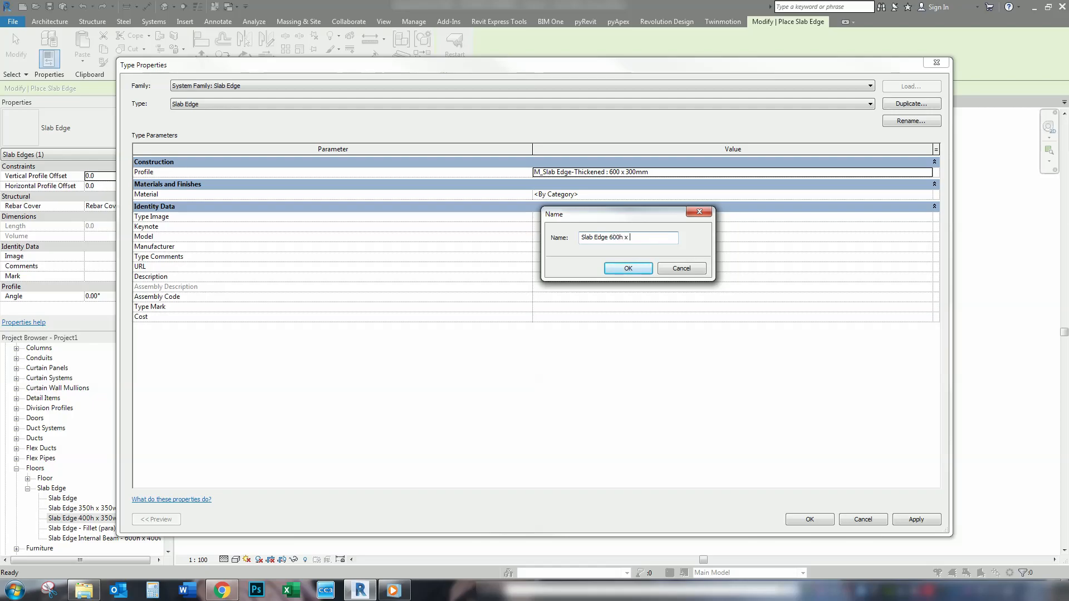
pyautogui.write('400w')
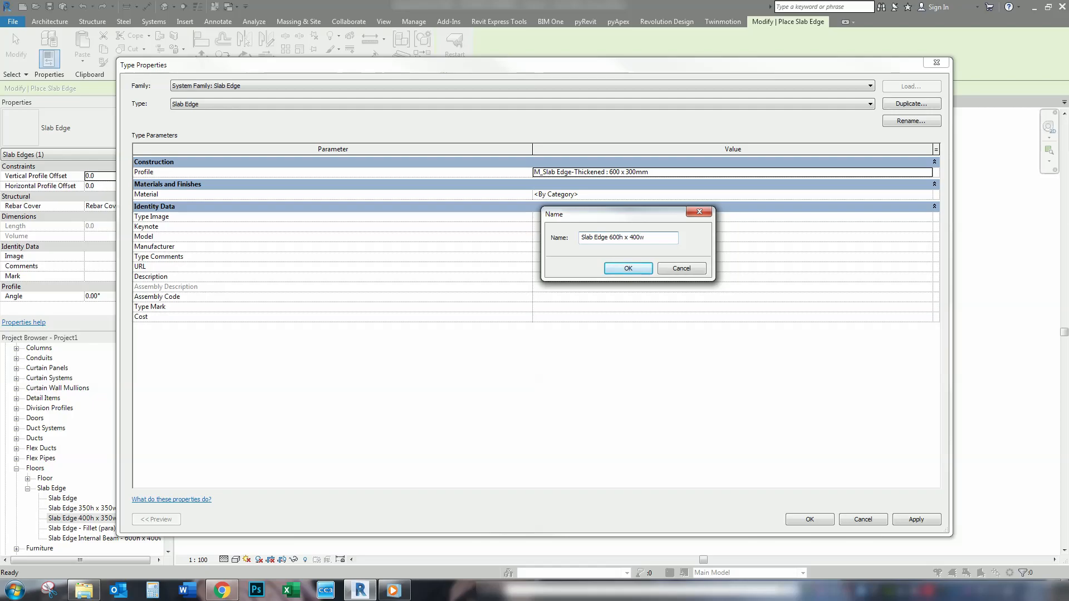
pyautogui.click(627, 268)
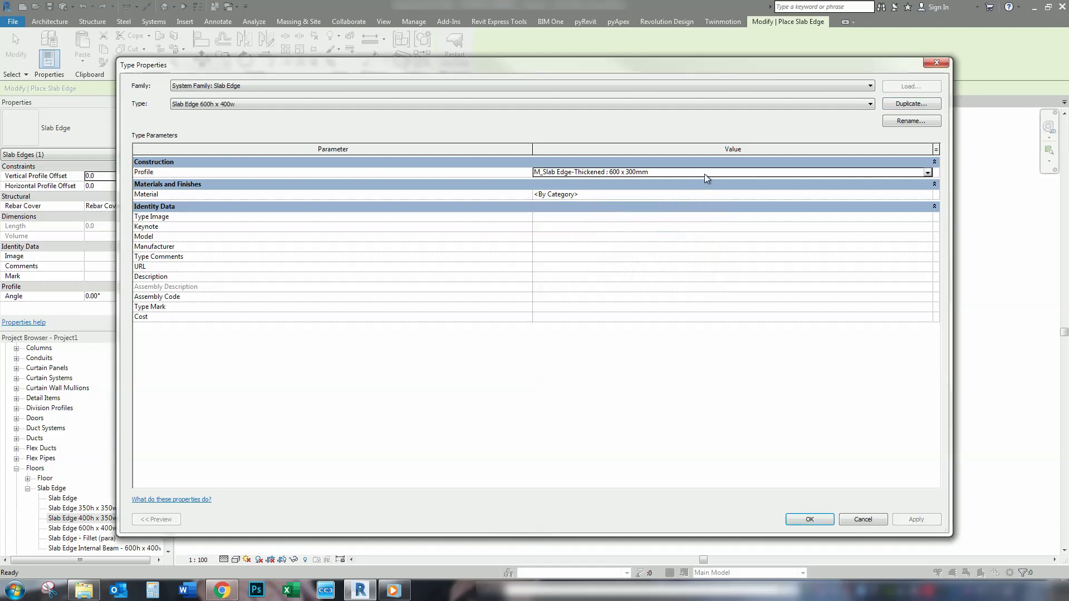
pyautogui.click(927, 172)
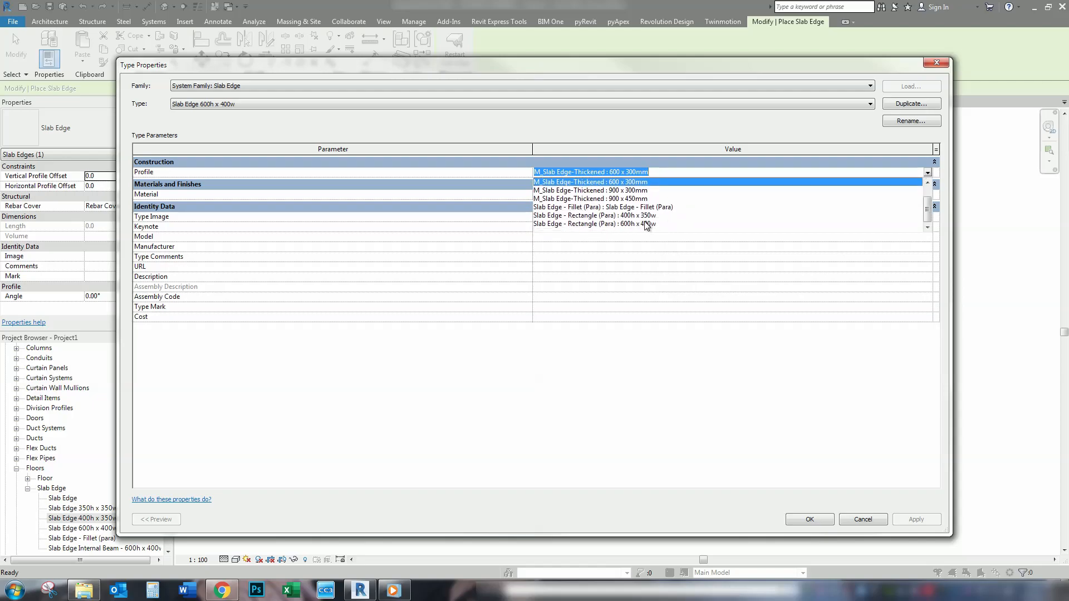
pyautogui.click(593, 224)
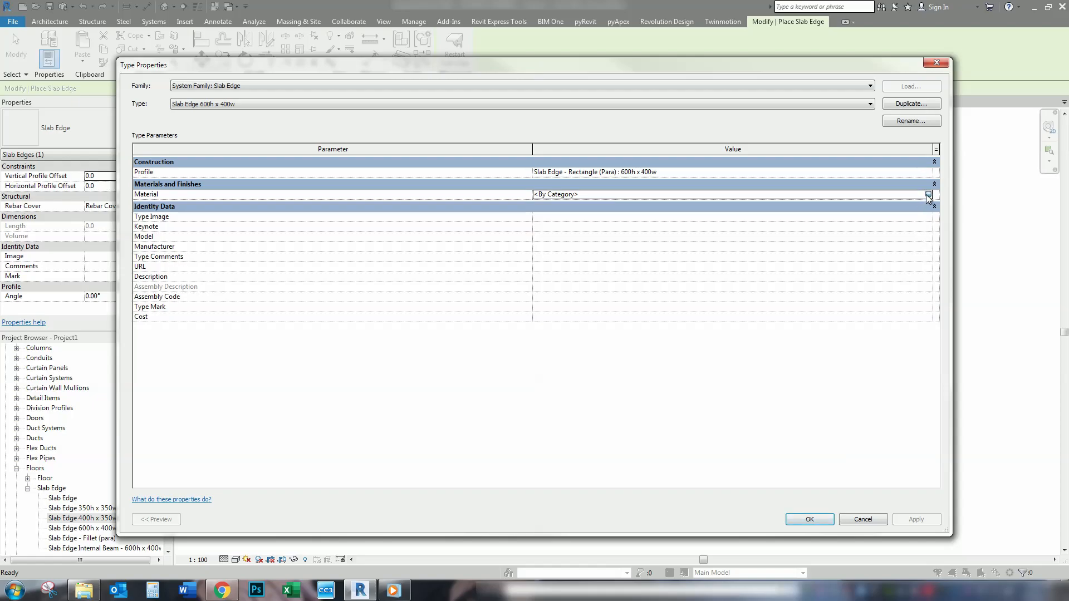
pyautogui.click(929, 195)
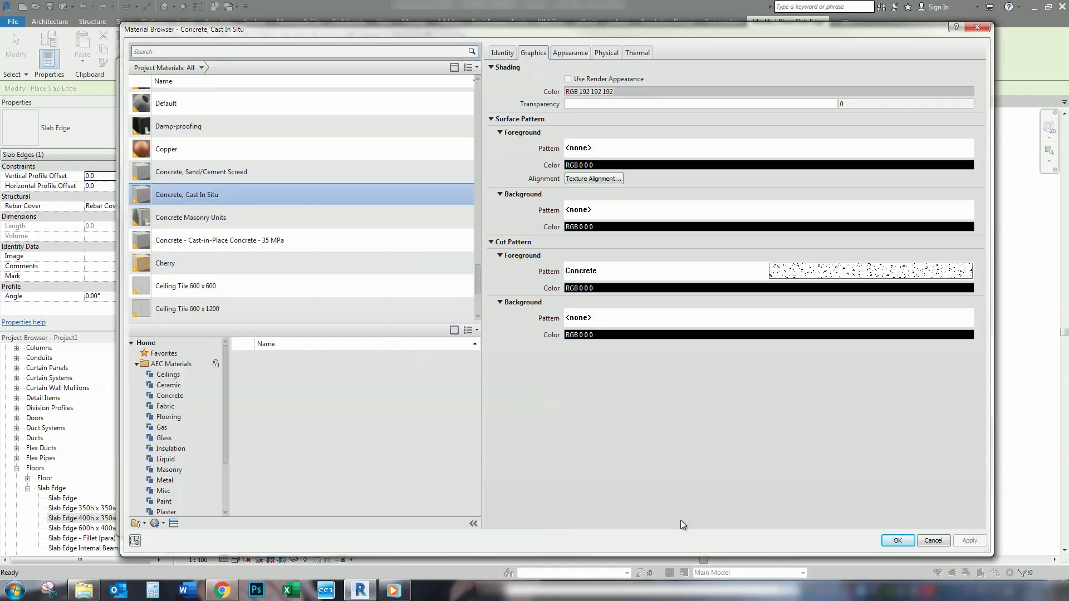
pyautogui.click(897, 540)
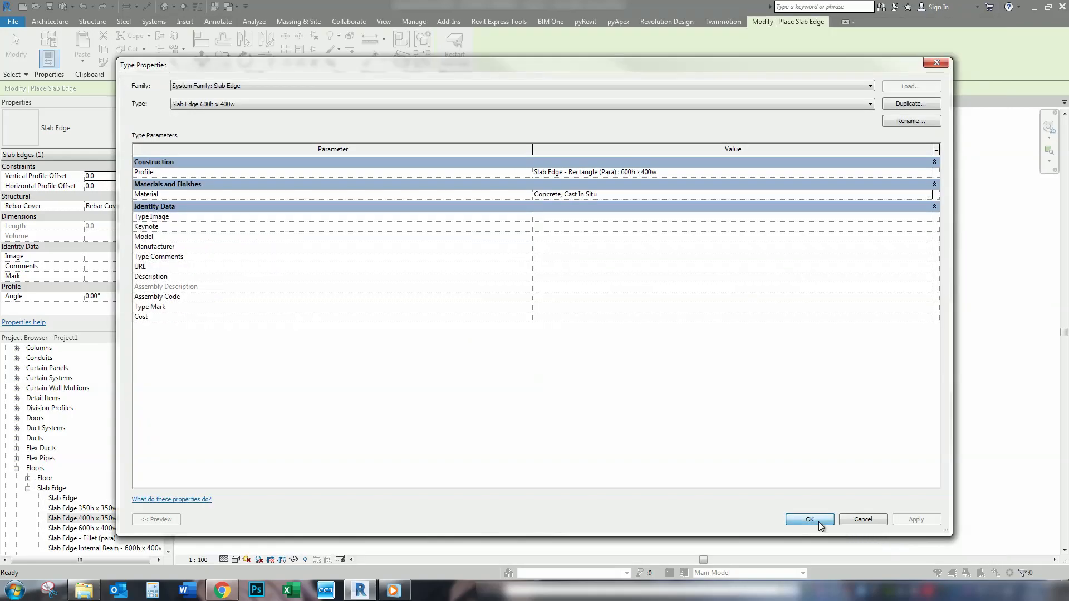
pyautogui.click(809, 519)
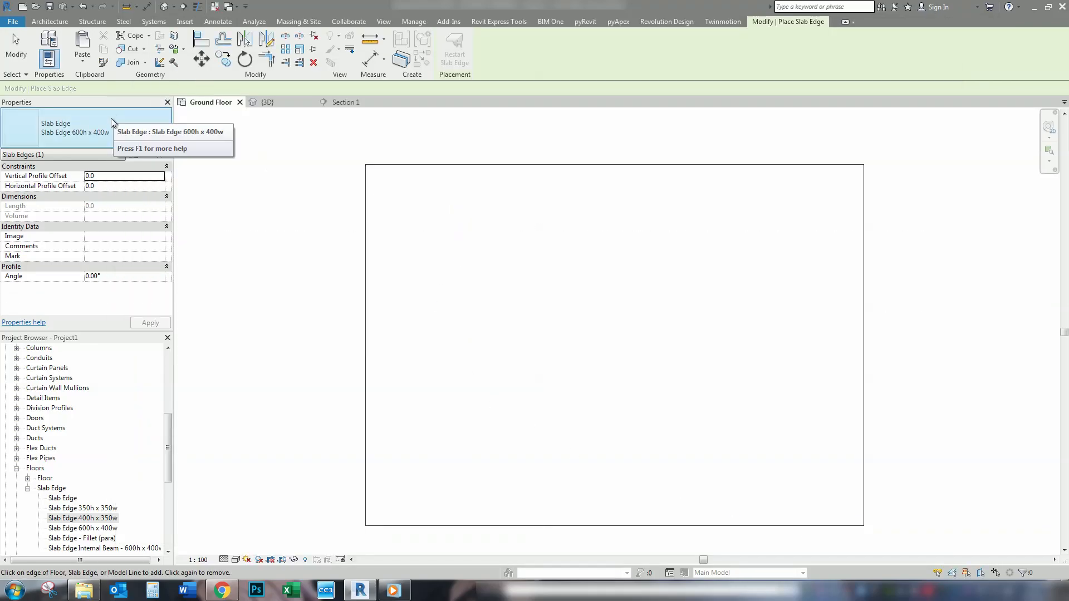
pyautogui.moveTo(553, 176)
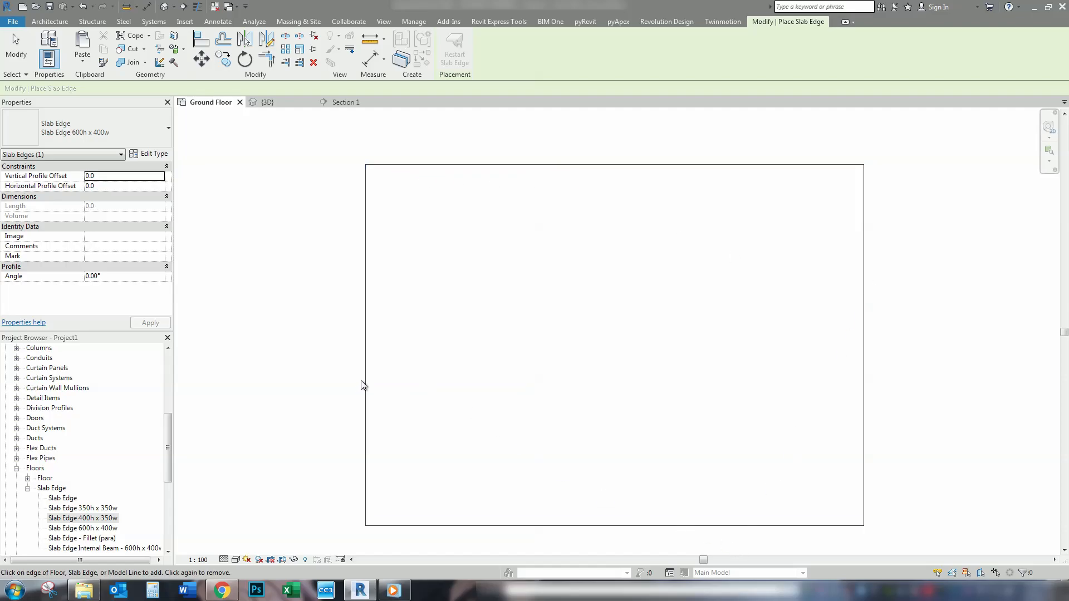
pyautogui.moveTo(569, 168)
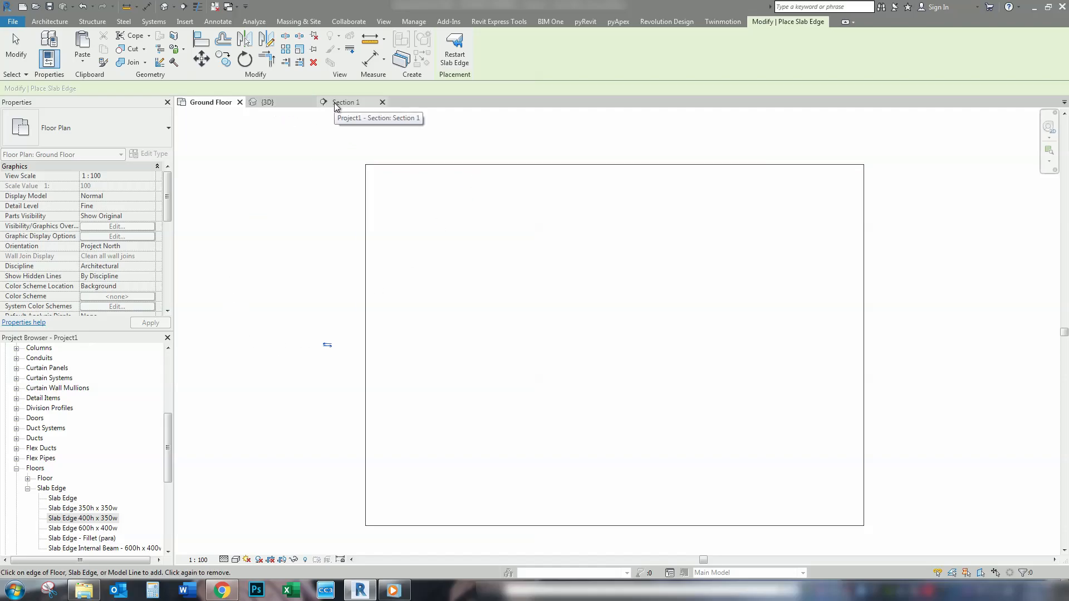
# Inspect the thickened slab edges in Section 1, then return to the Ground Floor plan
pyautogui.click(347, 101)
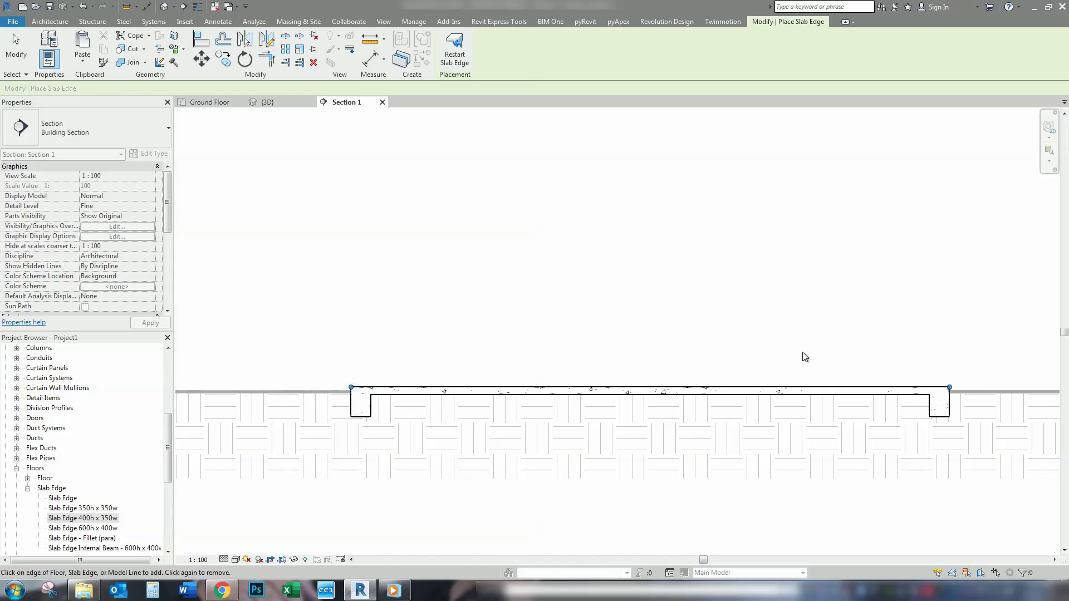
pyautogui.moveTo(379, 181)
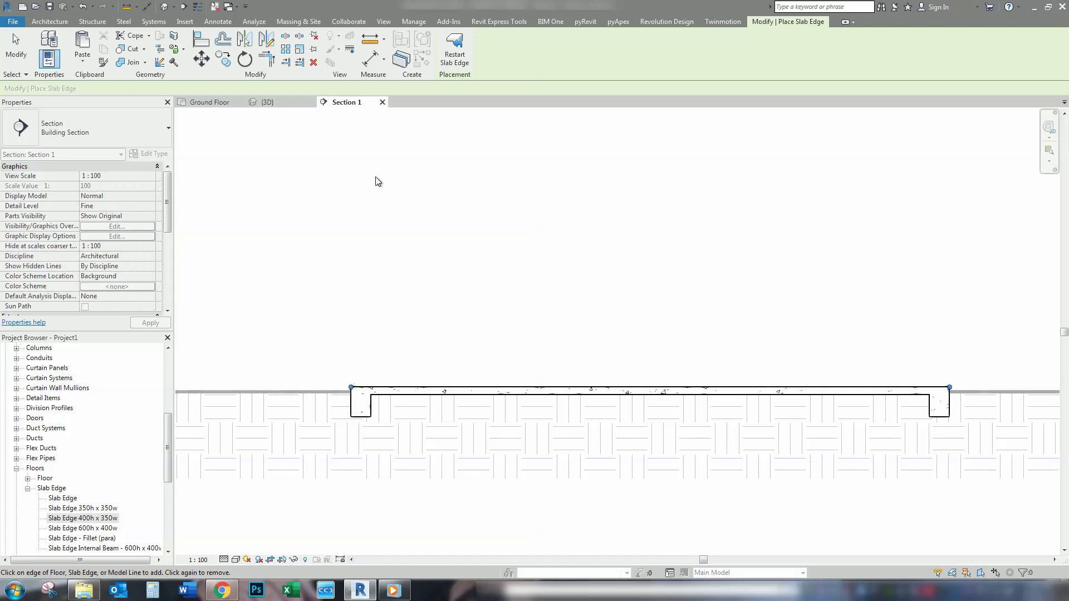
pyautogui.click(210, 101)
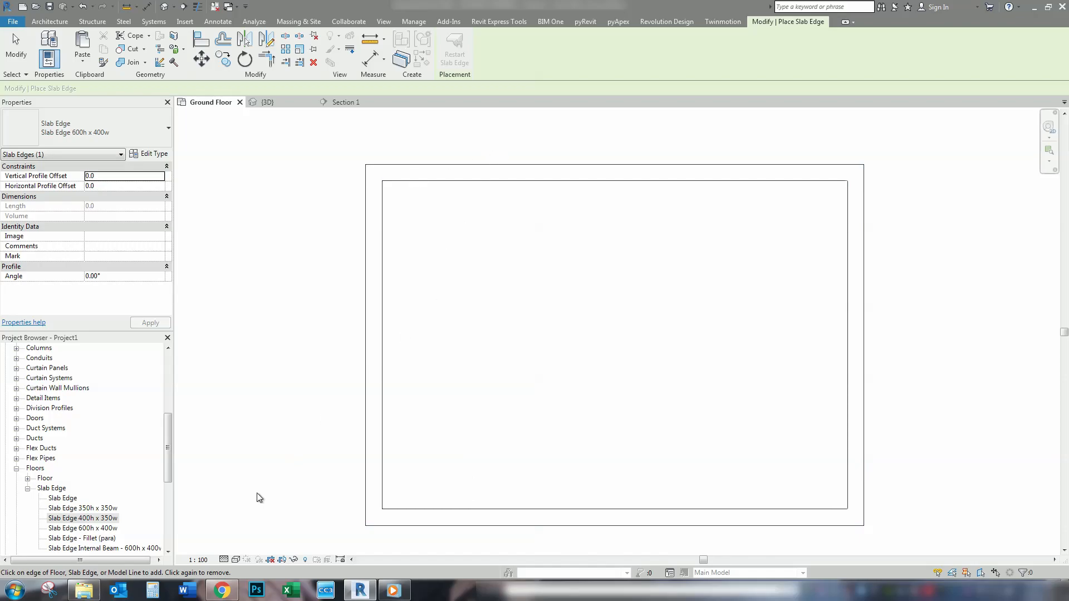
# In the 3D view, switch the slab edge type to Slab Edge - Fillet (para) and review its properties
pyautogui.click(267, 101)
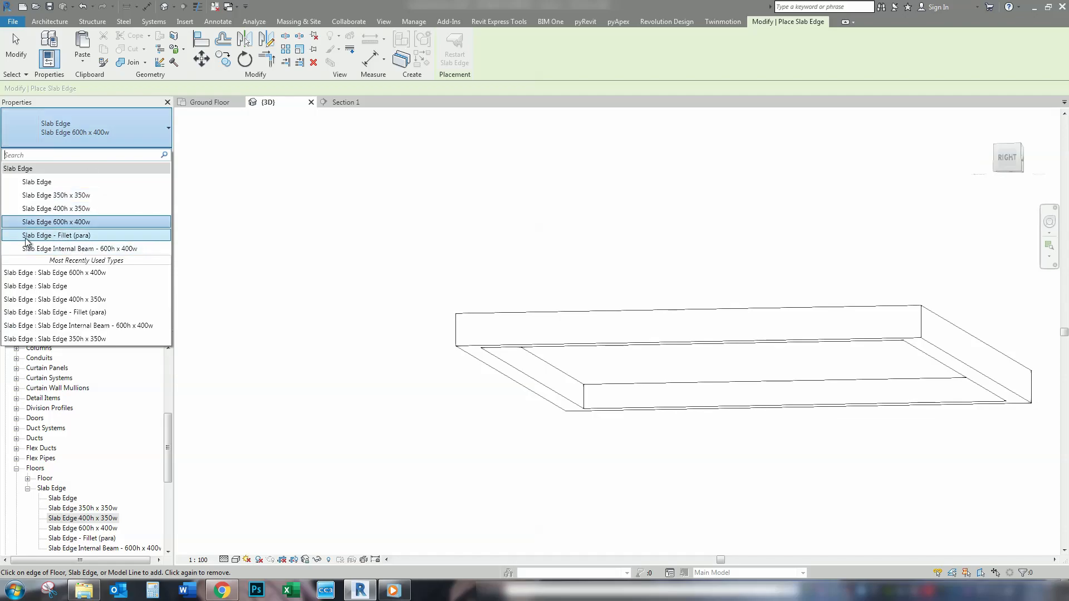
pyautogui.click(58, 235)
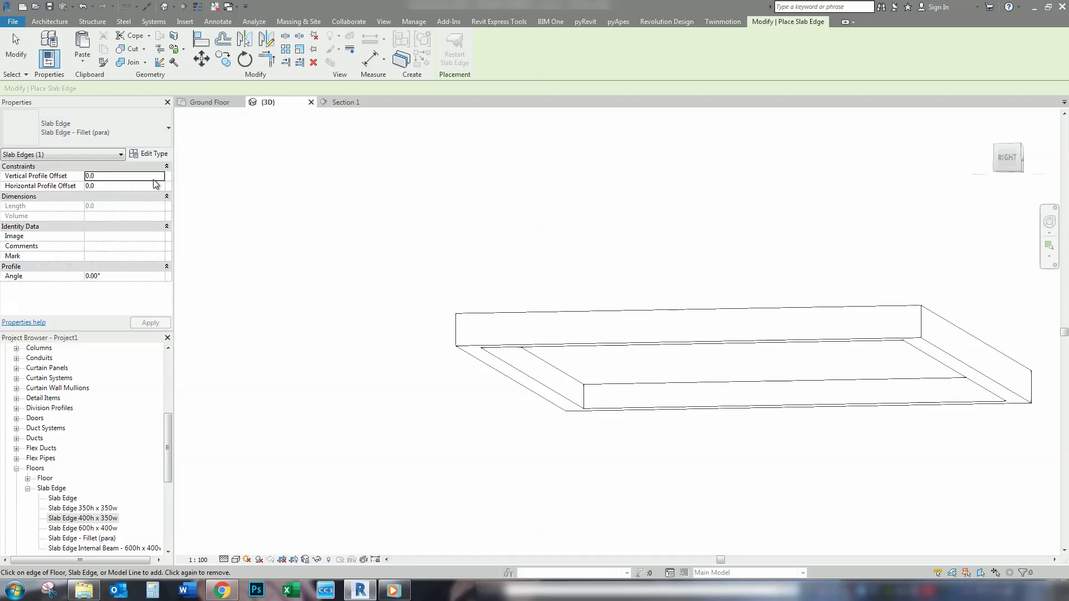
pyautogui.click(152, 154)
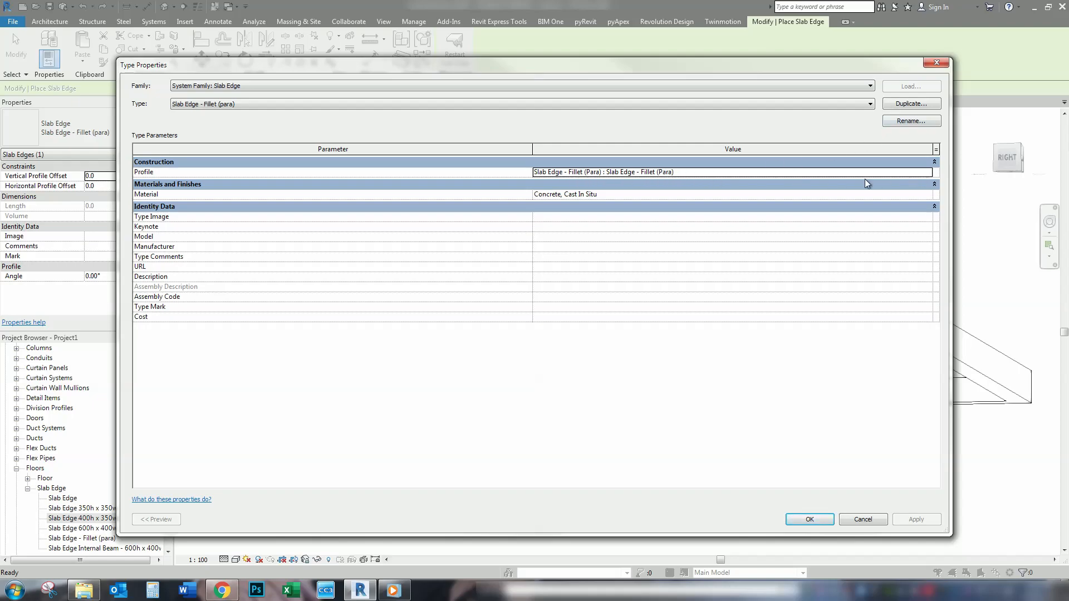
pyautogui.moveTo(893, 234)
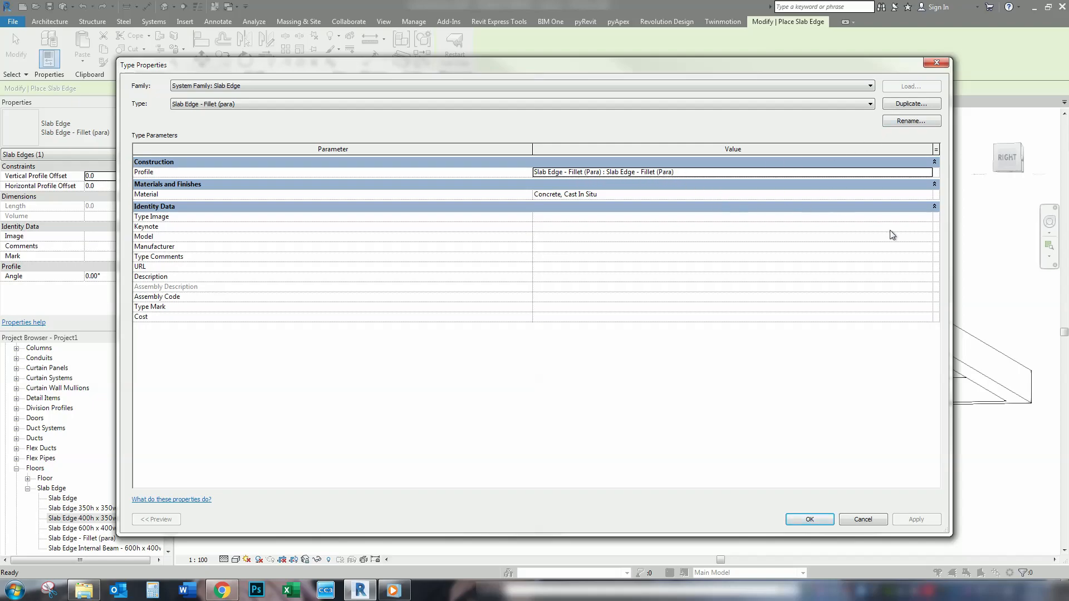
pyautogui.click(810, 519)
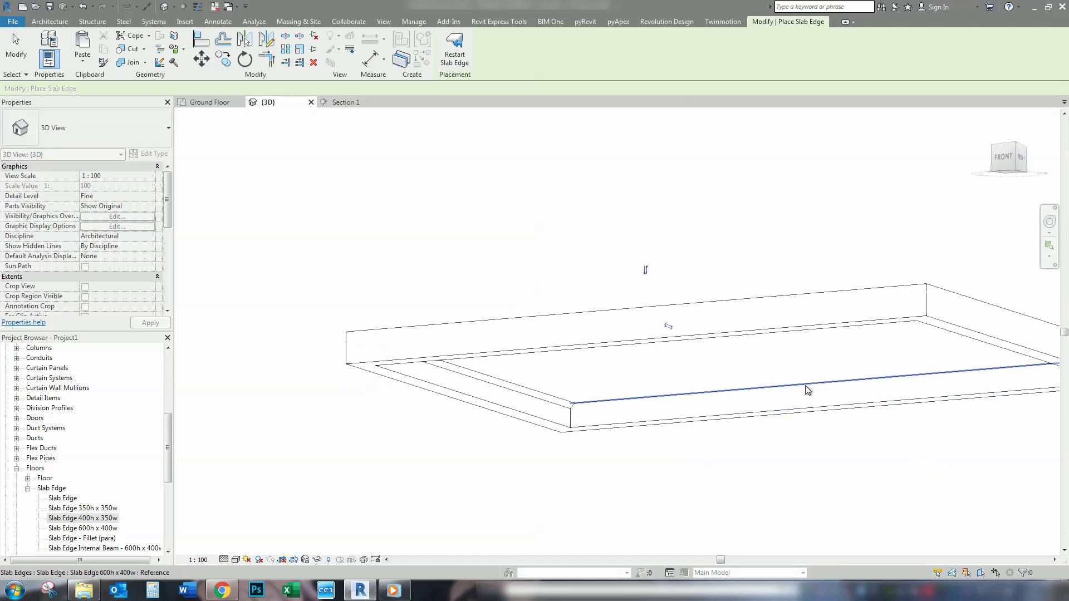
# Join the thickened slab edge and fillet geometry to the floor slab in Section 1
pyautogui.moveTo(808, 390); pyautogui.dragTo(838, 422)
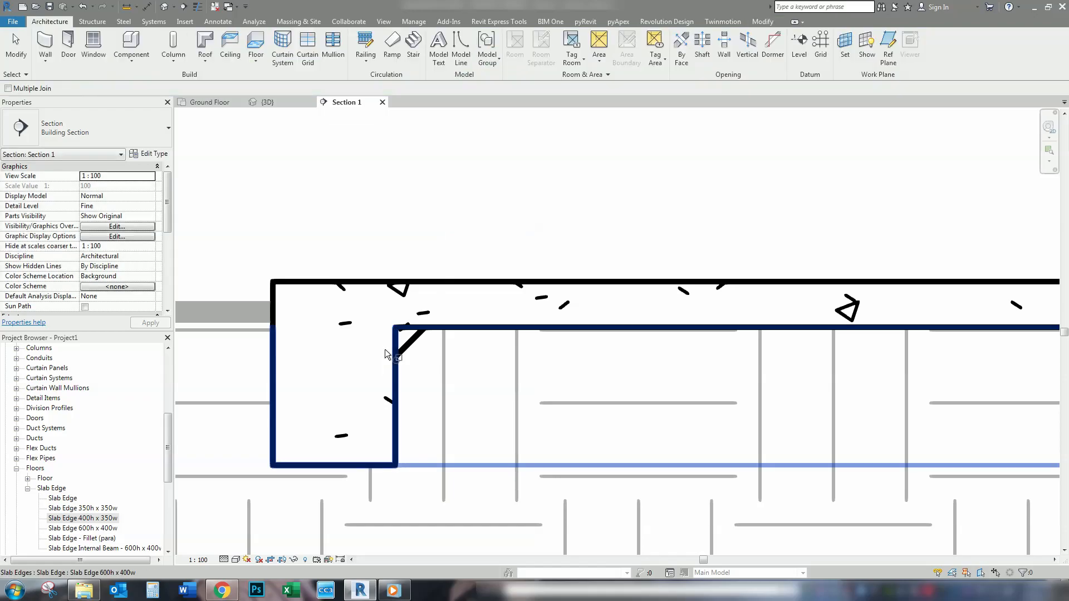
pyautogui.moveTo(382, 349)
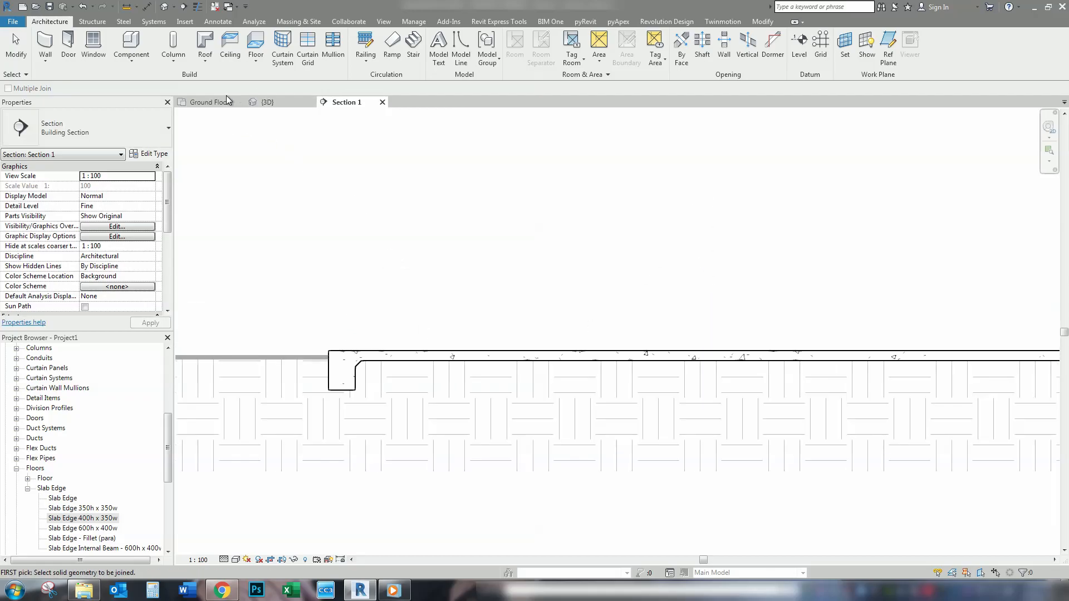
# Return to the Ground Floor plan and check the rectangular slab outline
pyautogui.click(206, 101)
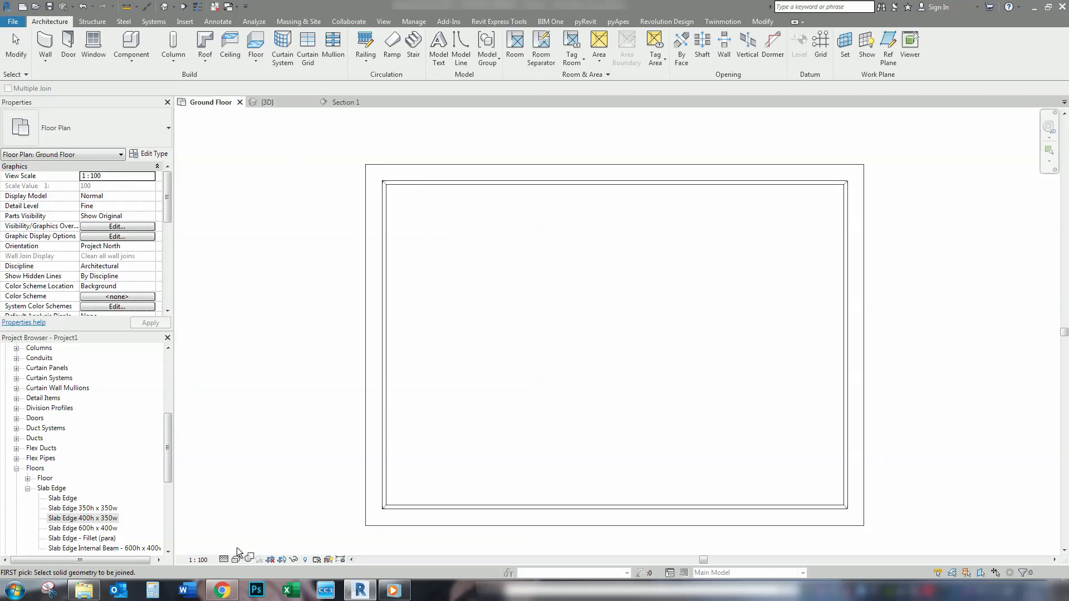
pyautogui.click(235, 560)
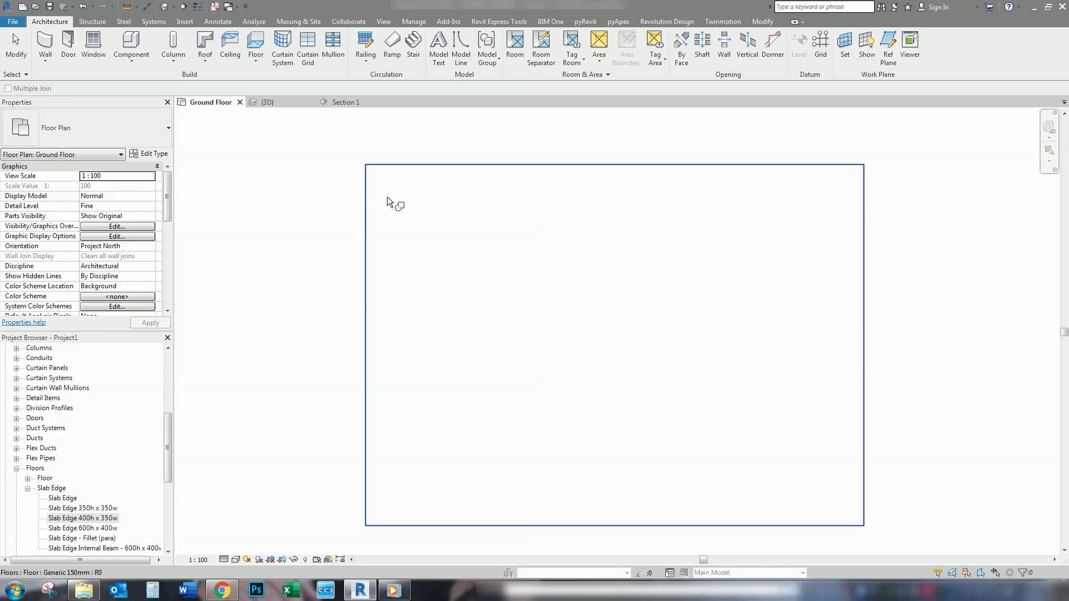
pyautogui.moveTo(394, 205)
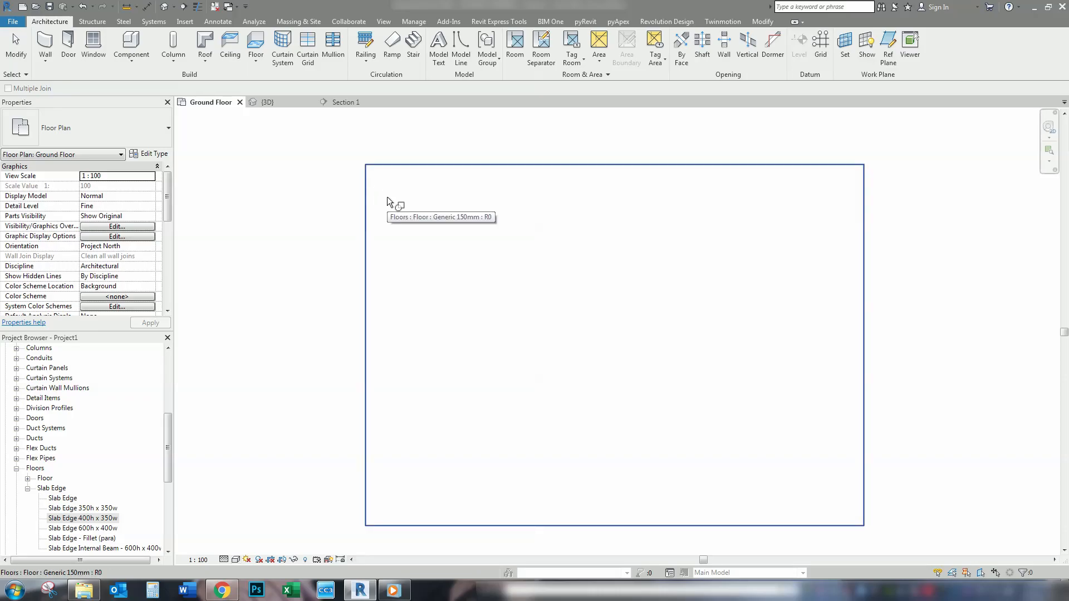
pyautogui.moveTo(851, 220)
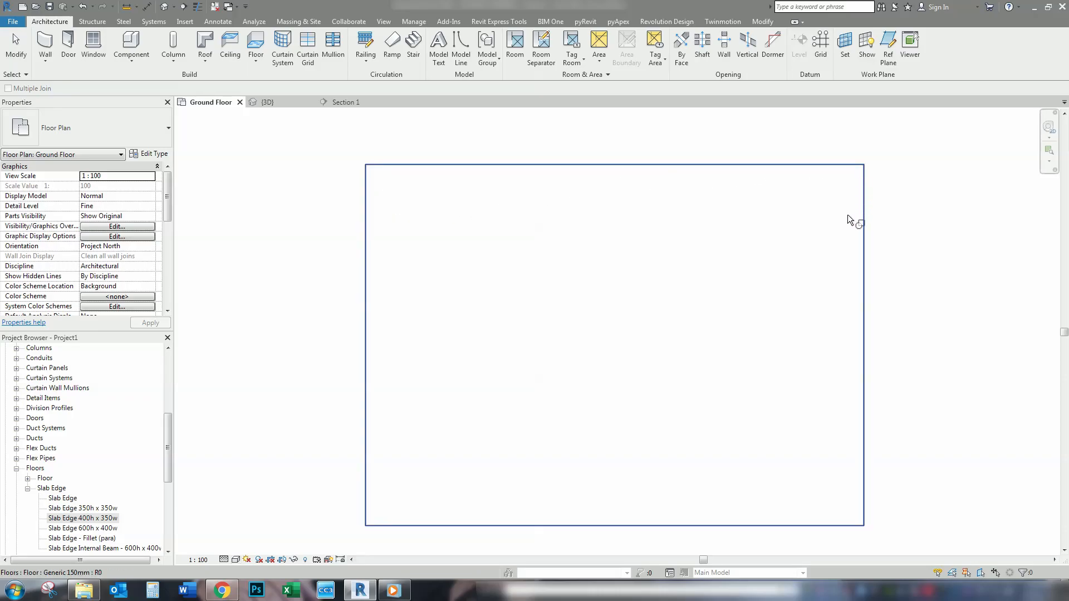
pyautogui.moveTo(528, 334)
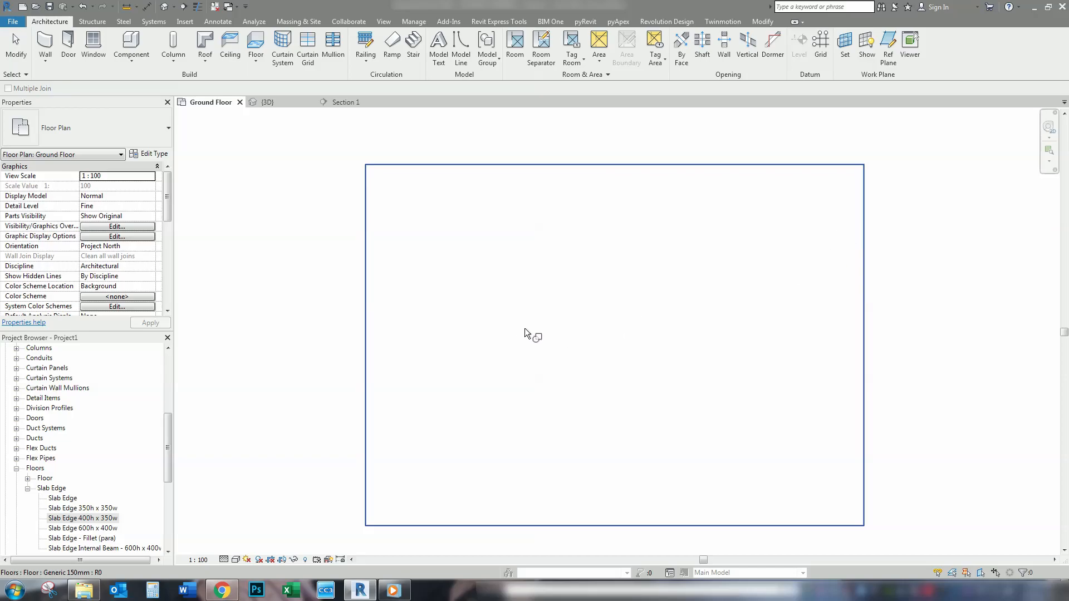
pyautogui.moveTo(516, 325)
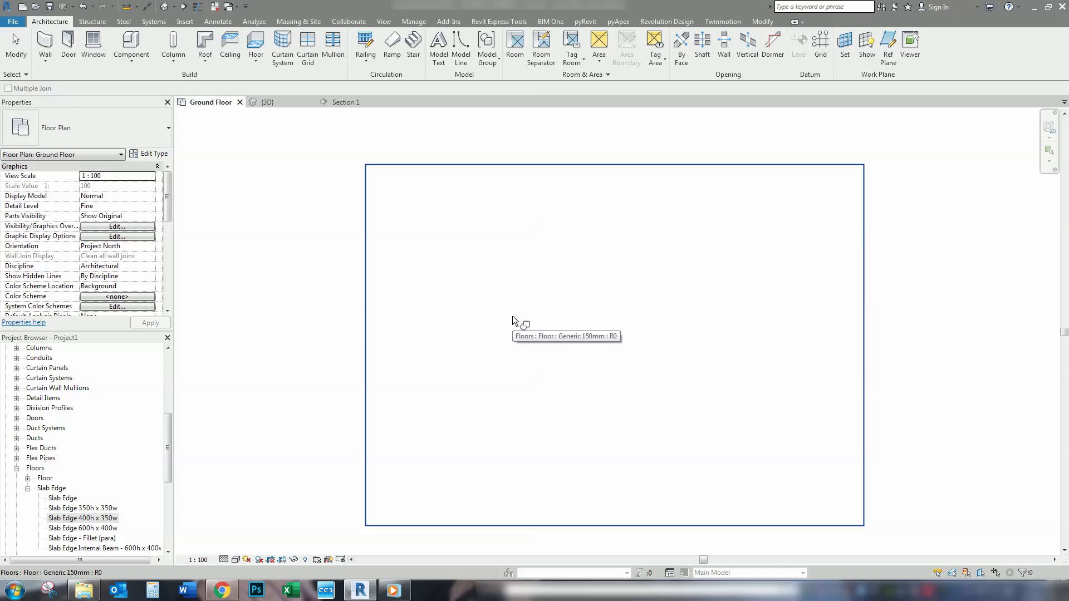
pyautogui.click(45, 49)
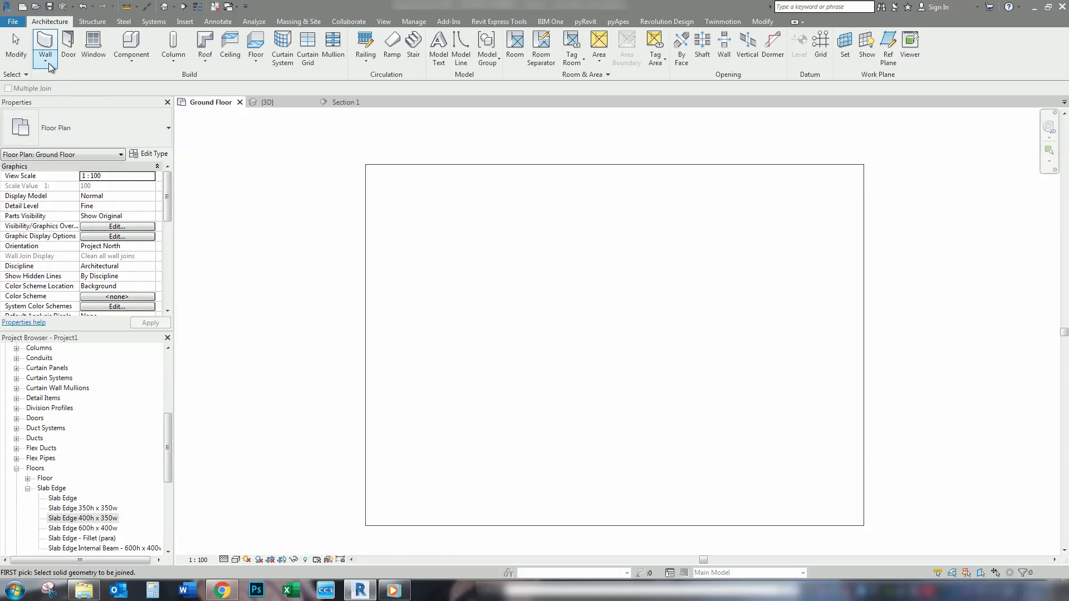
# Start a 400h x 350w slab edge with horizontal offset -160 and vertical offset -200
pyautogui.click(255, 49)
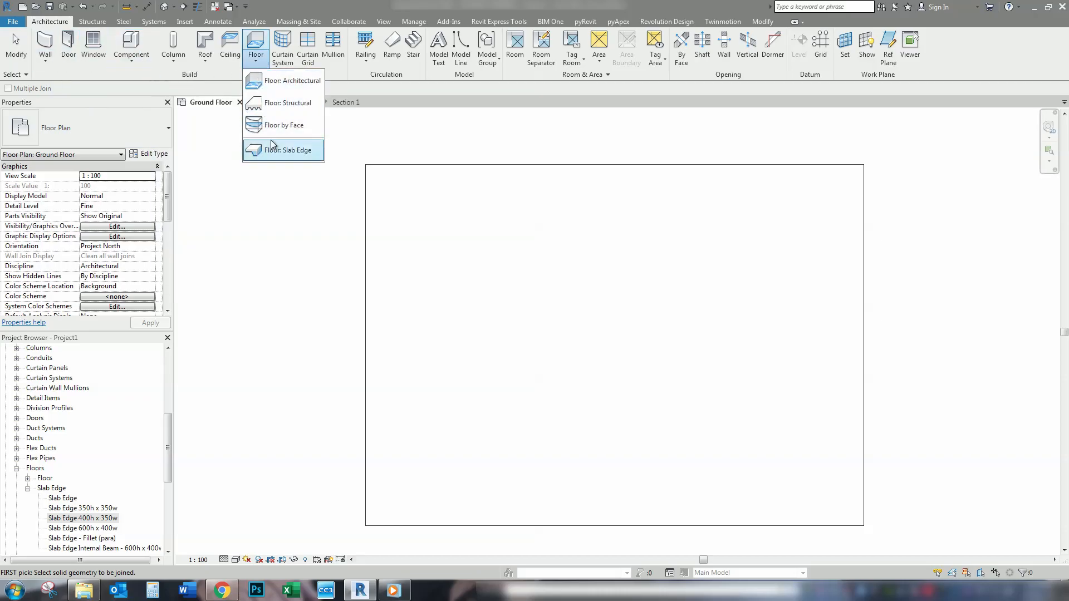
pyautogui.click(290, 150)
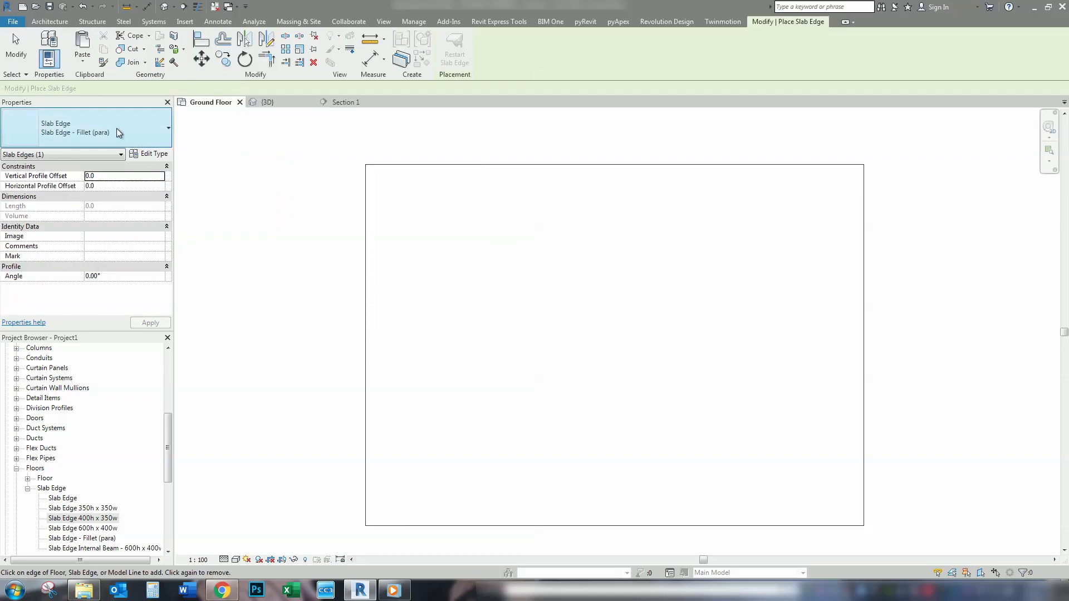
pyautogui.click(167, 128)
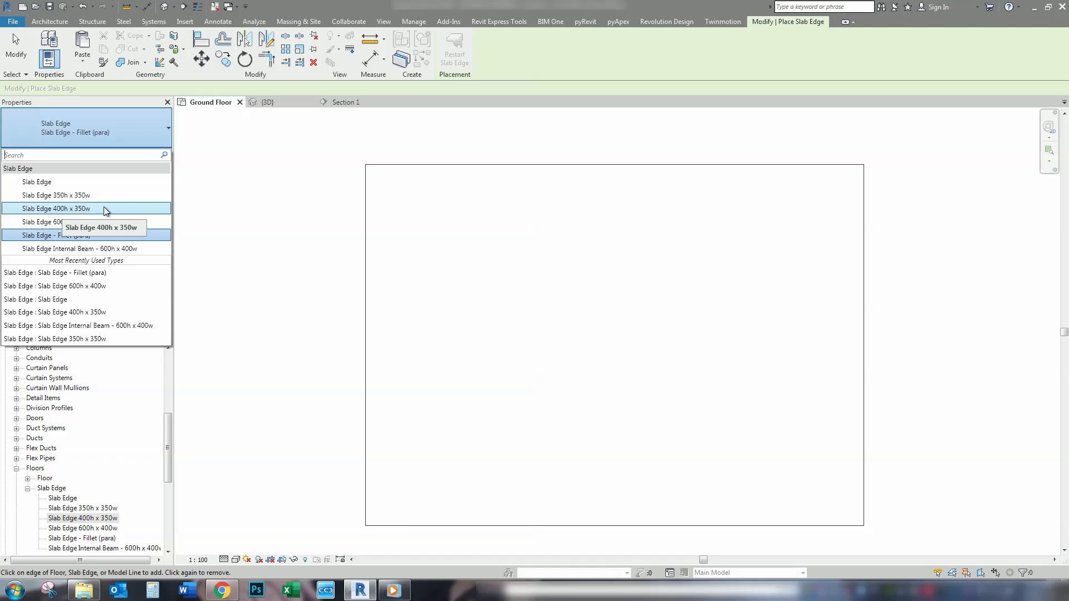
pyautogui.moveTo(73, 232)
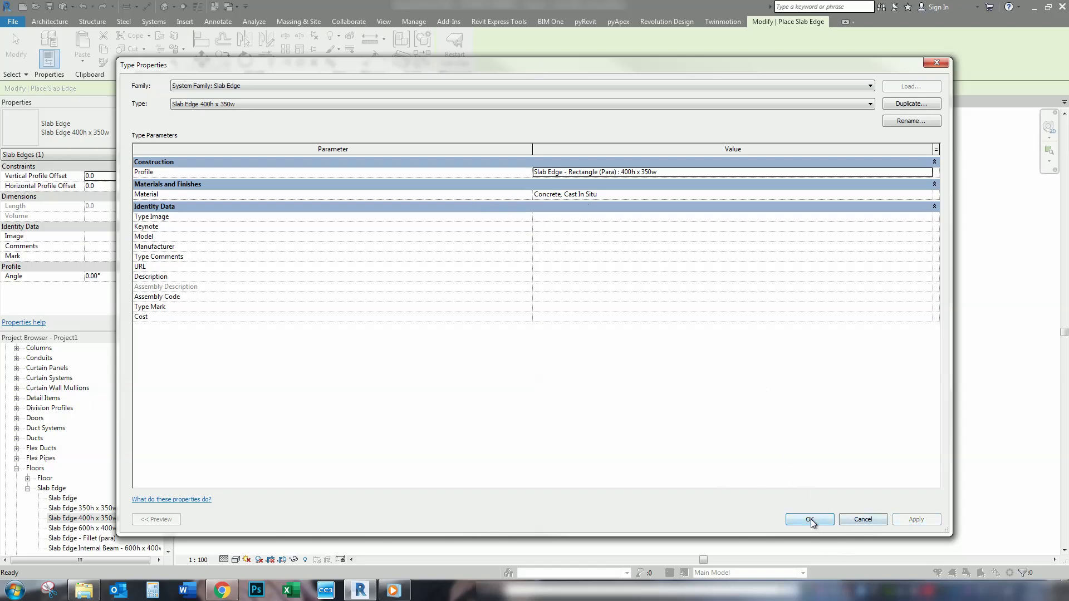
pyautogui.click(809, 519)
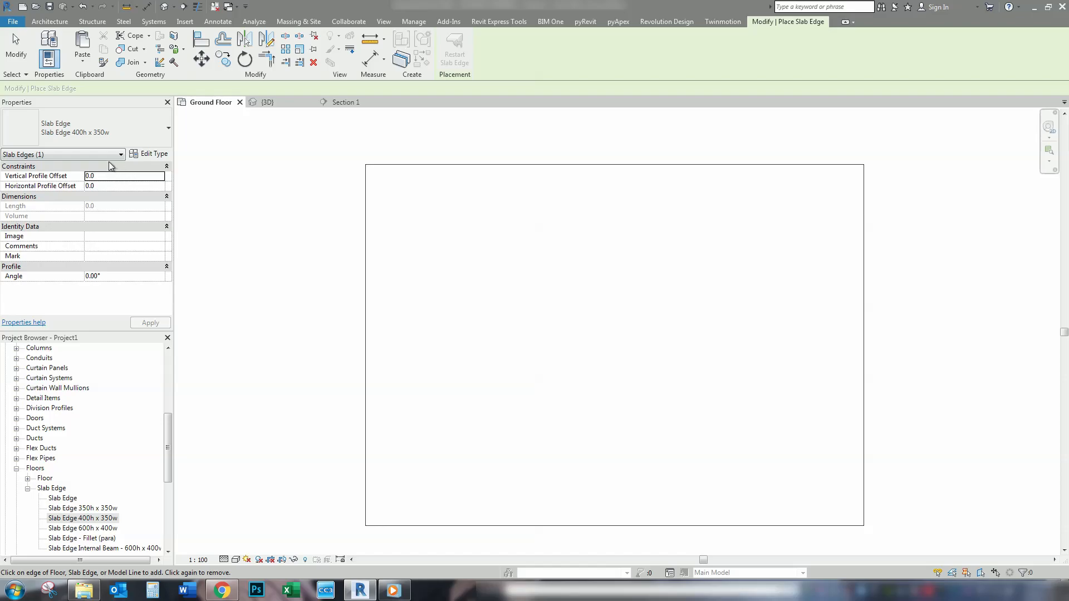
pyautogui.click(122, 186)
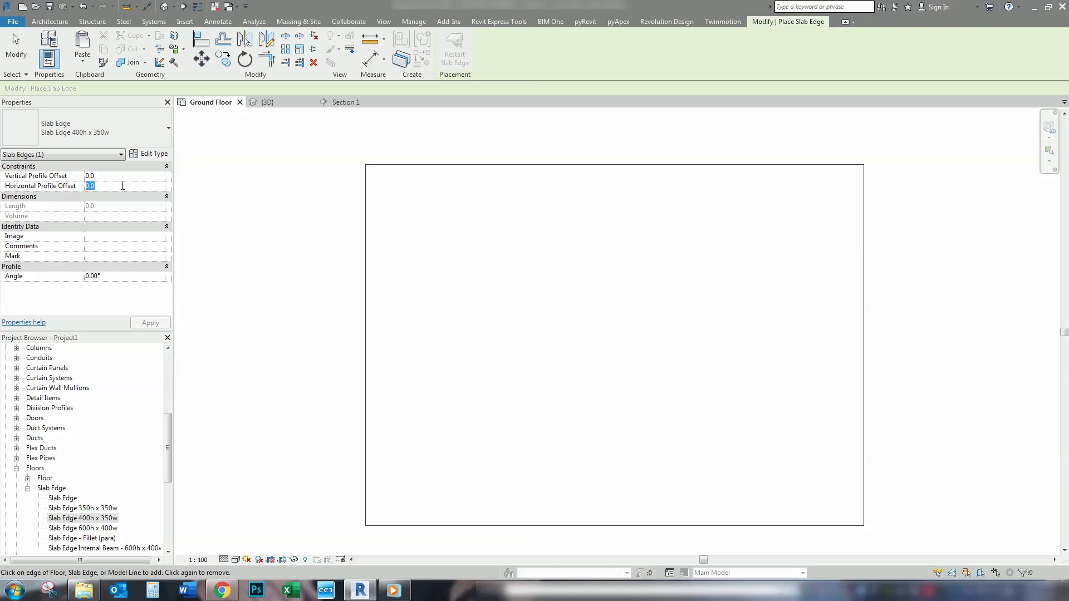
pyautogui.write('-160')
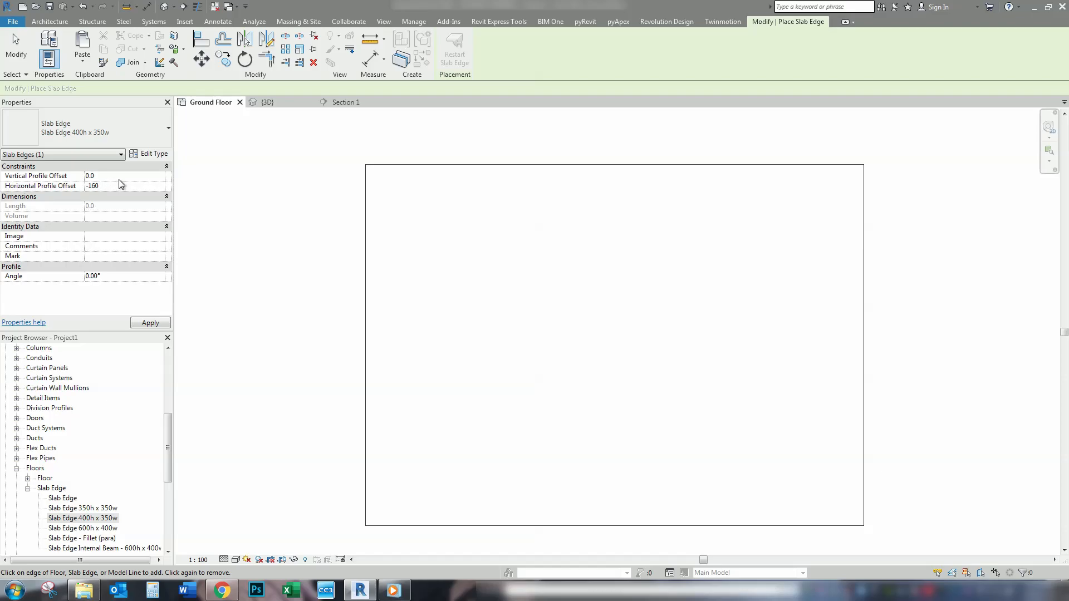
pyautogui.click(125, 176)
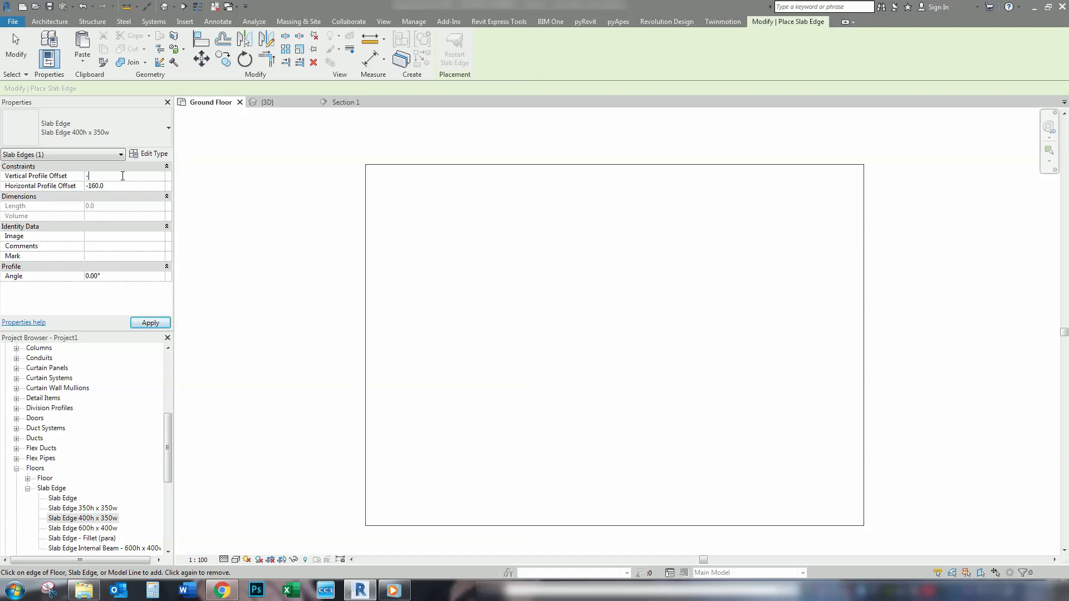
pyautogui.write('200.0')
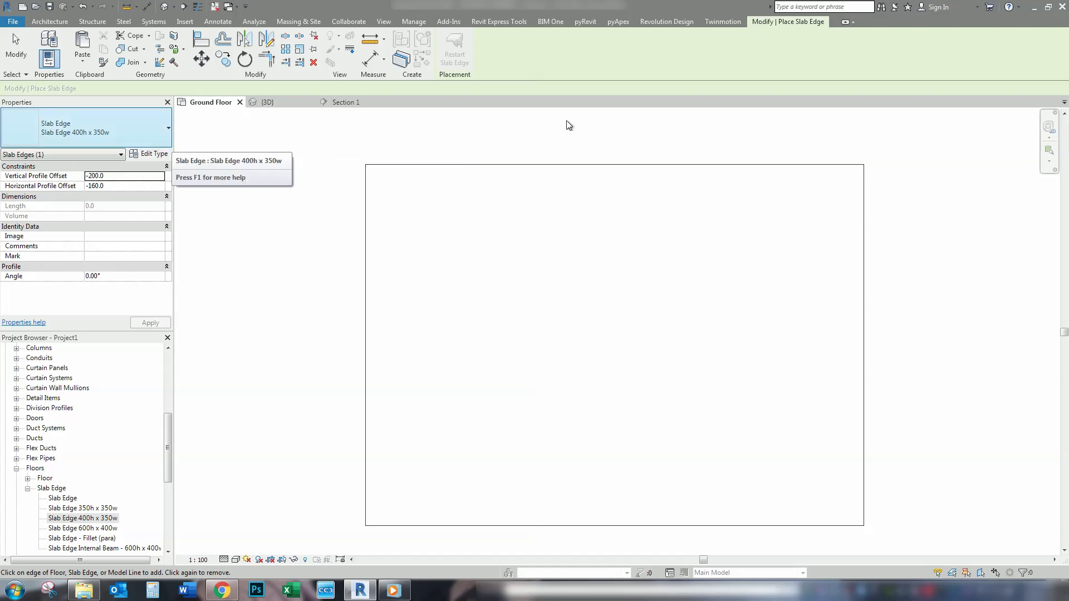
pyautogui.moveTo(564, 127)
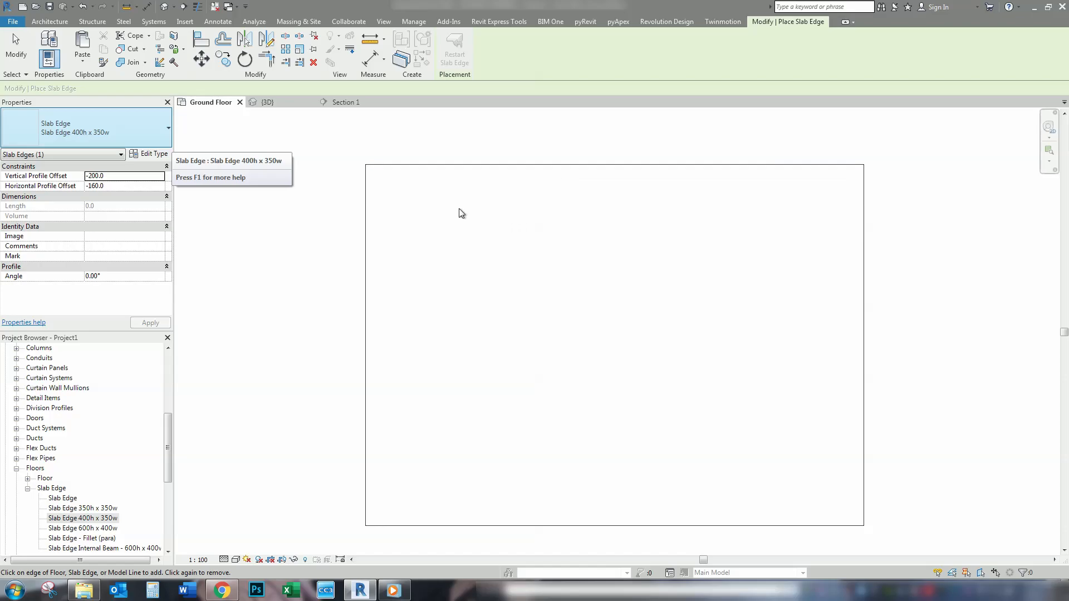
pyautogui.moveTo(421, 166)
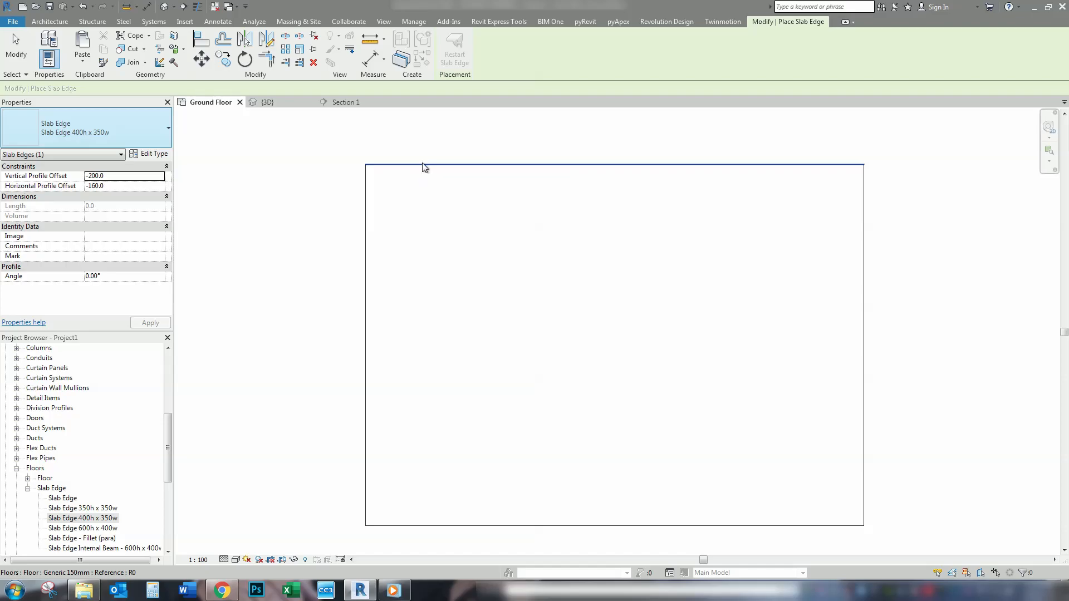
pyautogui.moveTo(423, 167)
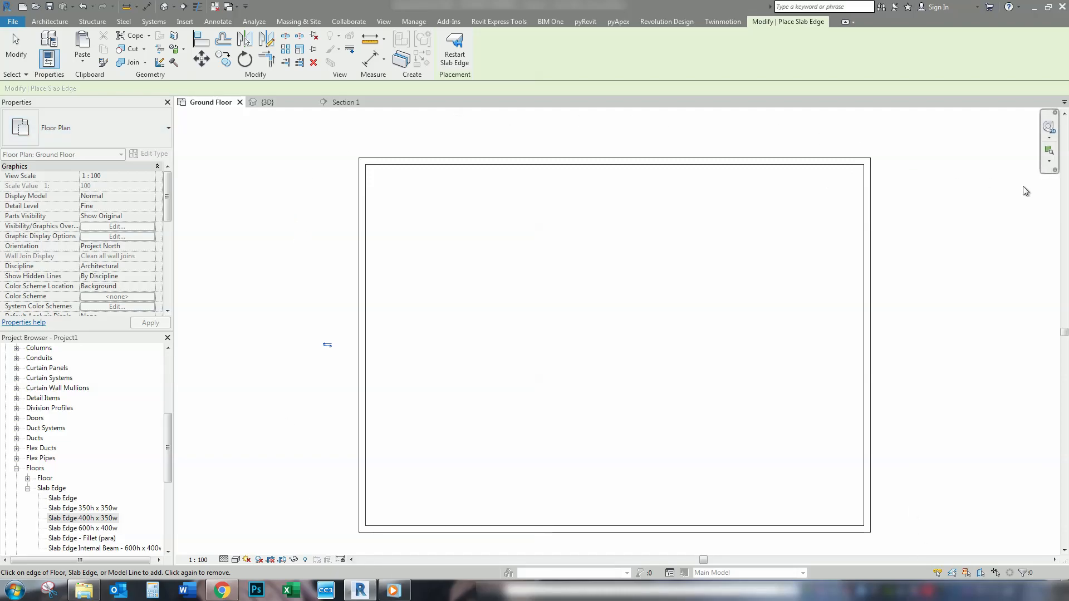
pyautogui.moveTo(240, 161)
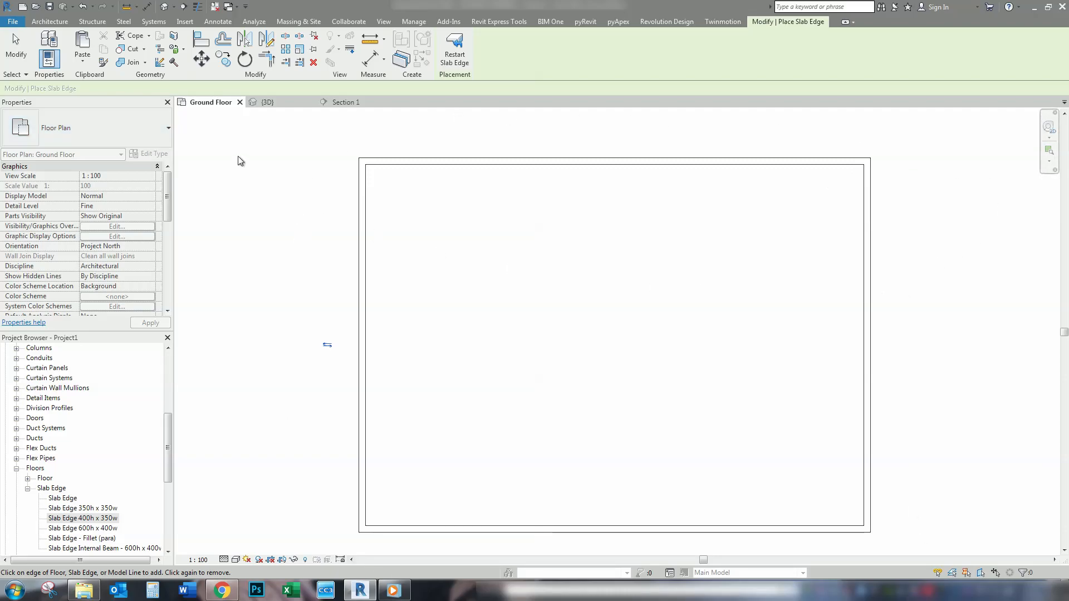
# Switch to Section 1 and finish placing the 400h x 350w slab edge
pyautogui.click(346, 102)
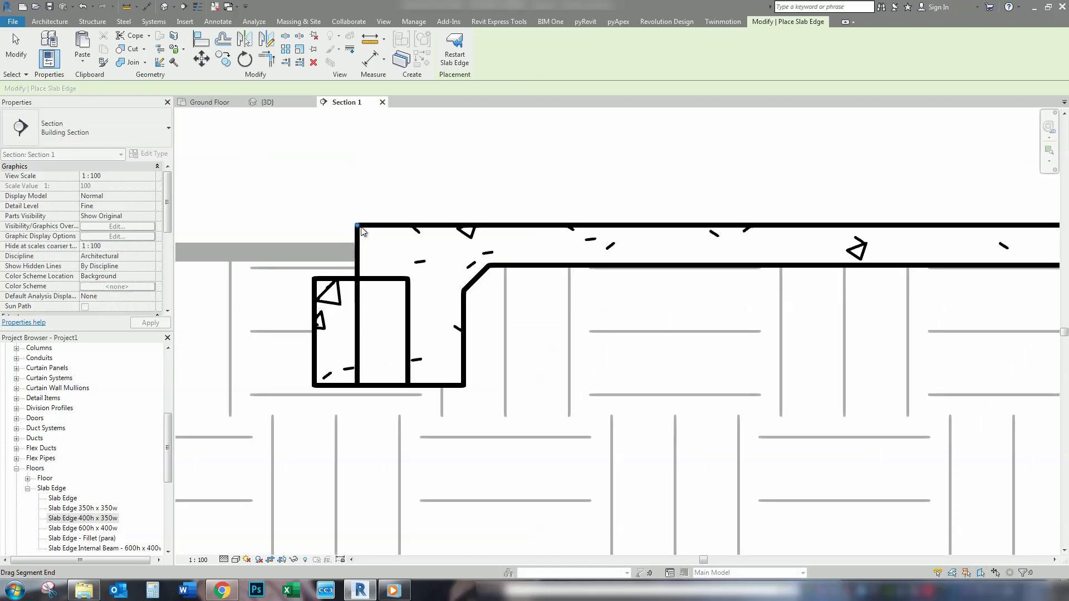
pyautogui.press('Escape')
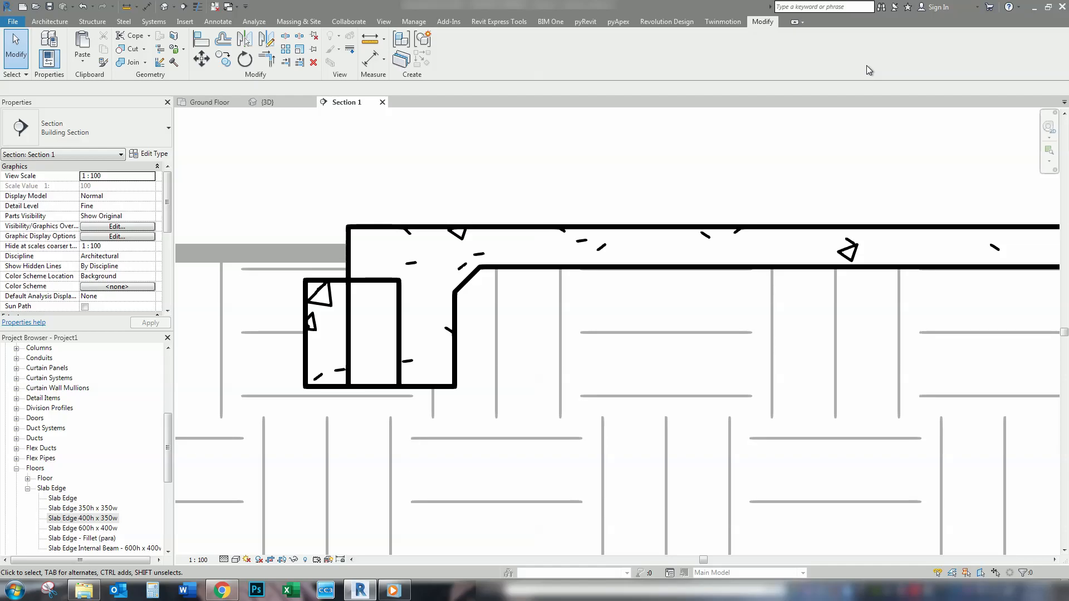
pyautogui.moveTo(768, 25)
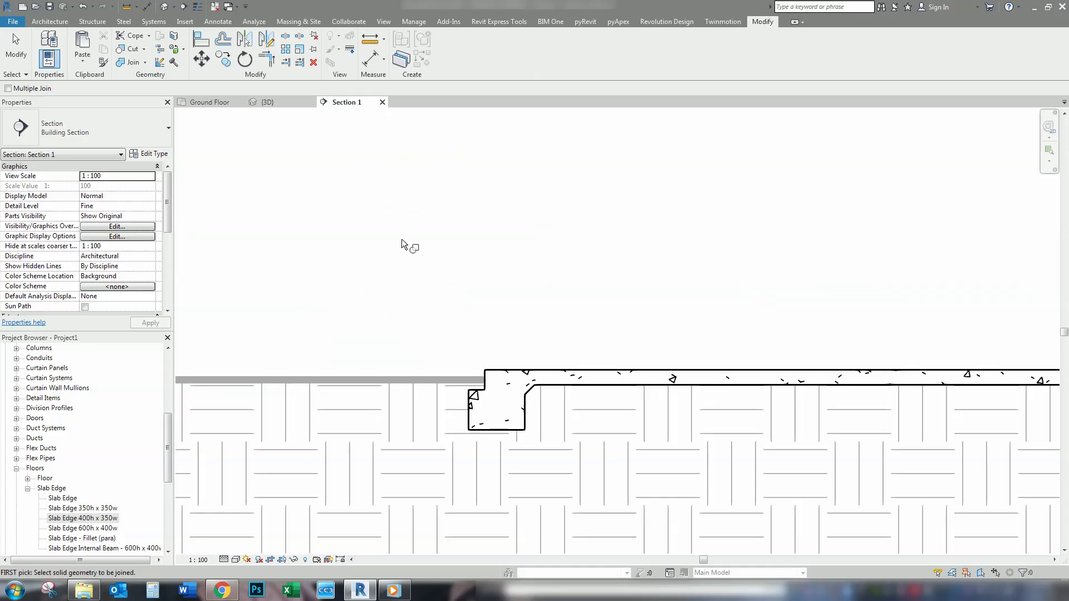
pyautogui.moveTo(289, 207)
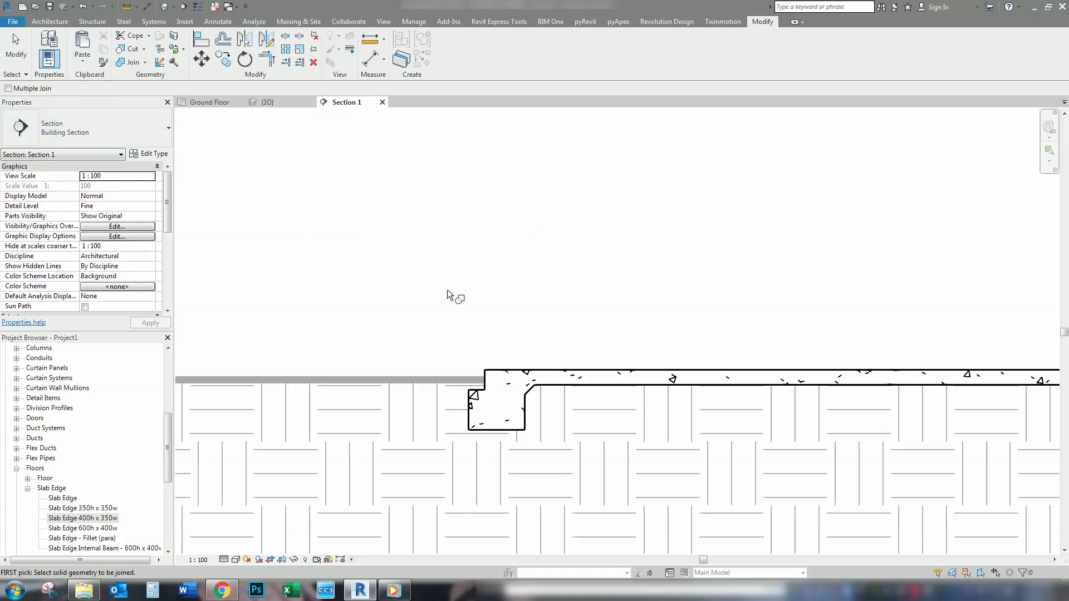
pyautogui.moveTo(322, 266)
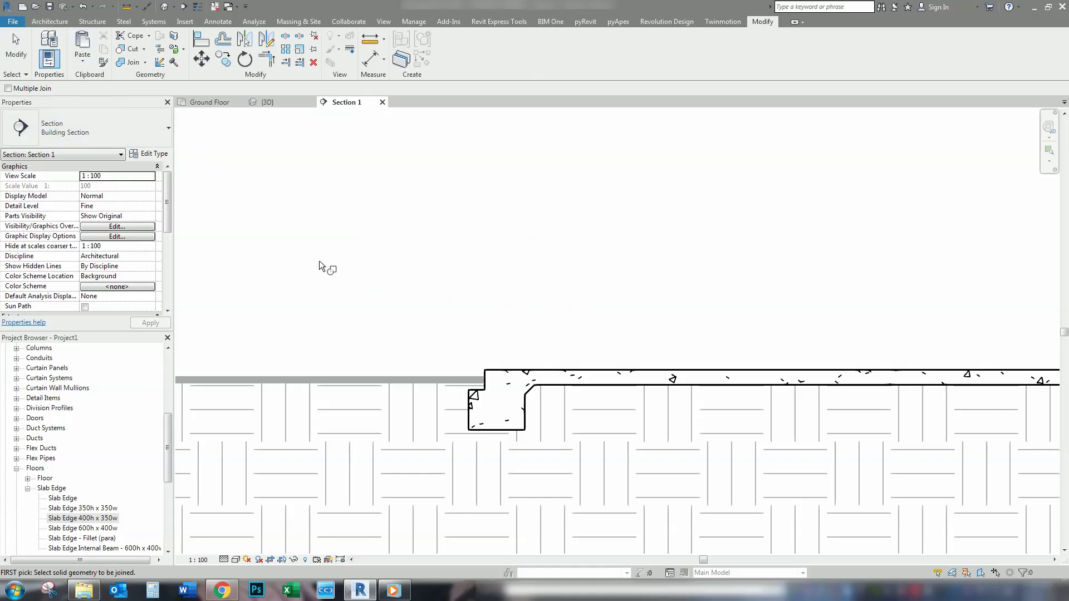
# Draw Brick veneer - 250 timber walls around the slab perimeter and view them in Section 1
pyautogui.click(209, 102)
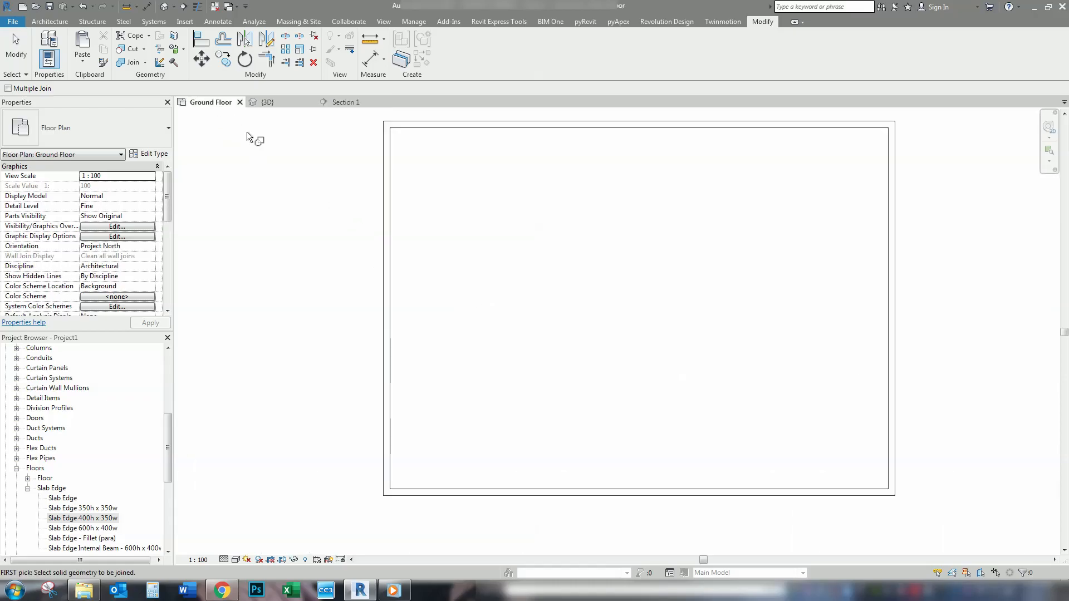
pyautogui.click(49, 22)
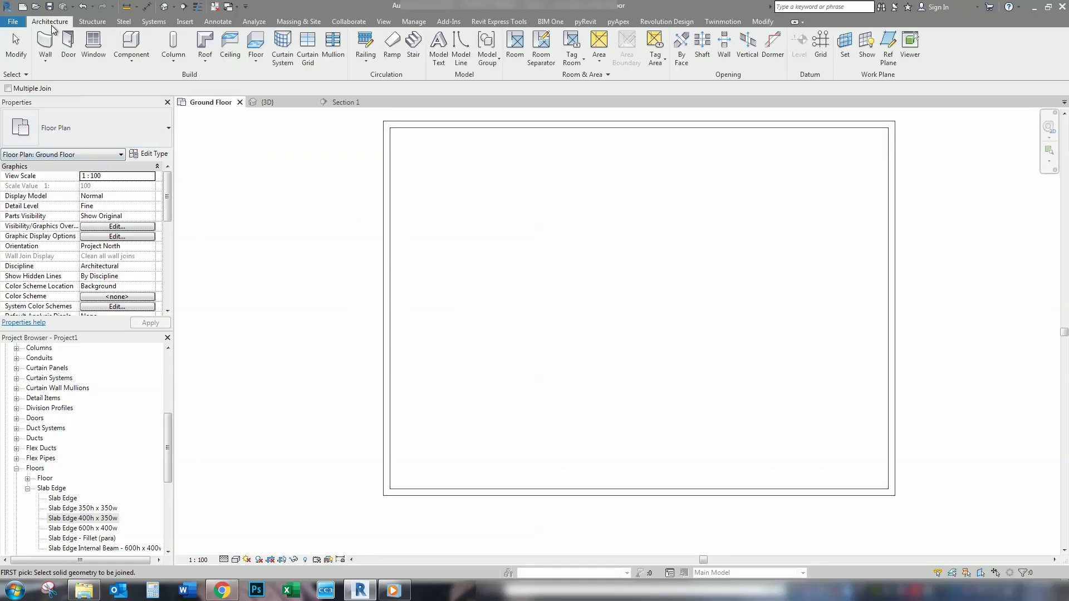
pyautogui.click(45, 47)
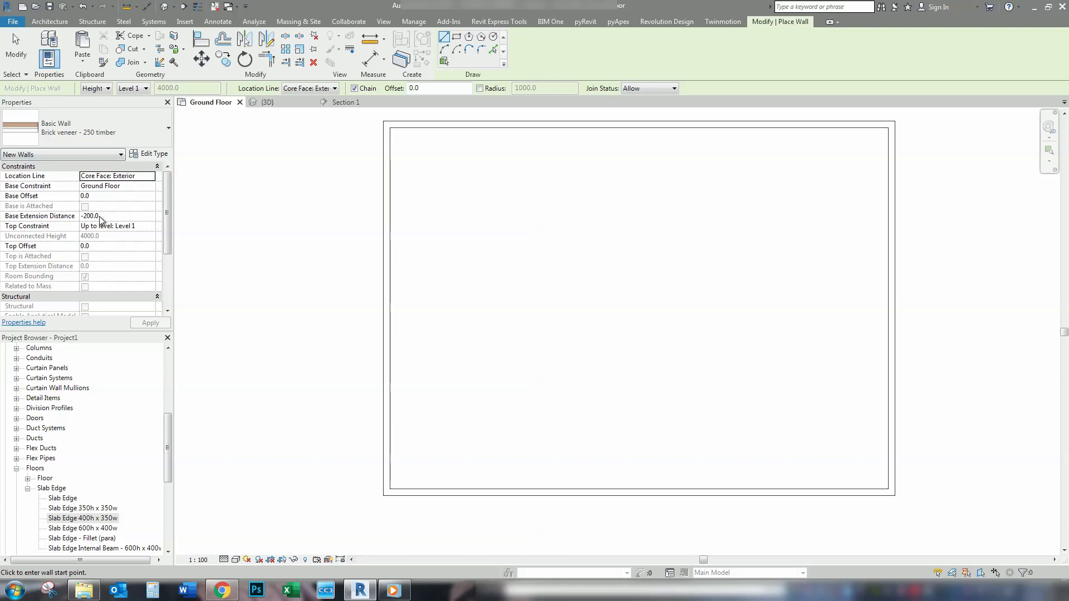
pyautogui.moveTo(149, 235)
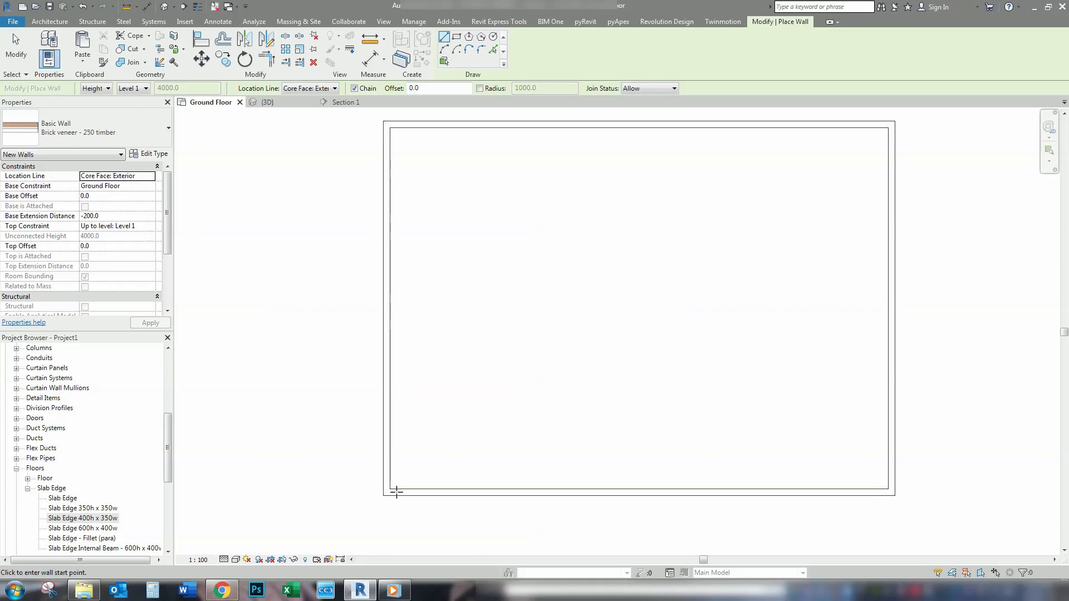
pyautogui.moveTo(252, 304)
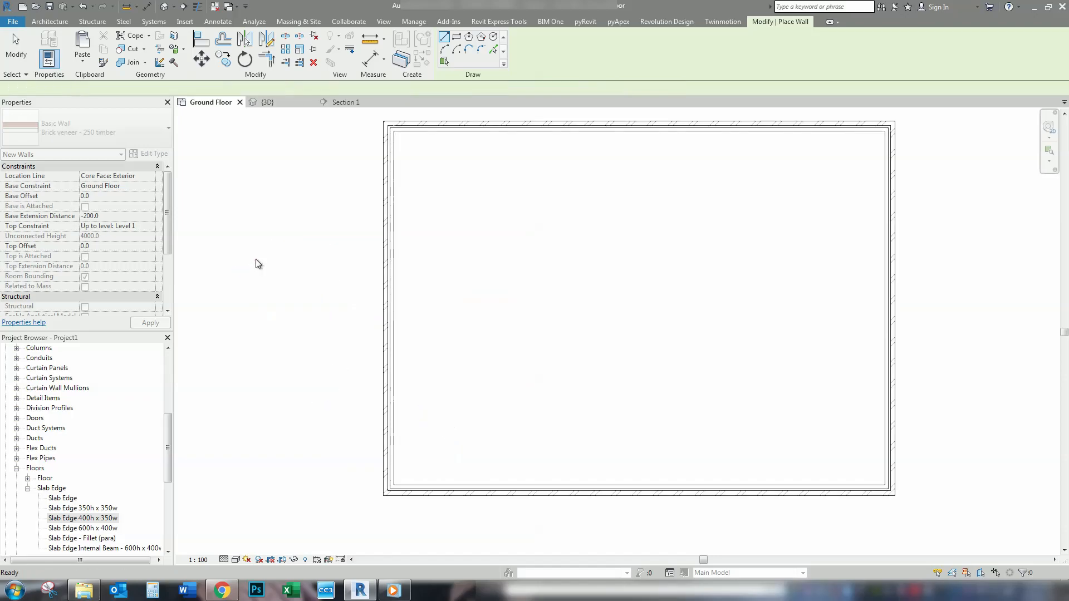
pyautogui.click(343, 102)
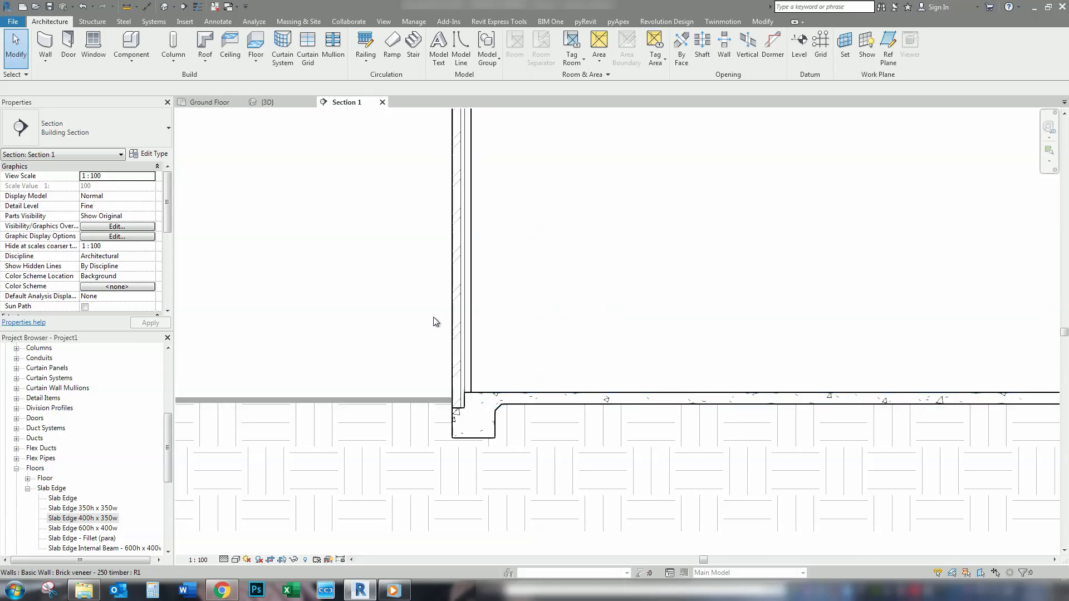
pyautogui.moveTo(418, 265)
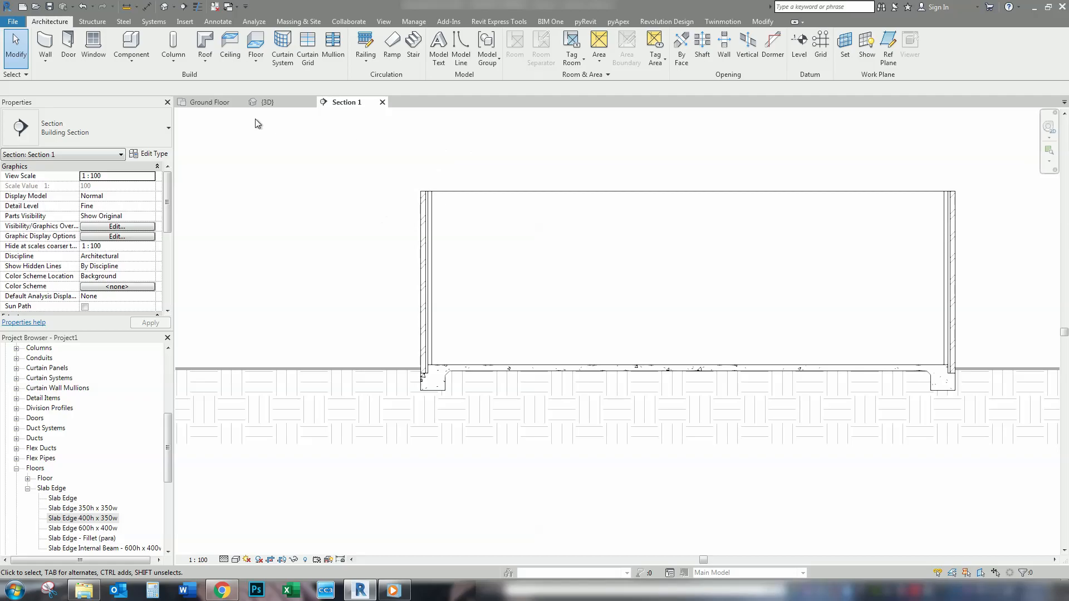
# Return to the Ground Floor plan with walls hidden, leaving only the slab outline
pyautogui.click(208, 101)
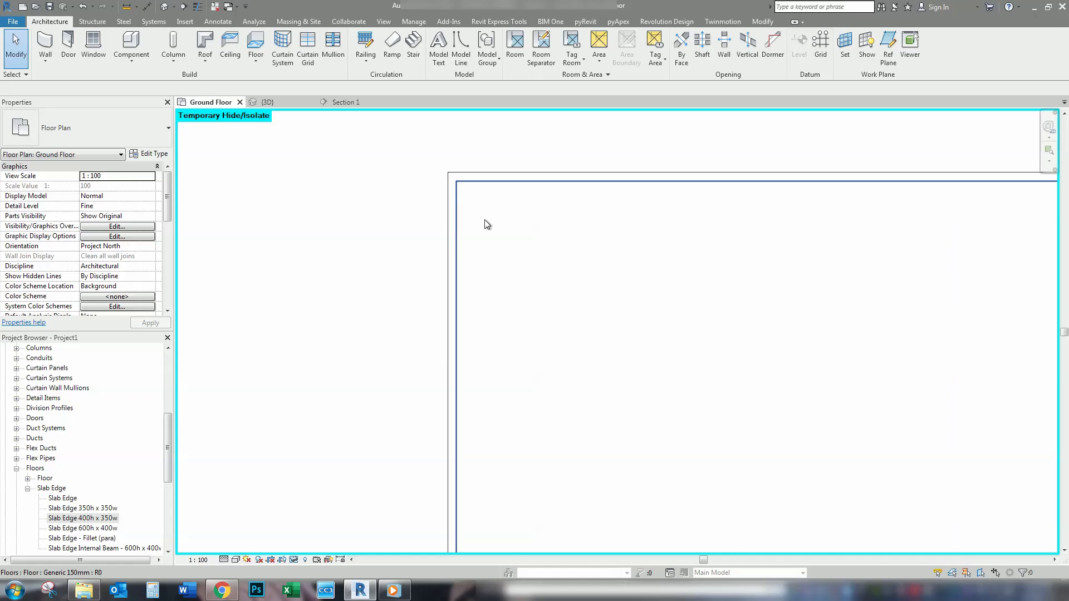
pyautogui.moveTo(510, 189)
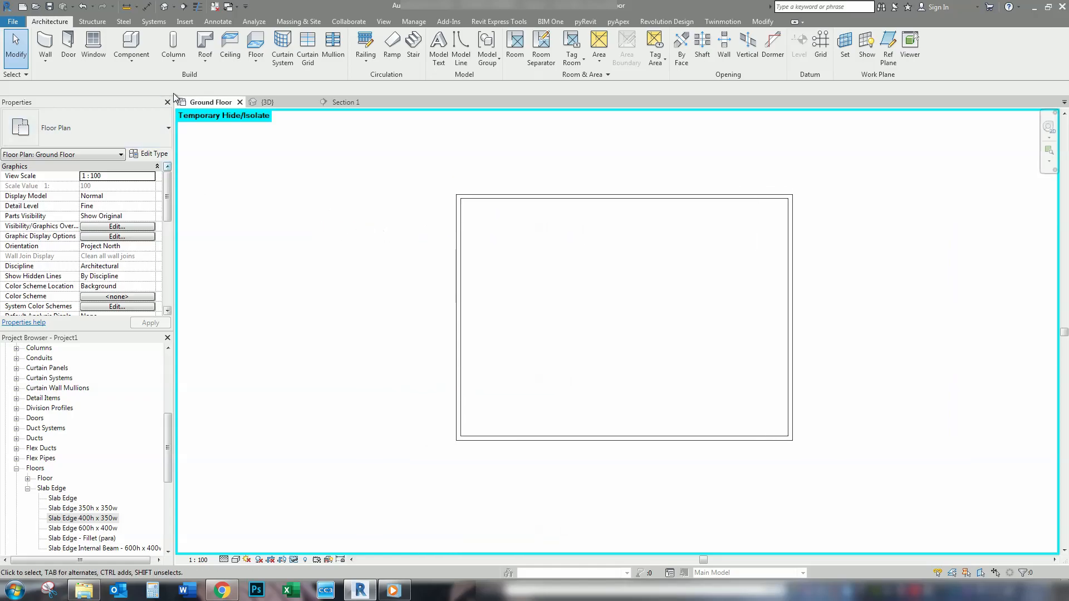
# Start a Slab Edge using Internal Beam 600h x 400w with horizontal offset -200
pyautogui.click(256, 46)
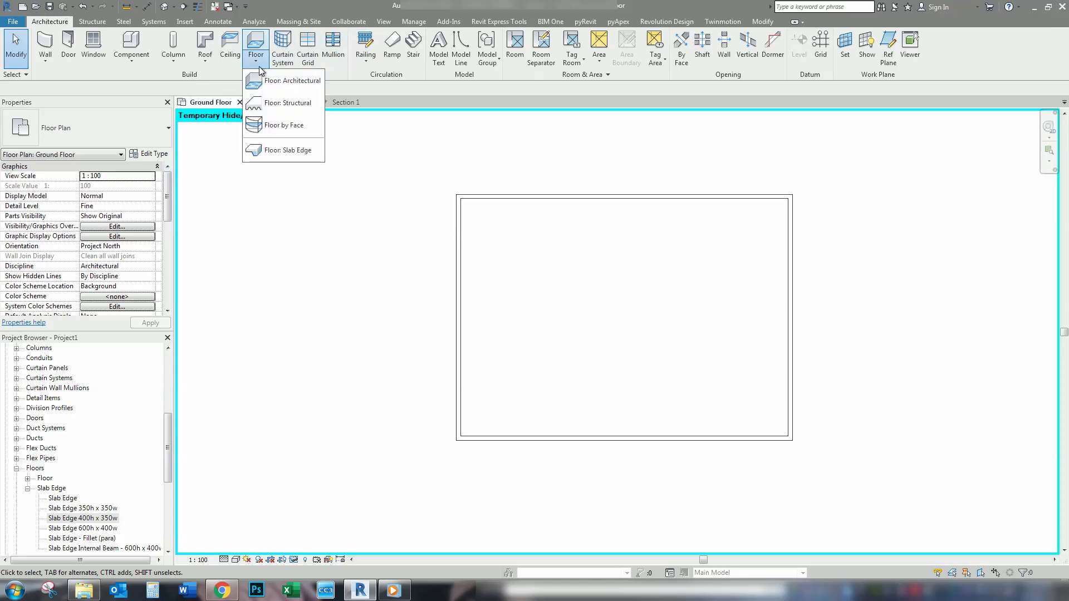
pyautogui.click(289, 150)
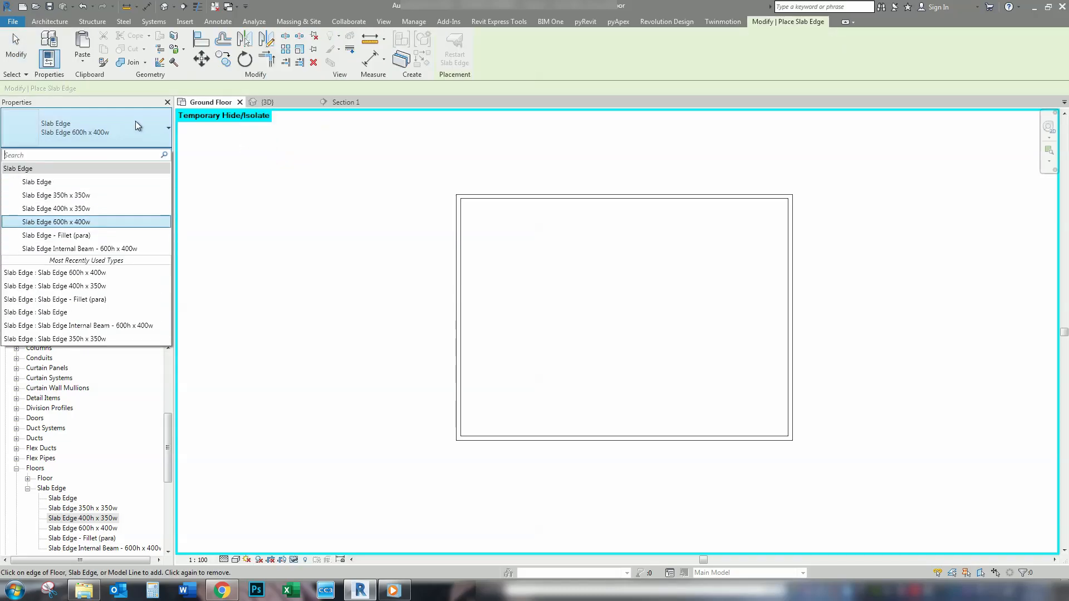
pyautogui.moveTo(44, 253)
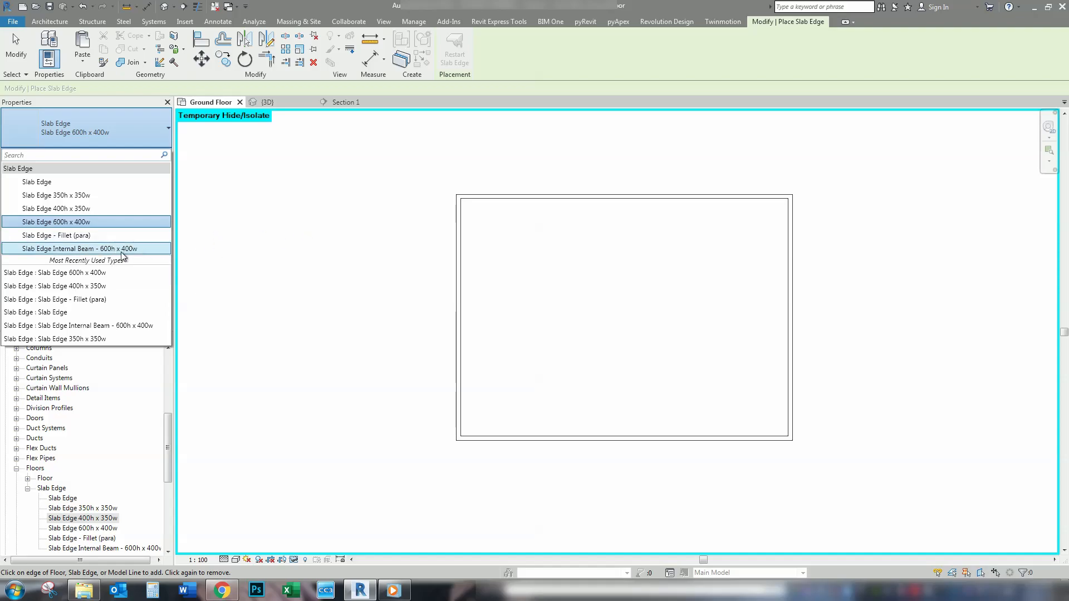
pyautogui.click(82, 248)
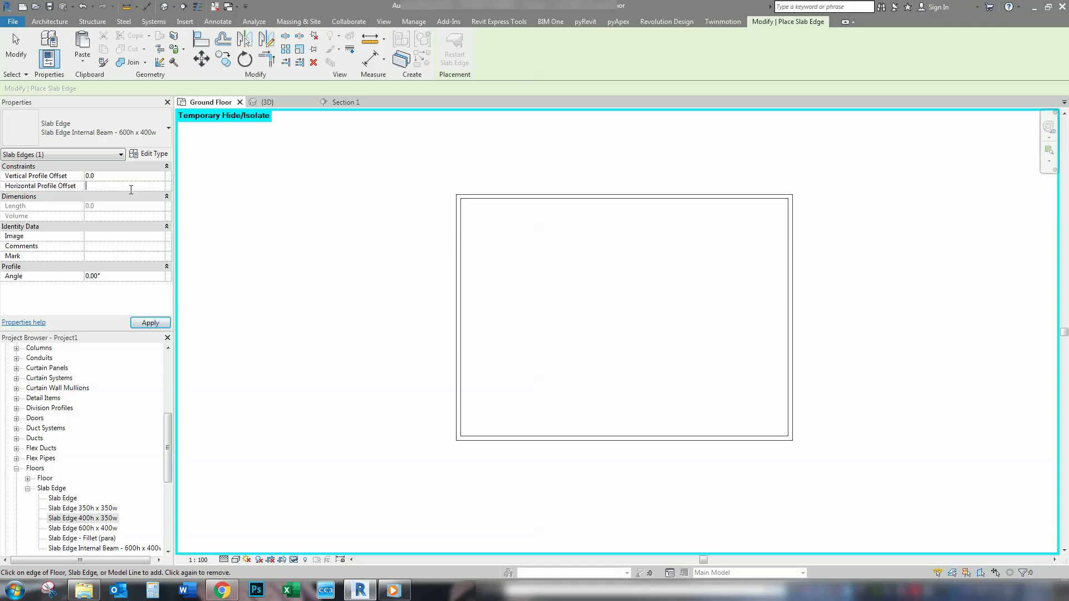
pyautogui.write('-200.0')
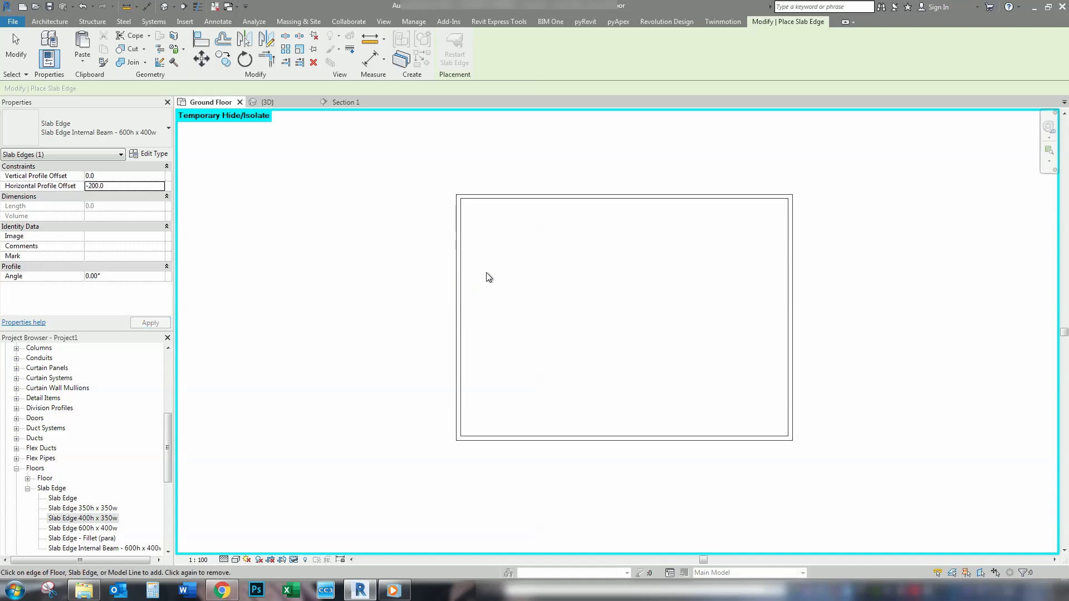
pyautogui.moveTo(458, 303)
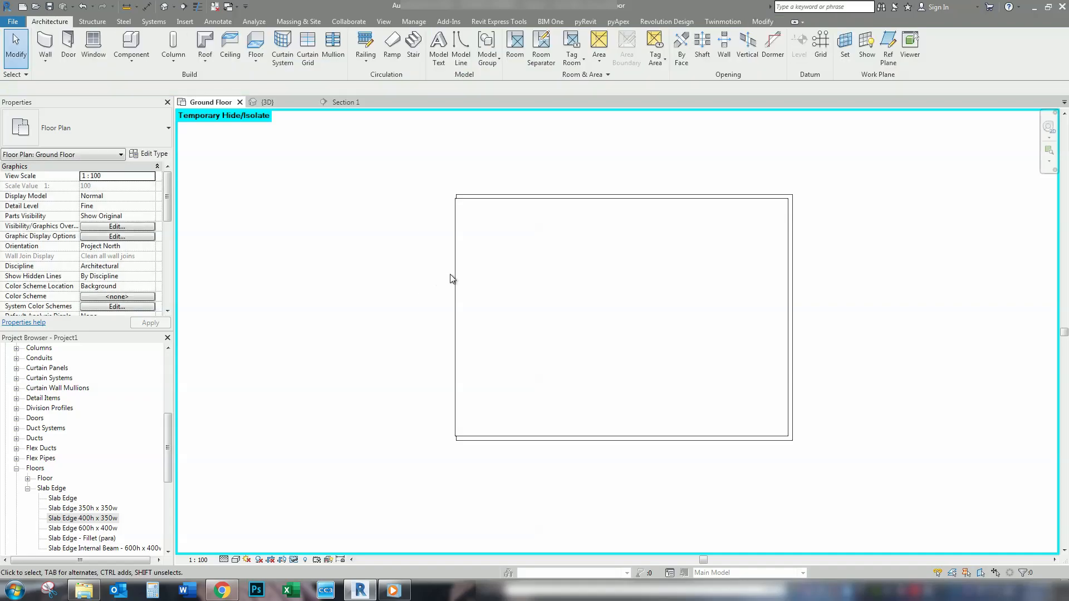
# Offset the internal beam 4800 horizontally, then orbit the 3D view to check it
pyautogui.click(456, 317)
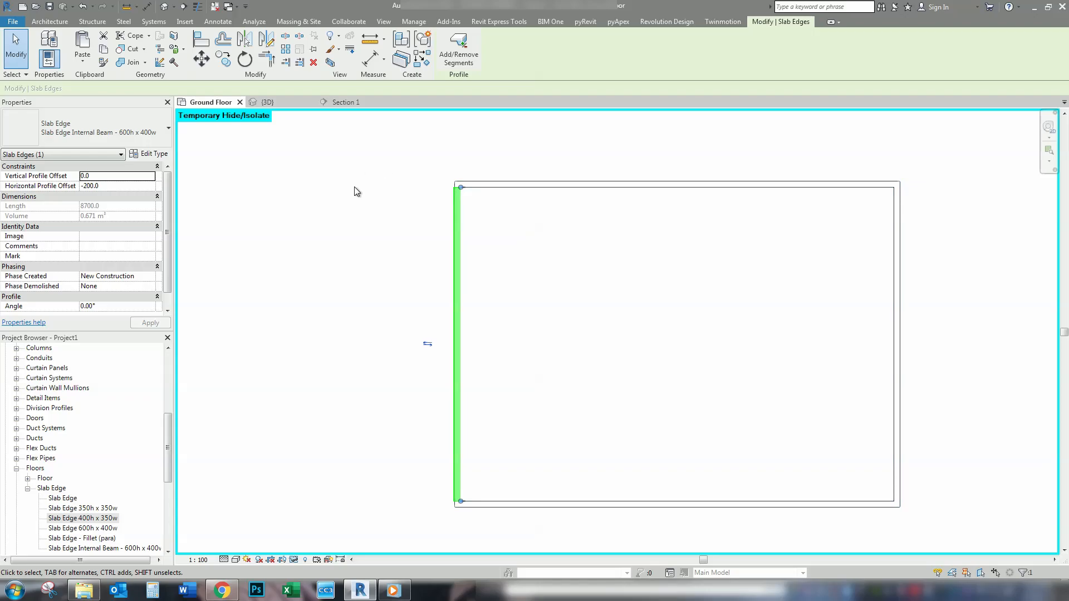
pyautogui.moveTo(335, 174)
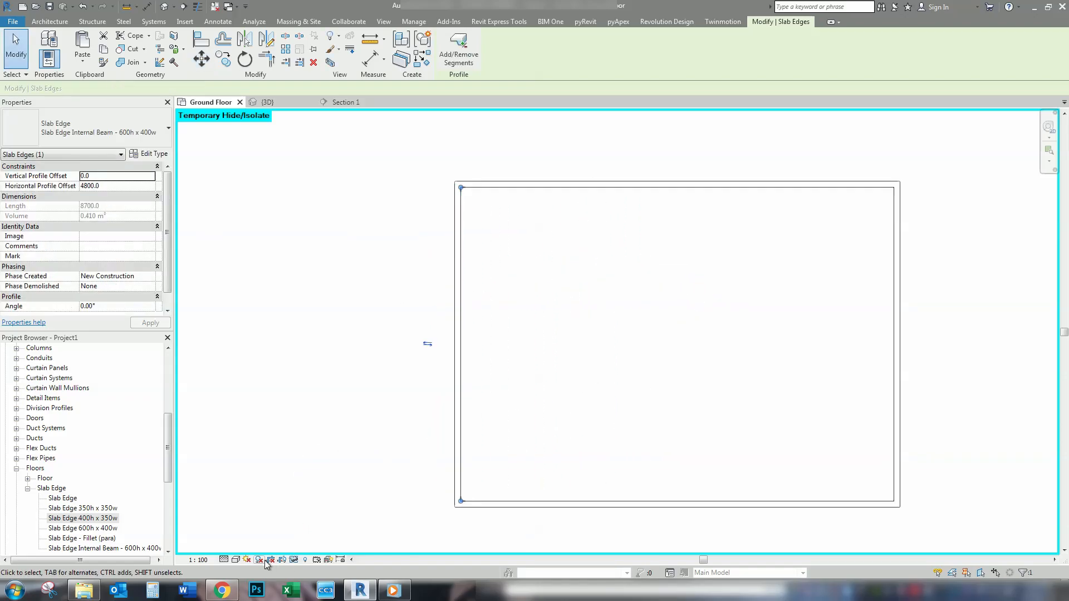
pyautogui.click(258, 560)
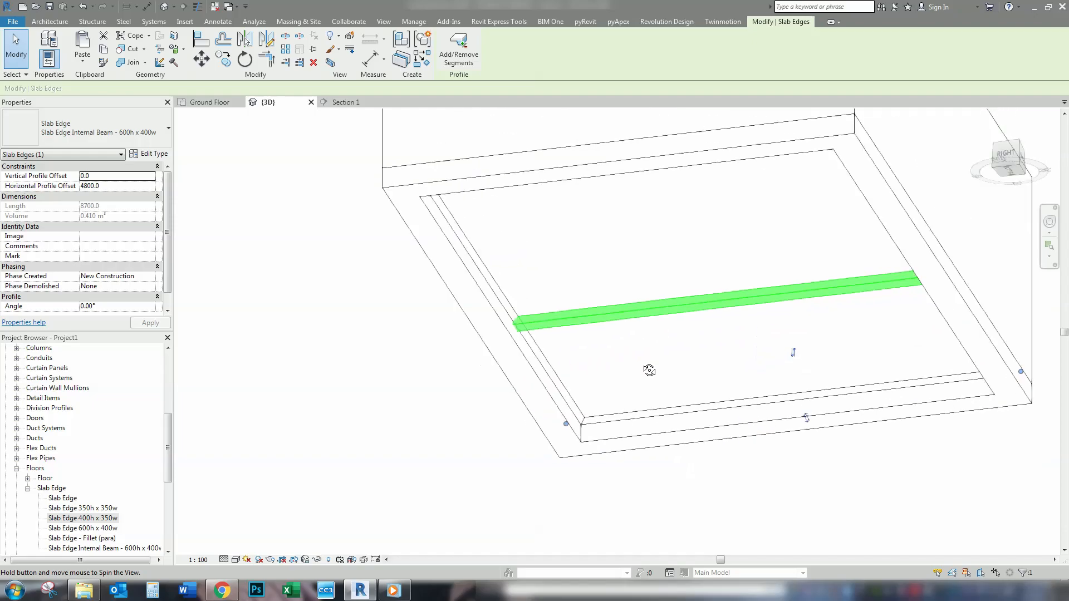
pyautogui.moveTo(647, 368); pyautogui.dragTo(593, 419)
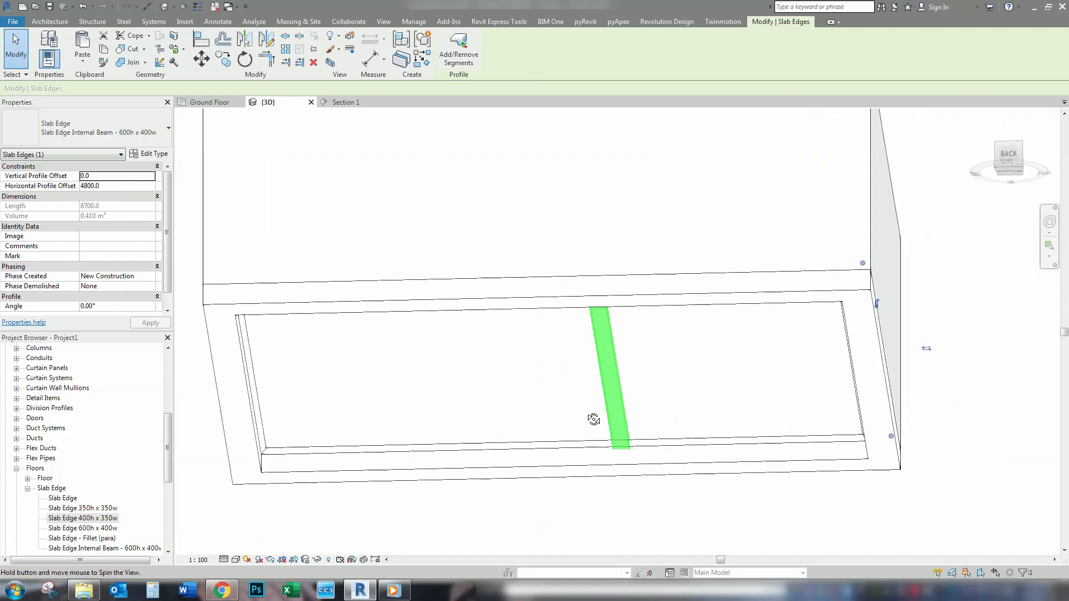
pyautogui.moveTo(593, 419); pyautogui.dragTo(740, 419)
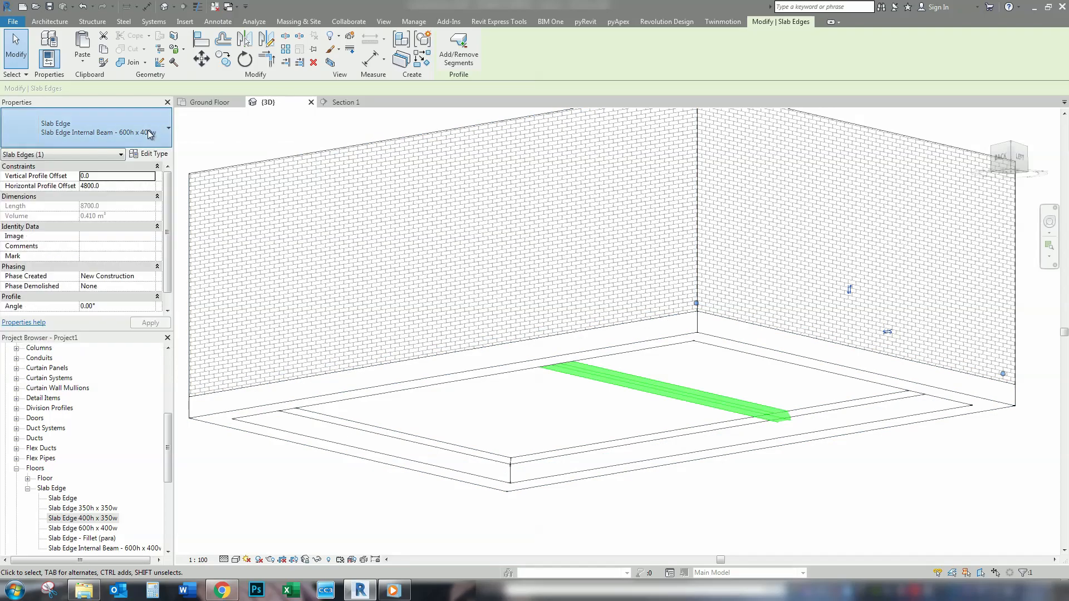
# Set the Internal Beam type profile to Slab Edge - Rectangle (Para) : 600h x 400w
pyautogui.click(153, 154)
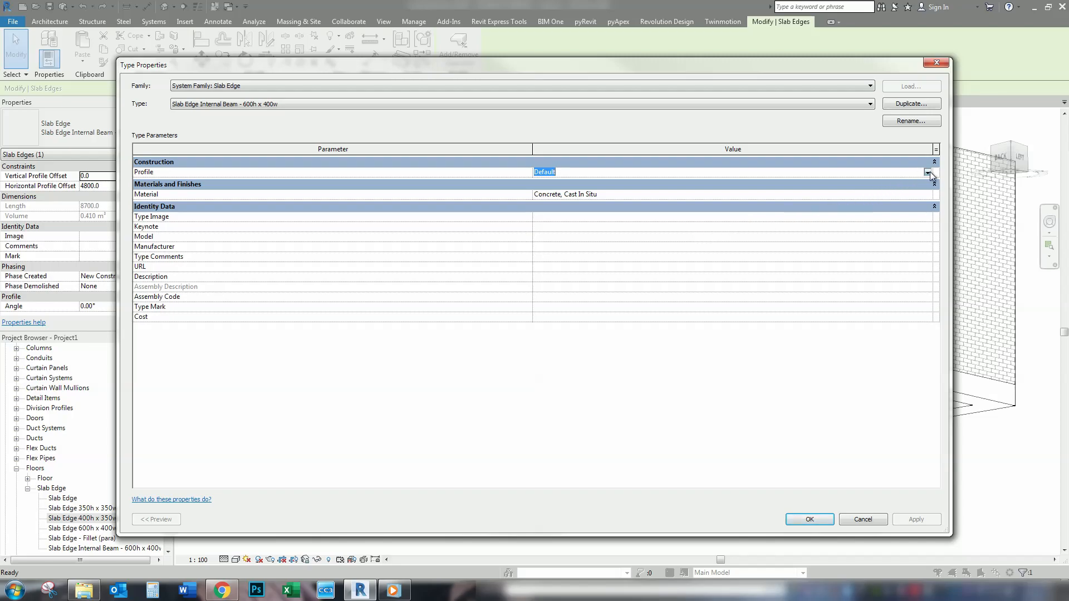
pyautogui.click(928, 172)
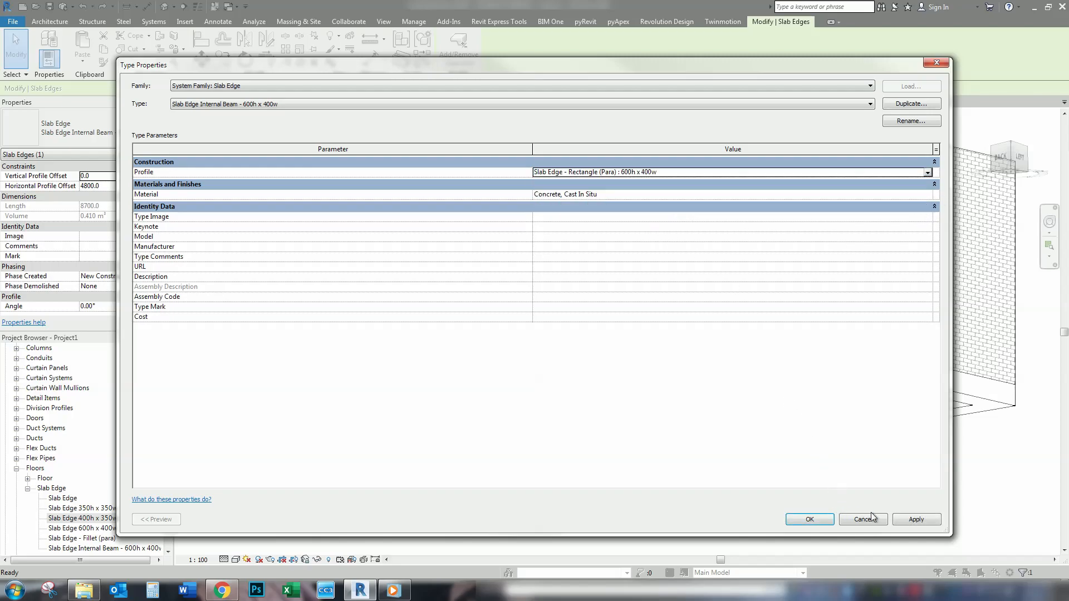
pyautogui.click(862, 519)
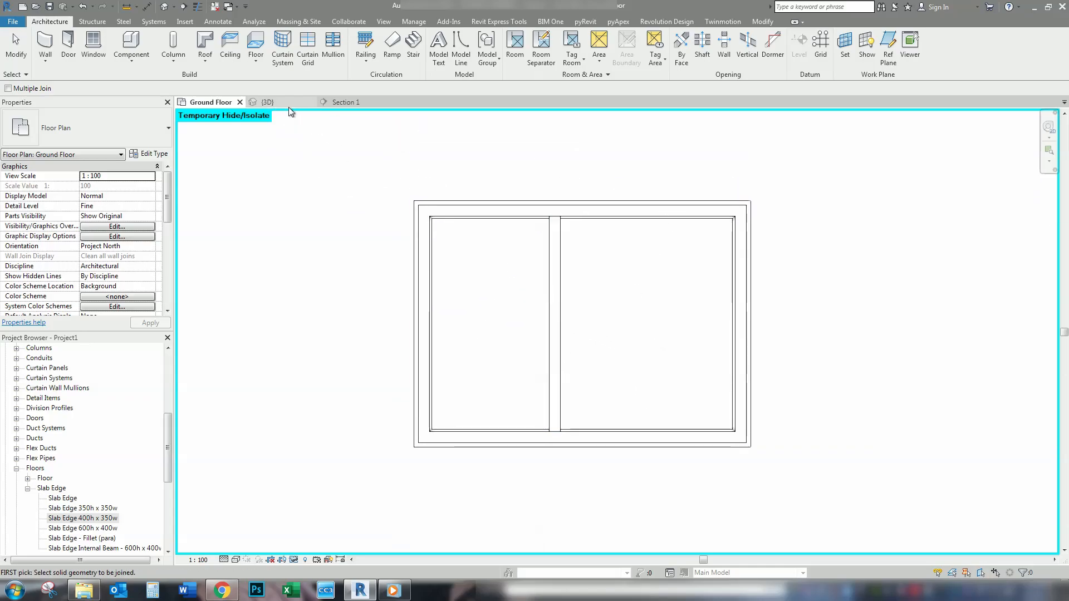
# Orbit the 3D view to see the beam underneath, then view it in Section 1
pyautogui.click(267, 101)
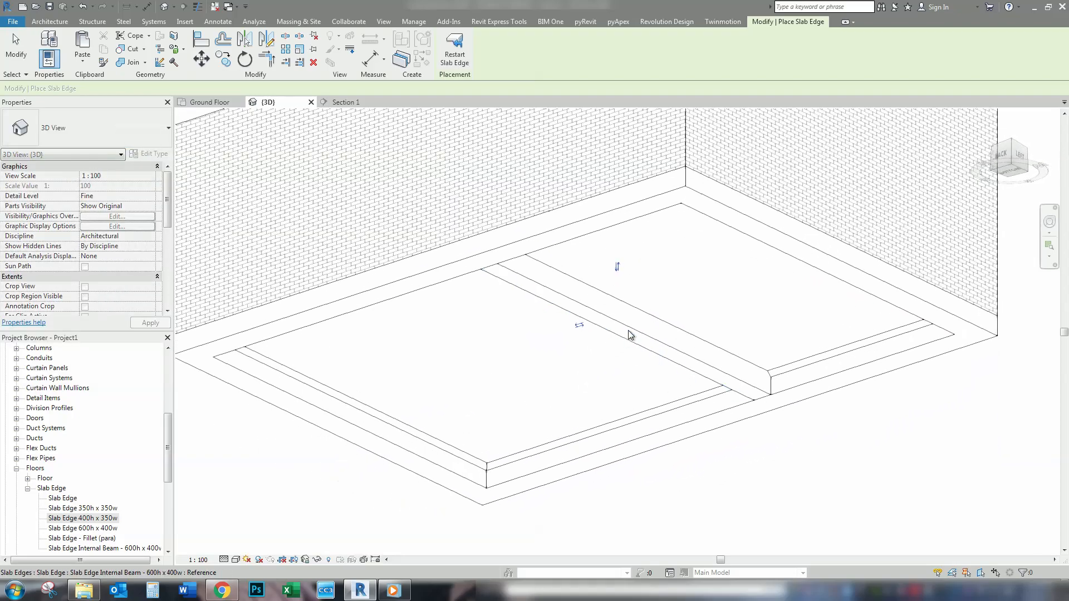
pyautogui.moveTo(628, 335); pyautogui.dragTo(722, 359)
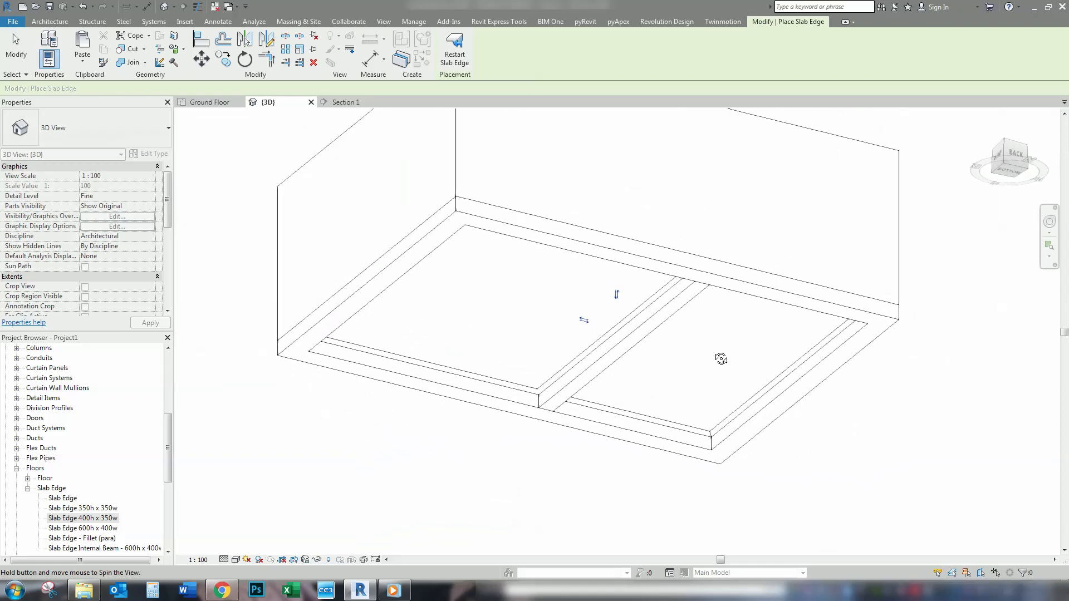
pyautogui.click(345, 101)
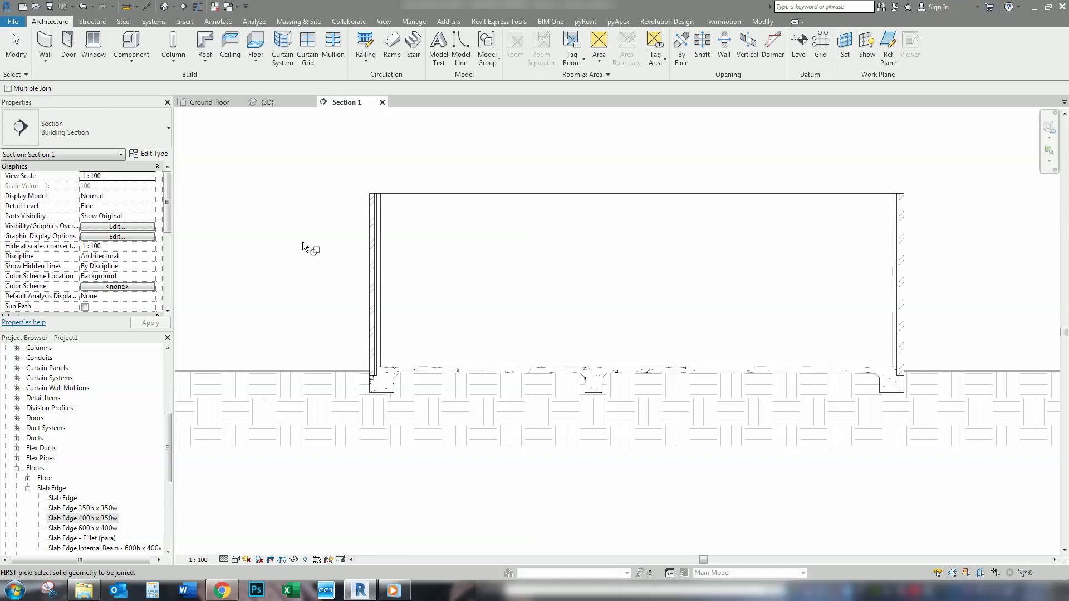
pyautogui.moveTo(316, 293)
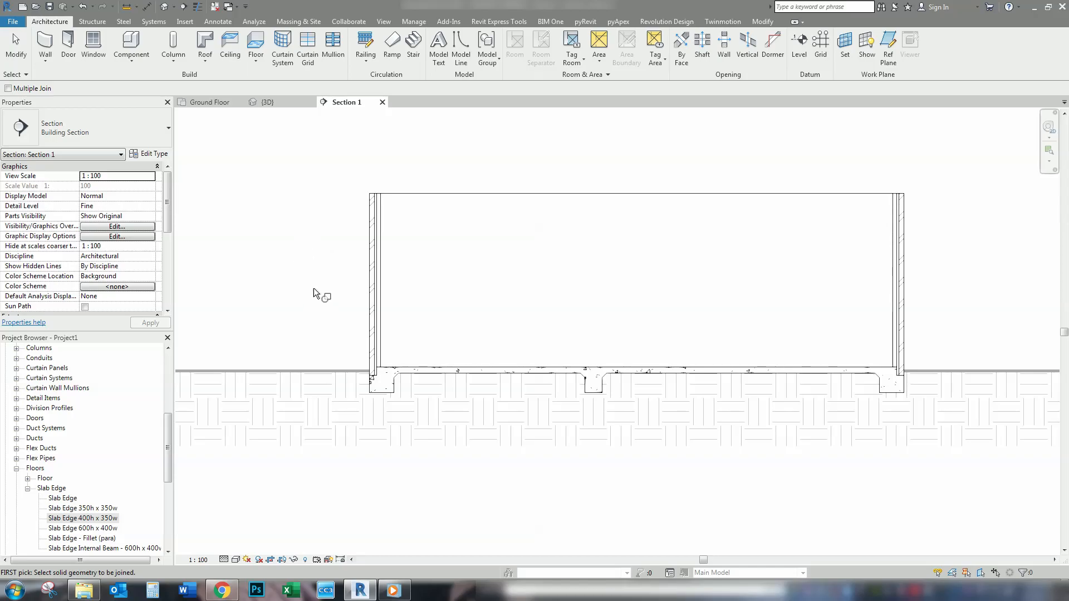
pyautogui.moveTo(557, 177)
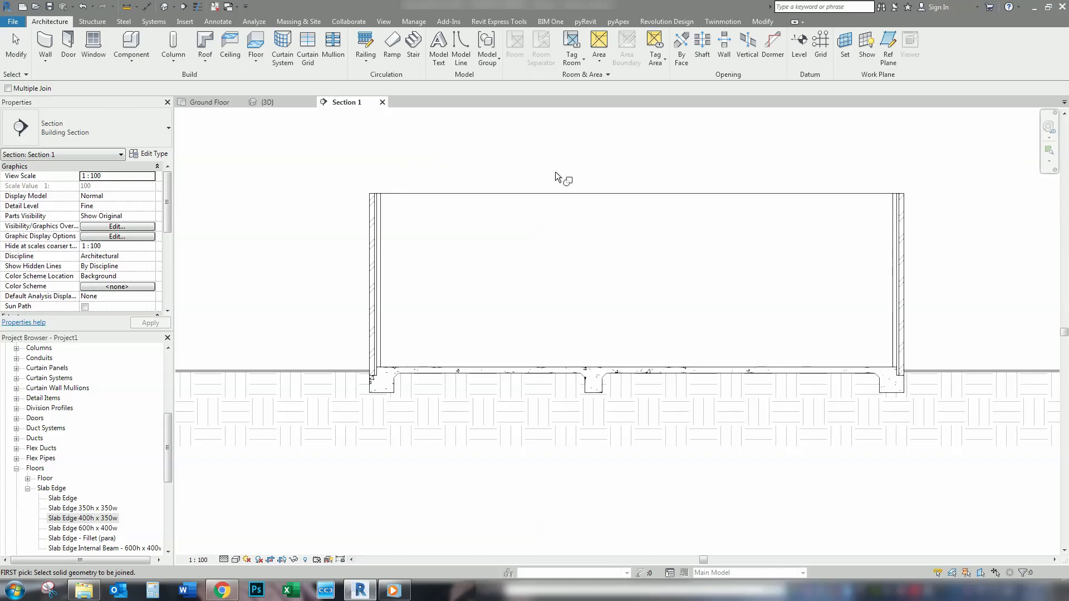
pyautogui.moveTo(554, 222)
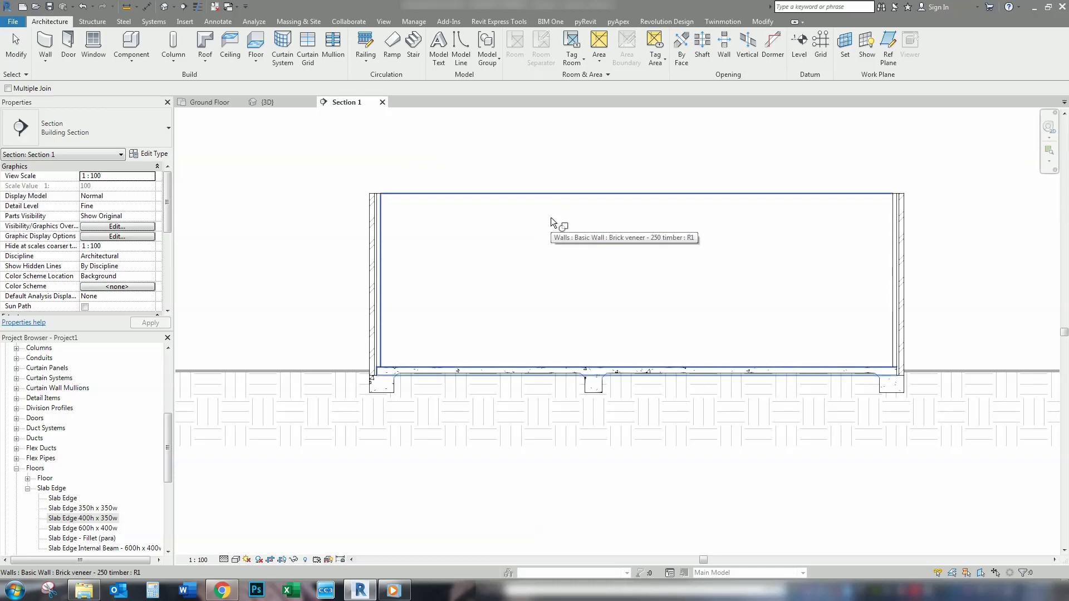